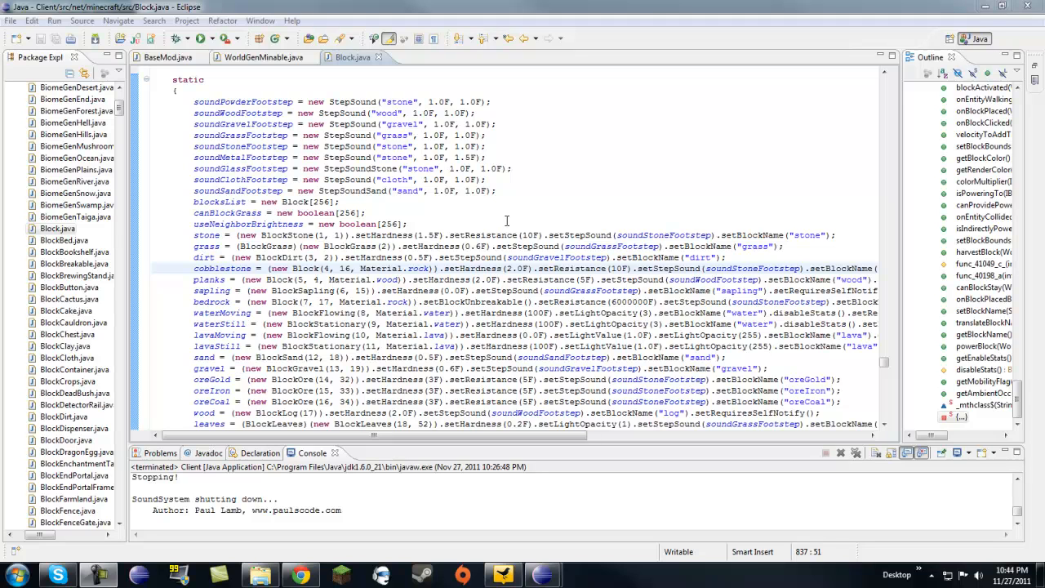
- View the WorldGenMinable source briefly, then bring up the BaseMod class source
{"action": "left_click", "coordinate": [261, 58]}
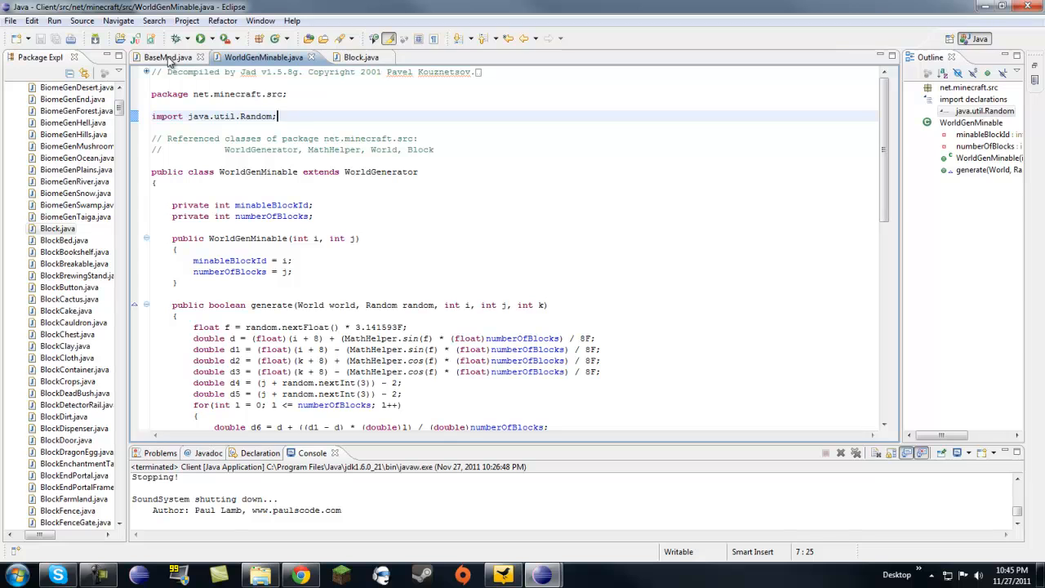
{"action": "left_click", "coordinate": [166, 57]}
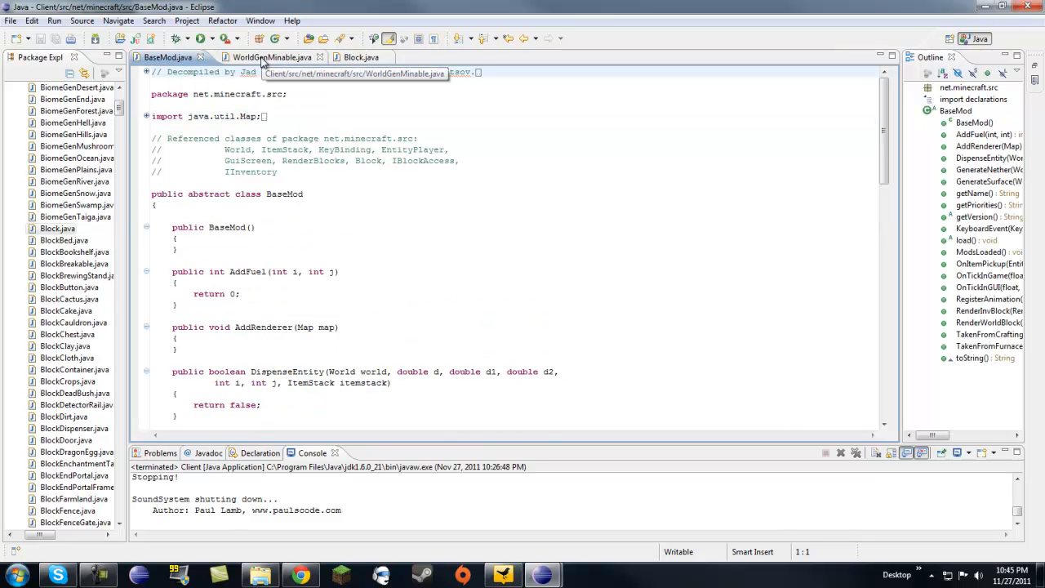
{"action": "mouse_move", "coordinate": [388, 67]}
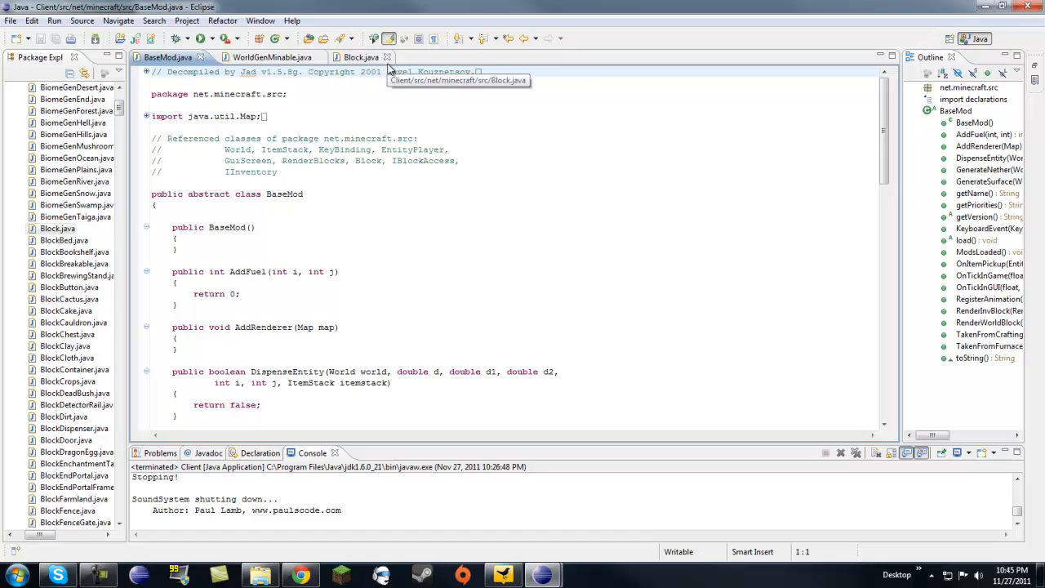
{"action": "mouse_move", "coordinate": [269, 69]}
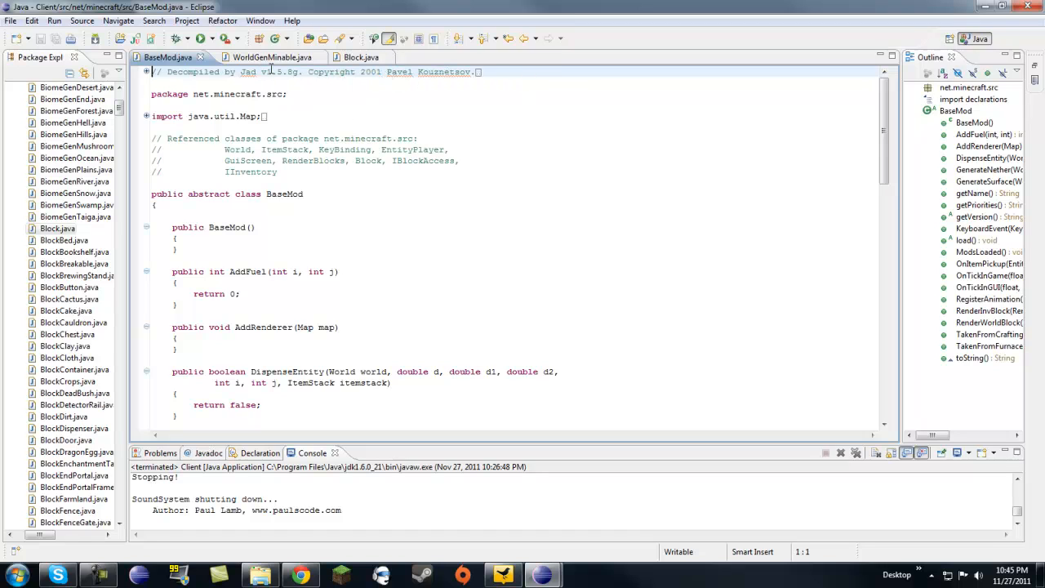
{"action": "mouse_move", "coordinate": [296, 121]}
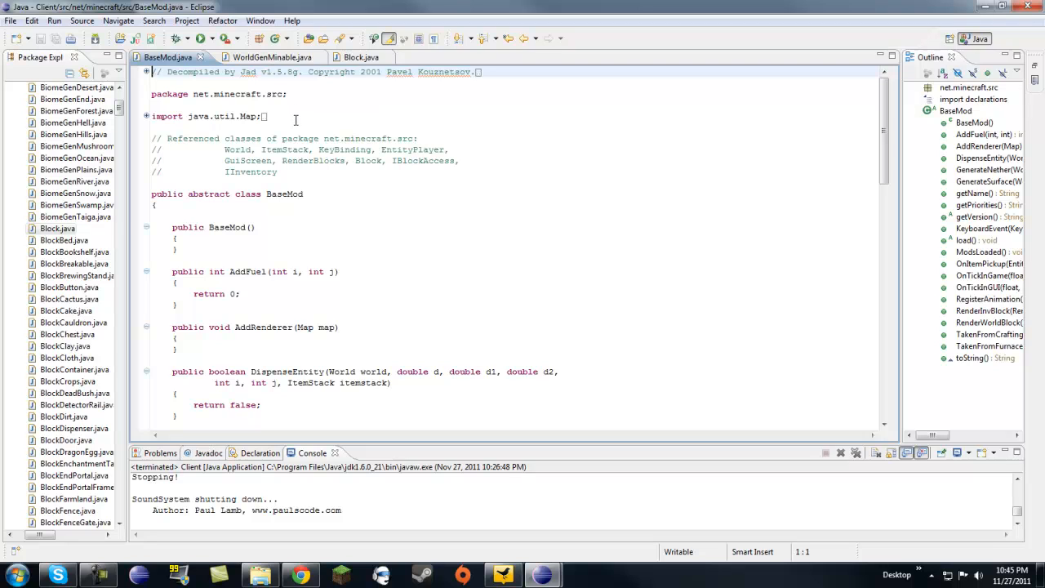
{"action": "mouse_move", "coordinate": [286, 150]}
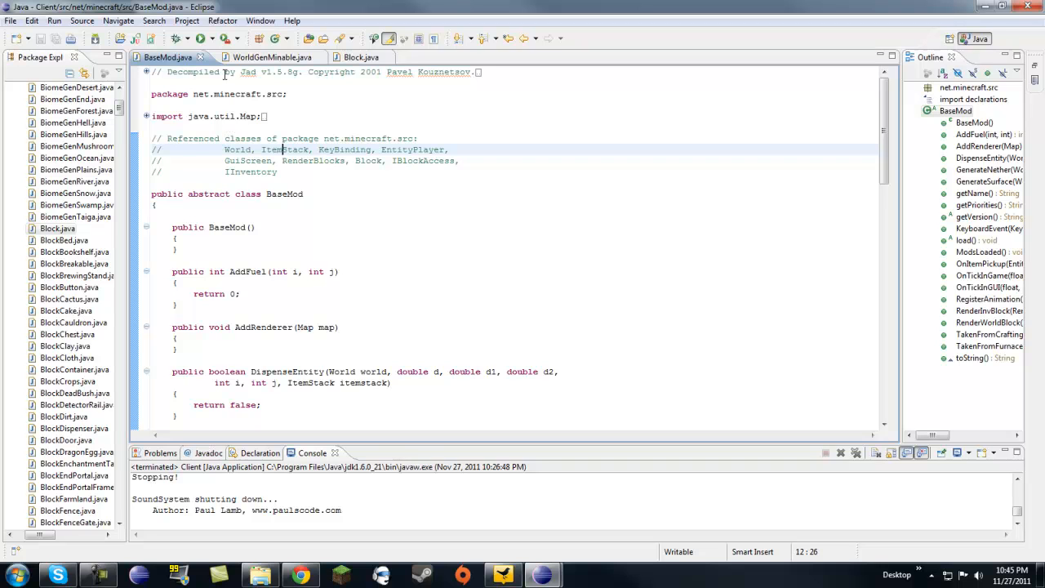
- Return to Block.java and scroll up to its static block definitions (stone, grass, dirt, cobblestone)
{"action": "left_click", "coordinate": [351, 55]}
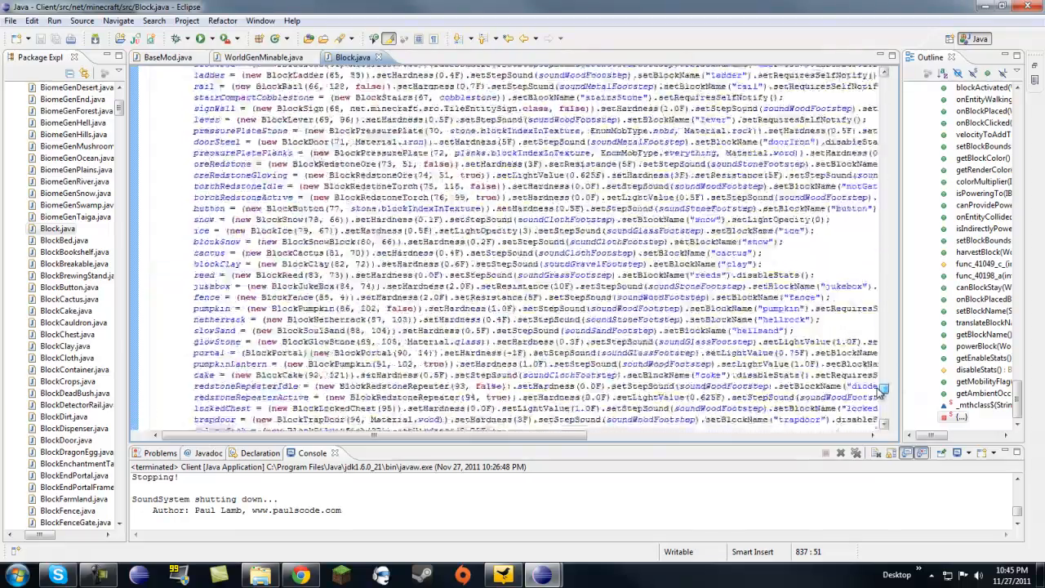
{"action": "scroll", "scroll_direction": "up", "scroll_amount": 3}
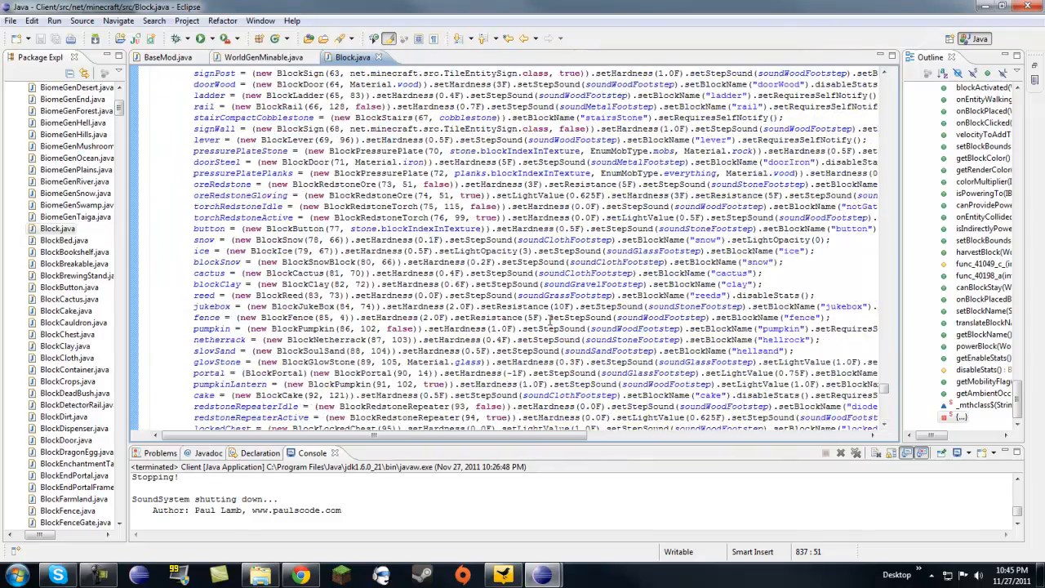
{"action": "scroll", "scroll_direction": "down", "scroll_amount": 3}
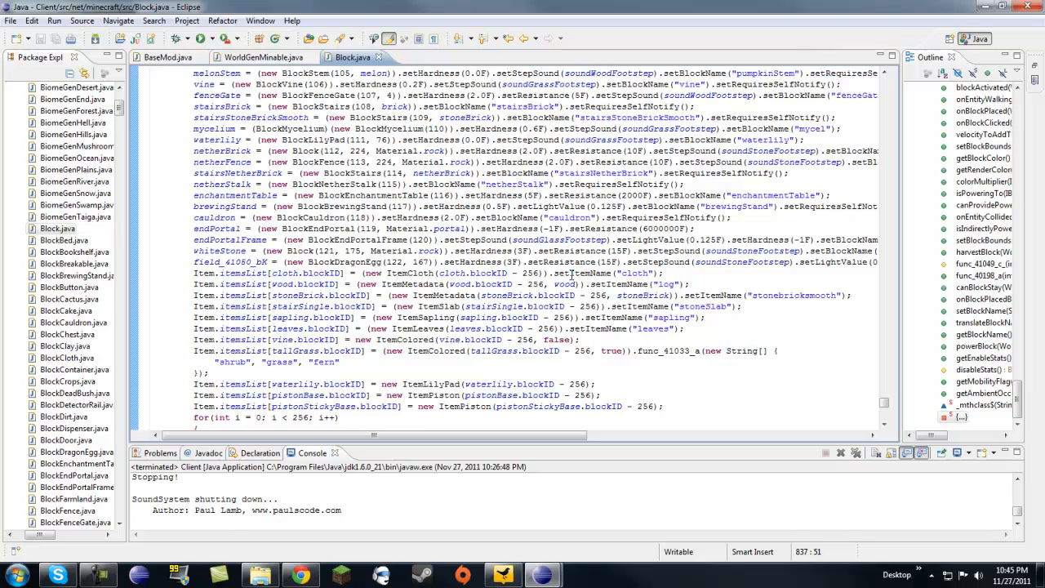
{"action": "mouse_move", "coordinate": [859, 391]}
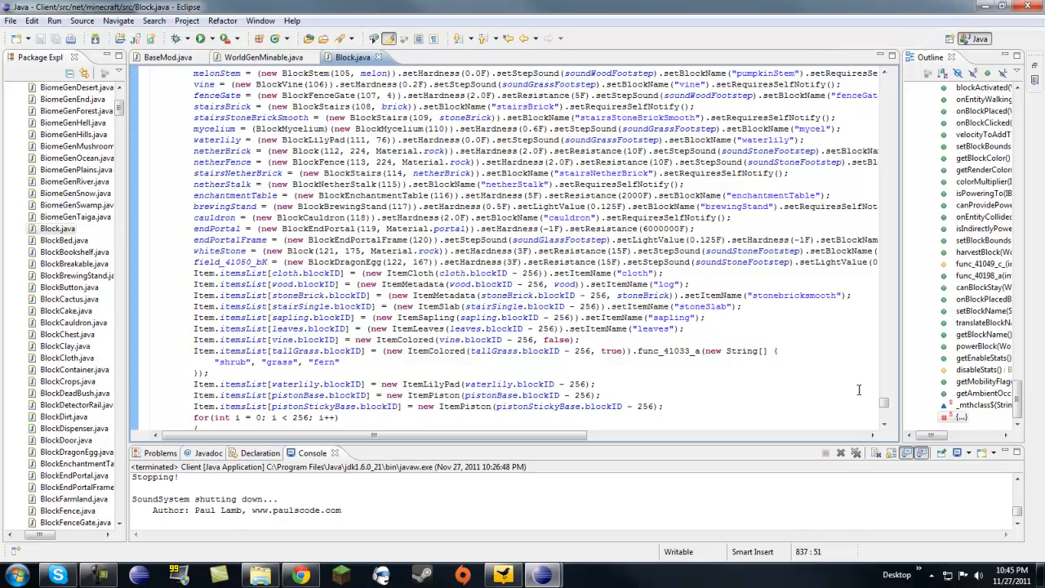
{"action": "scroll", "scroll_direction": "up", "scroll_amount": 3}
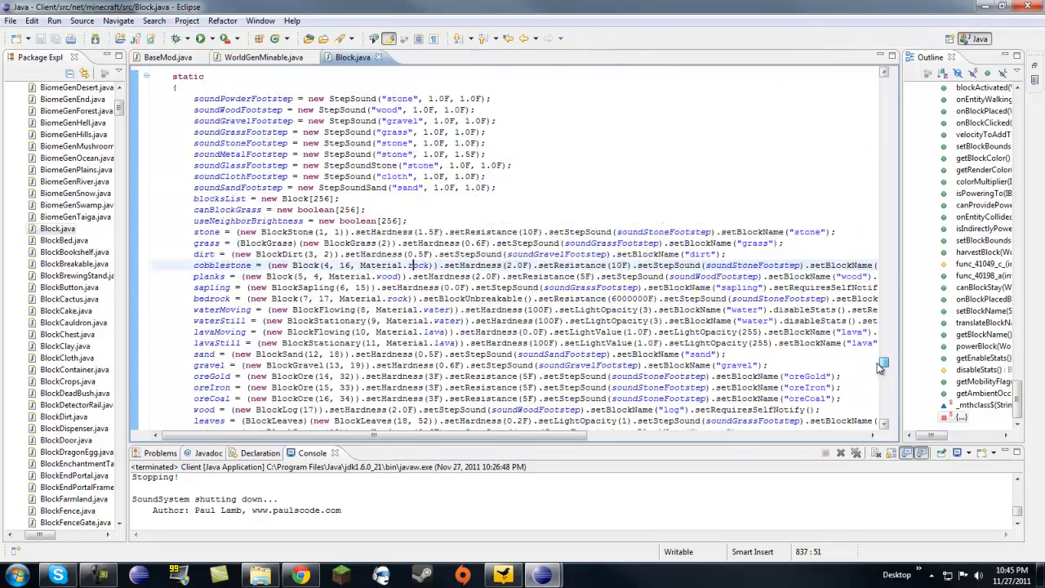
{"action": "scroll", "scroll_direction": "up", "scroll_amount": 3}
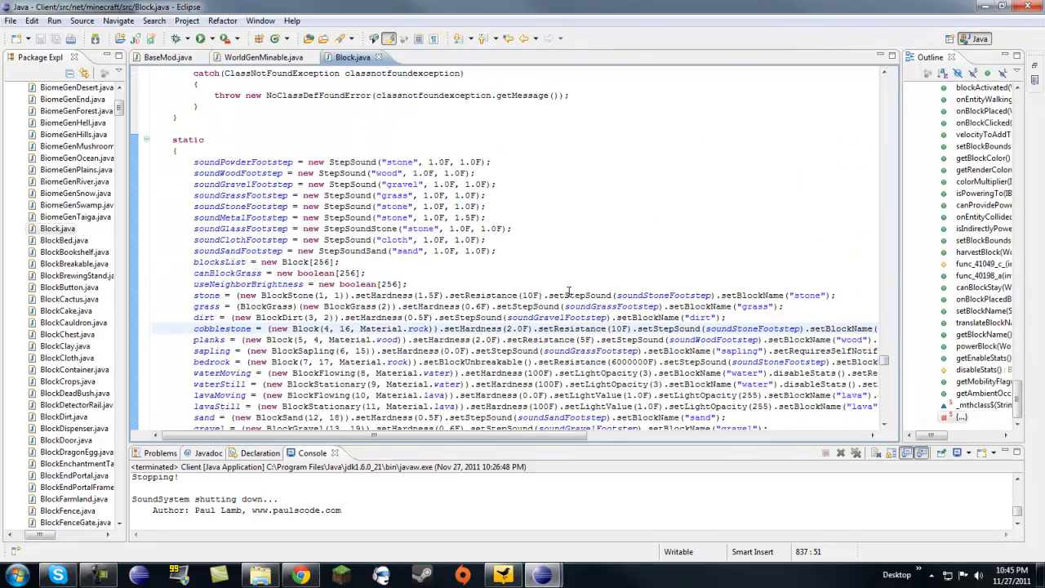
{"action": "mouse_move", "coordinate": [557, 278]}
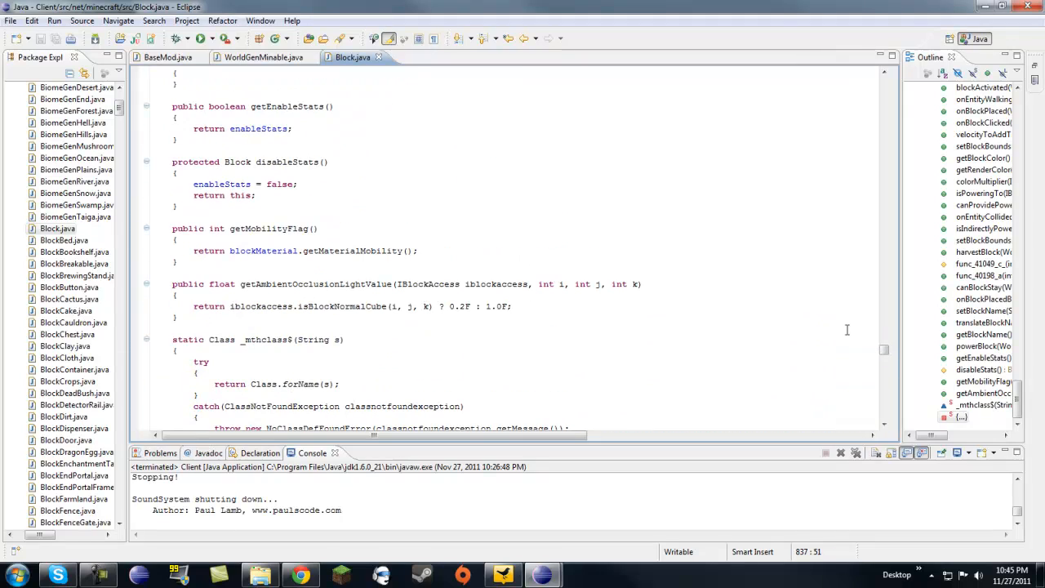
{"action": "scroll", "scroll_direction": "up", "scroll_amount": 3}
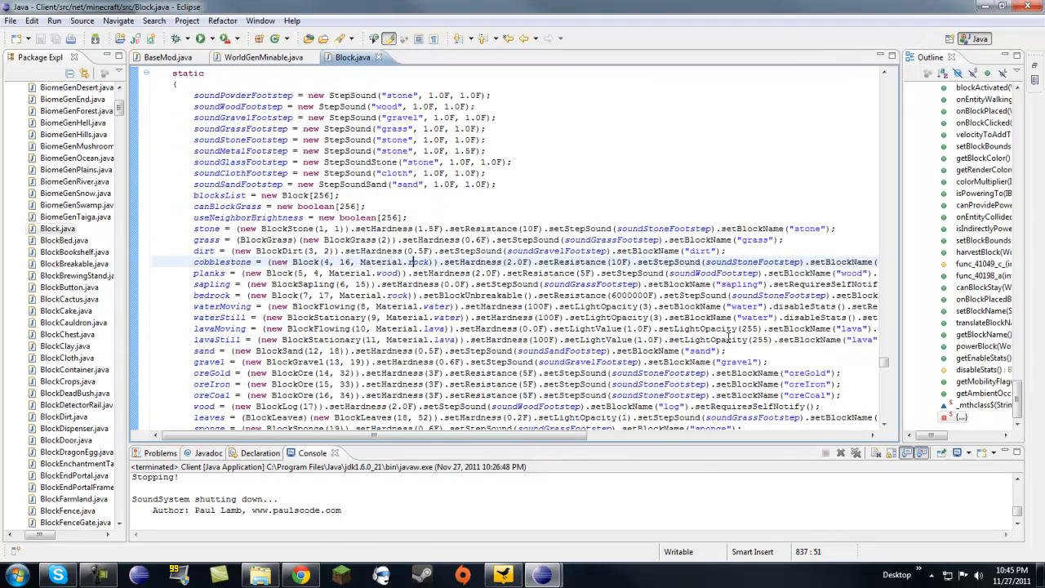
{"action": "scroll", "scroll_direction": "up", "scroll_amount": 3}
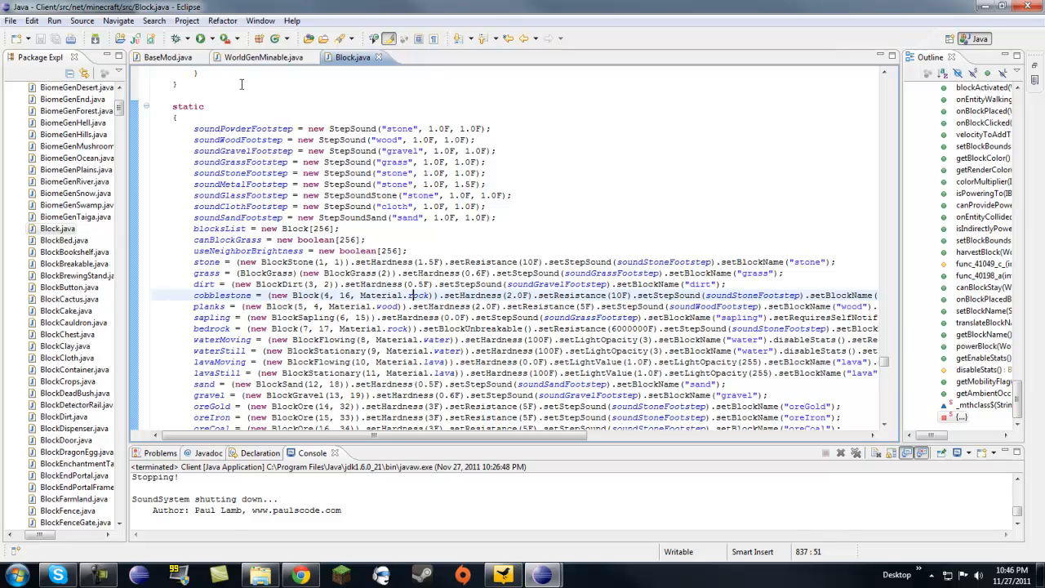
{"action": "left_click", "coordinate": [10, 20]}
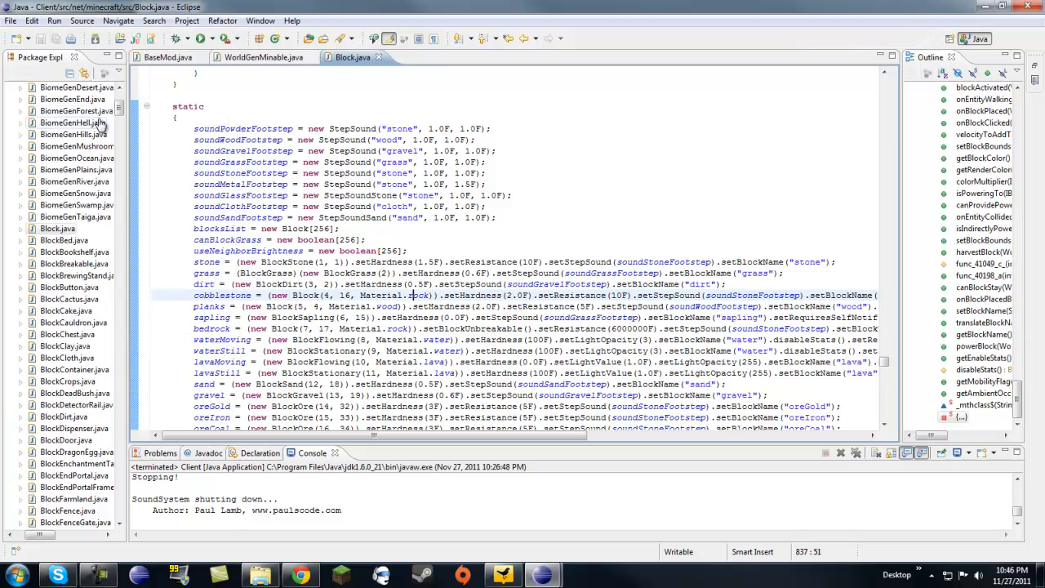
- Create a new class BlockBlockium in the net.minecraft.src package via New > Class
{"action": "left_click", "coordinate": [55, 122]}
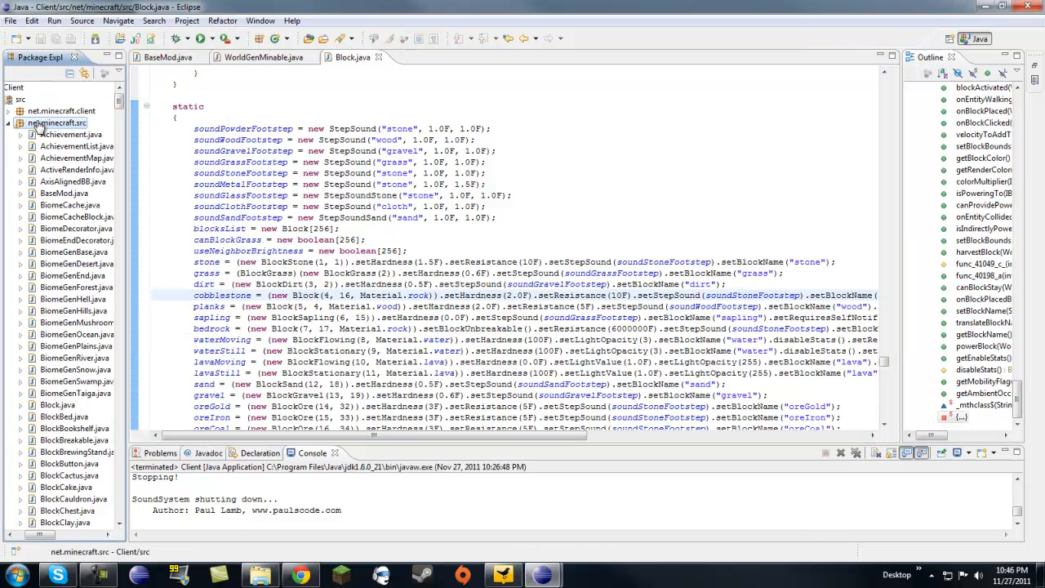
{"action": "right_click", "coordinate": [57, 123]}
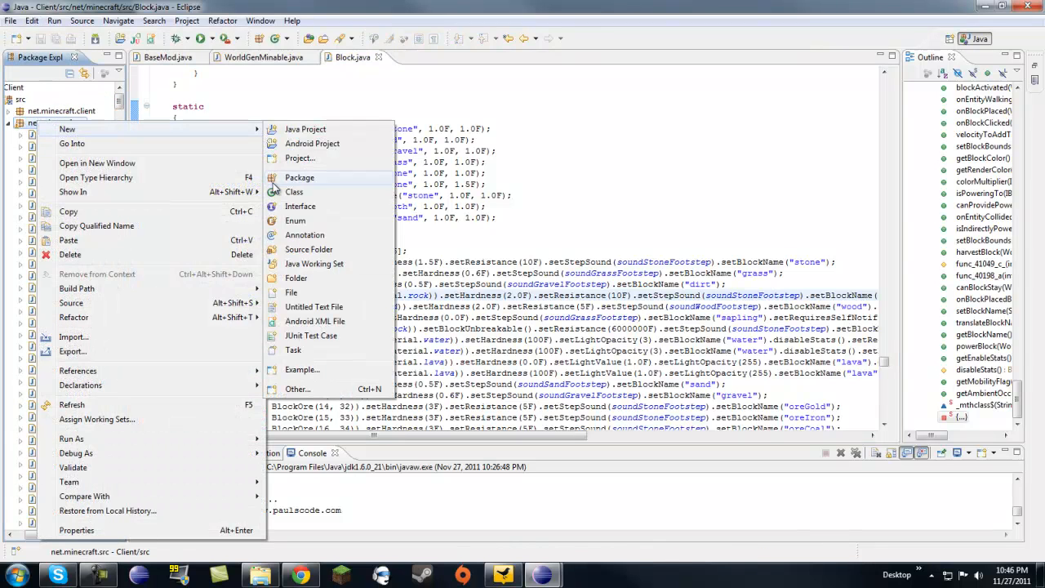
{"action": "left_click", "coordinate": [294, 191]}
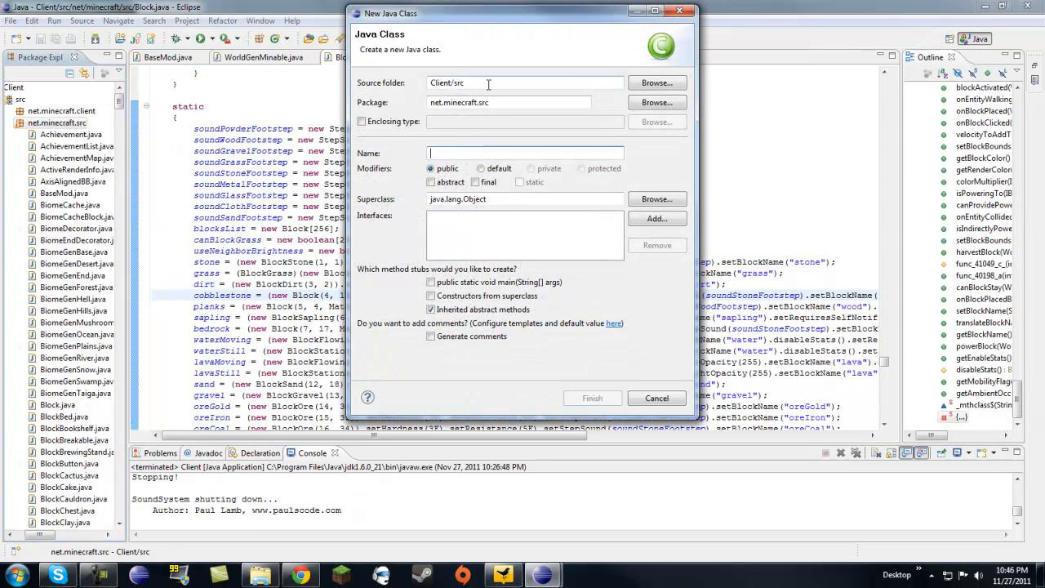
{"action": "type", "text": "Block"}
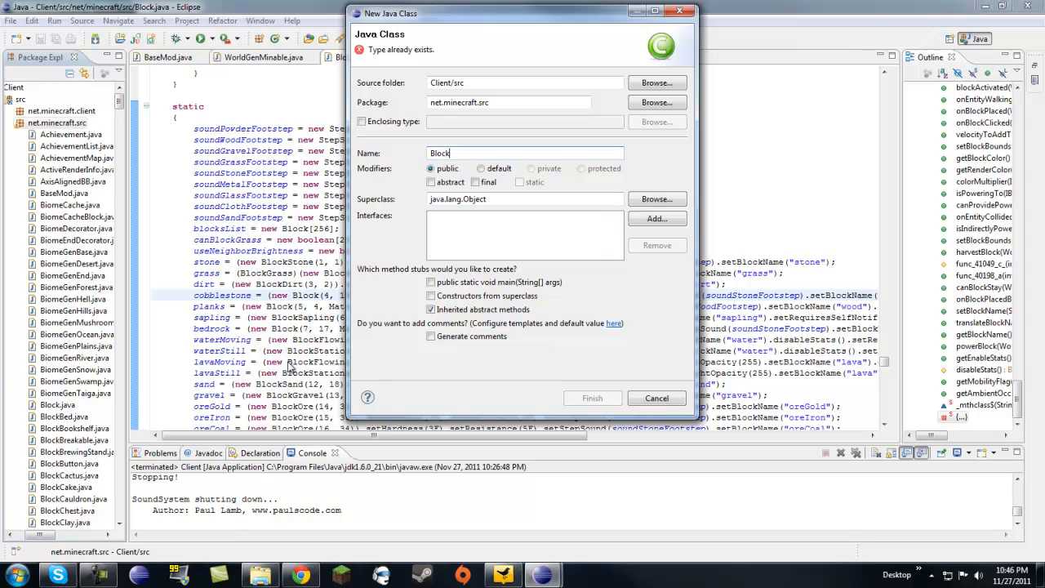
{"action": "mouse_move", "coordinate": [496, 152]}
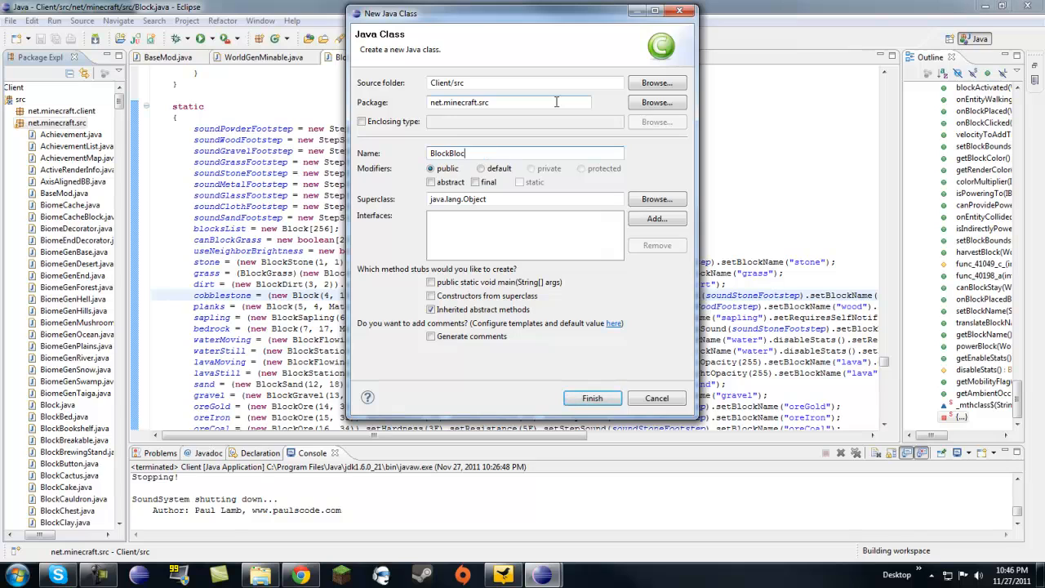
{"action": "type", "text": "kium"}
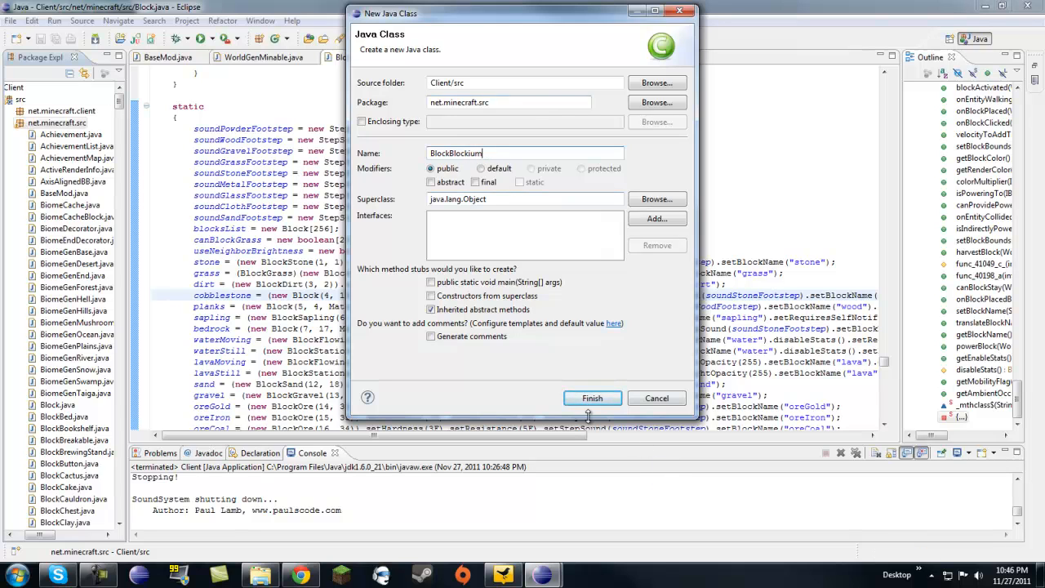
{"action": "left_click", "coordinate": [591, 398]}
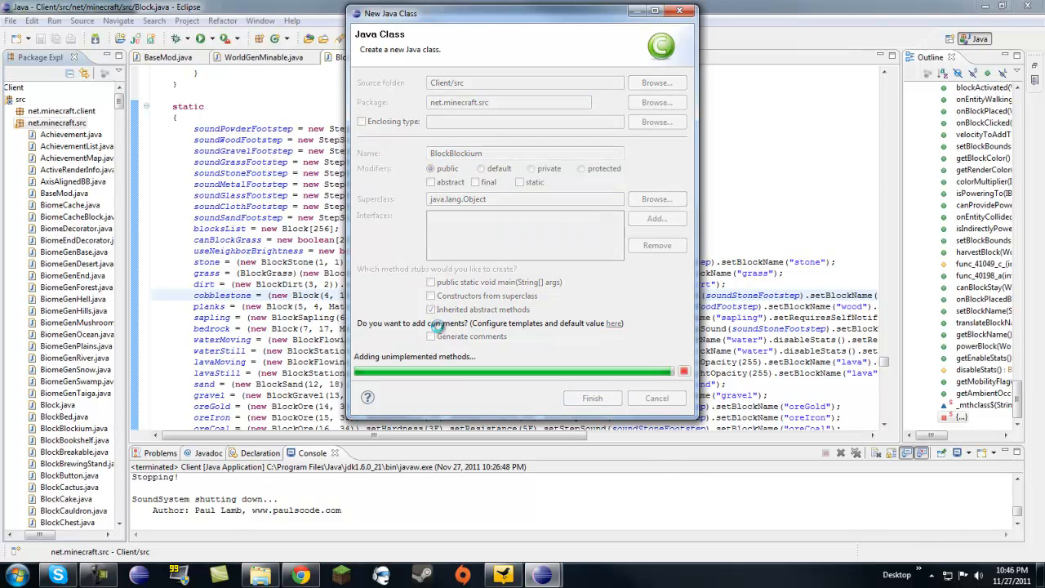
{"action": "left_click", "coordinate": [591, 398]}
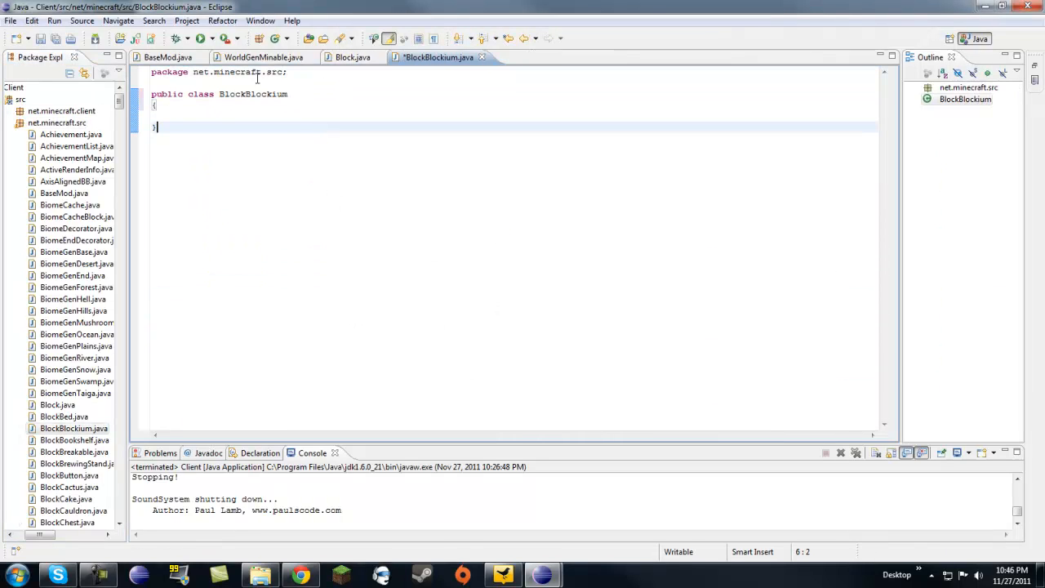
{"action": "mouse_move", "coordinate": [253, 93]}
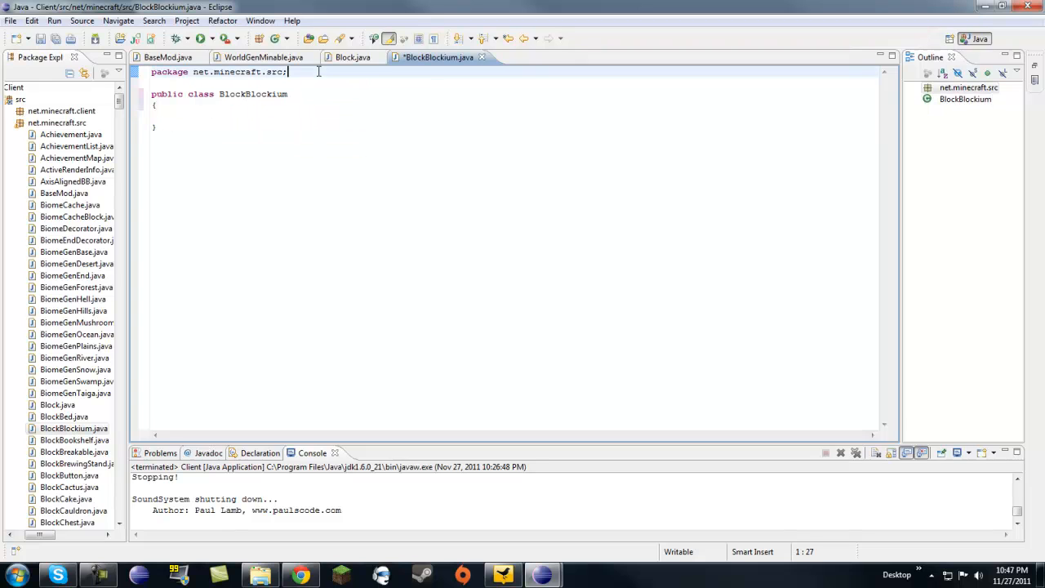
- Make BlockBlockium extend Block and declare a protected constructor taking int x and int y
{"action": "type", "text": "e"}
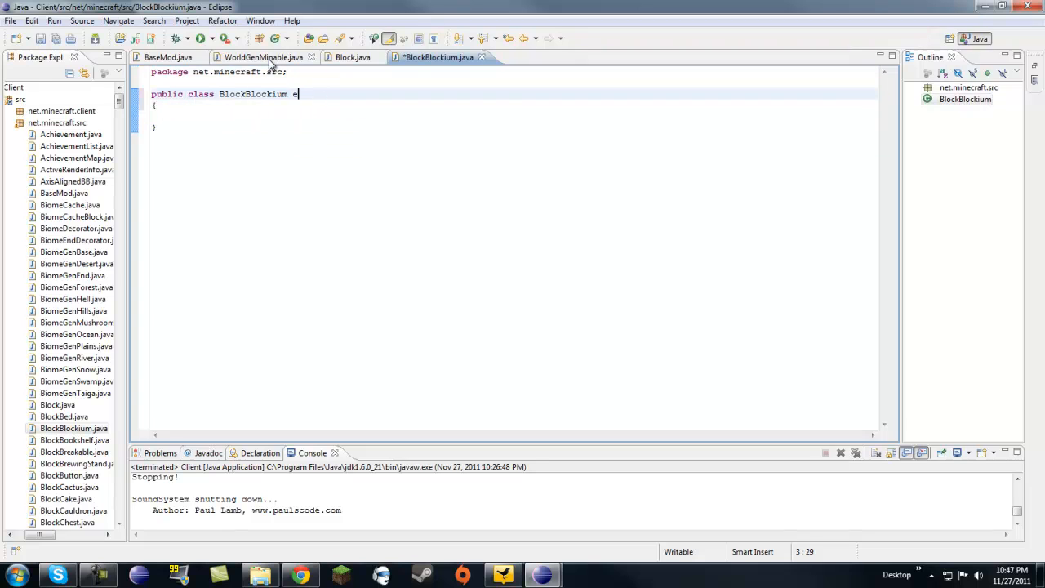
{"action": "type", "text": "xtends Block"}
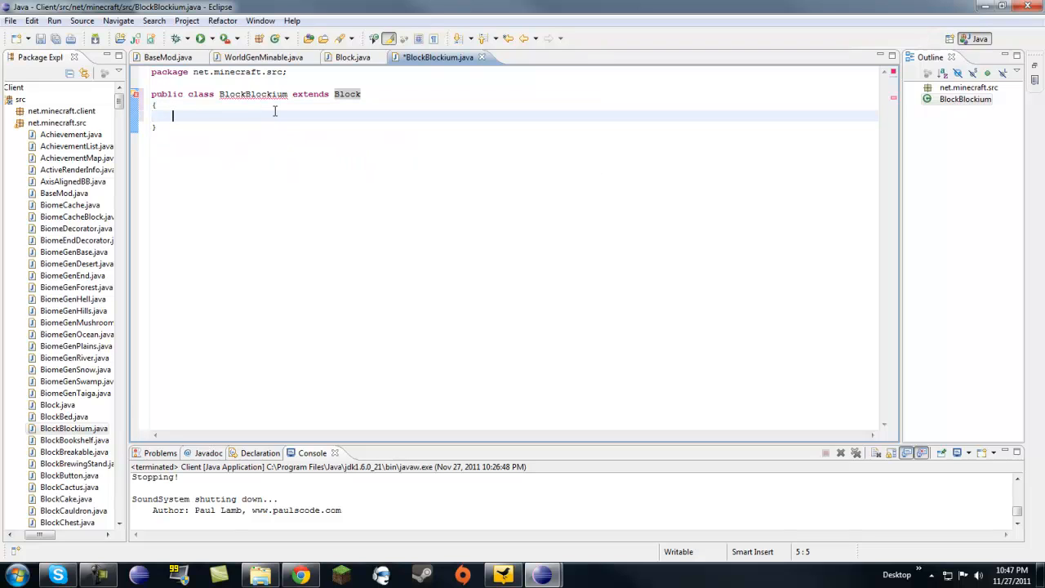
{"action": "type", "text": "protec"}
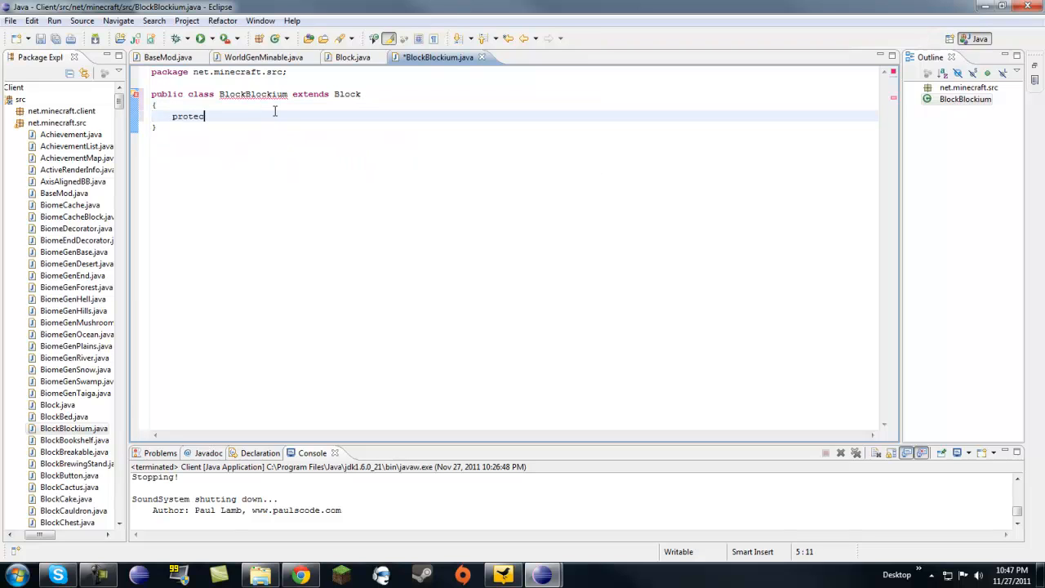
{"action": "type", "text": "ted"}
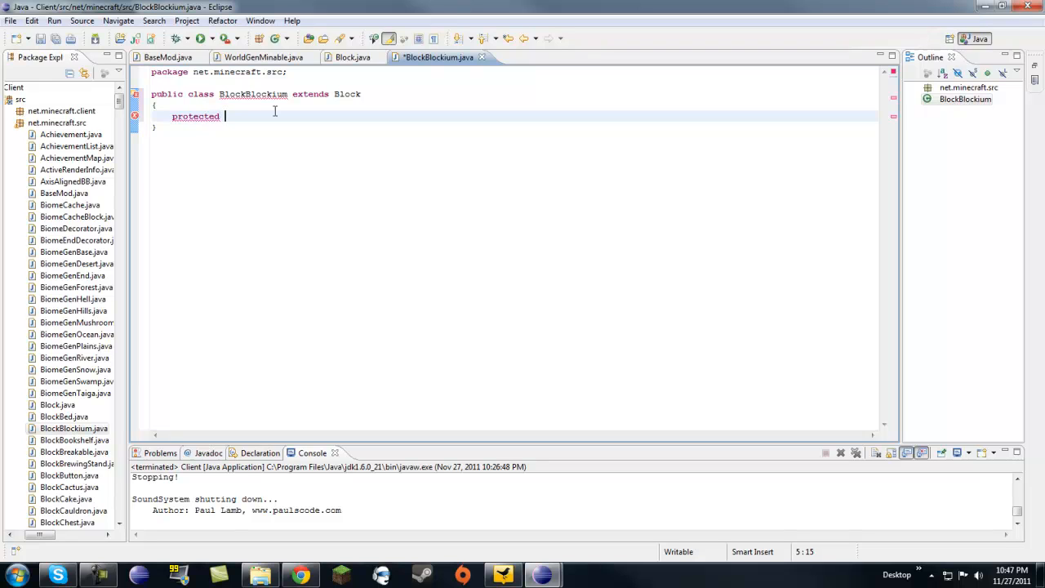
{"action": "type", "text": "BlockMyste"}
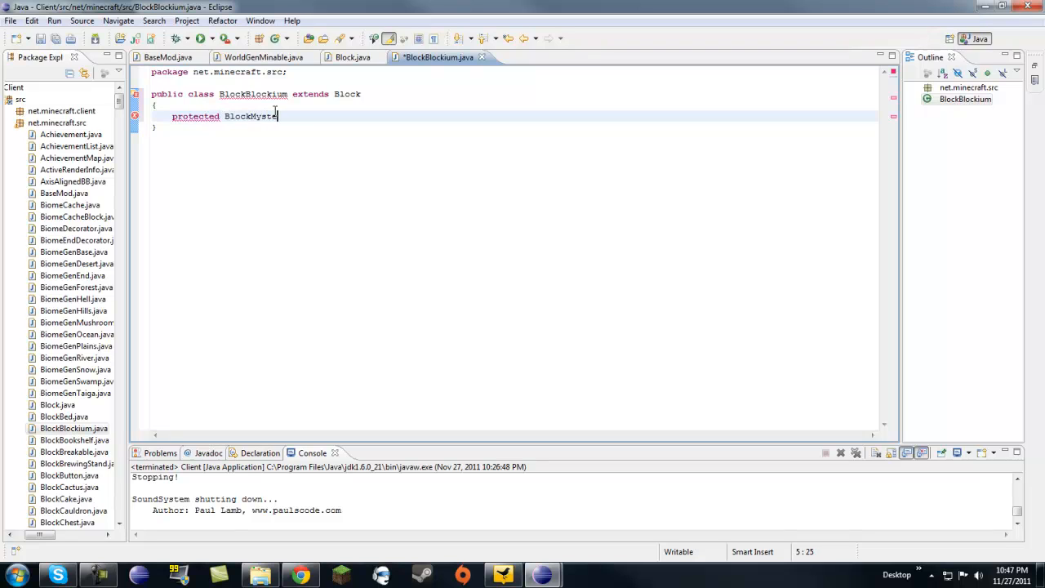
{"action": "type", "text": "rium"}
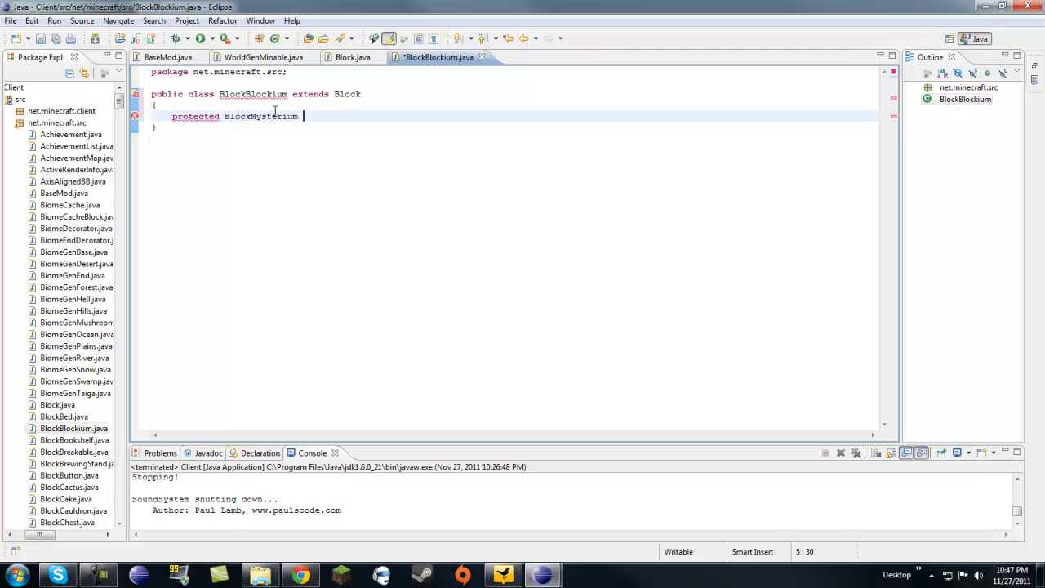
{"action": "type", "text": "("}
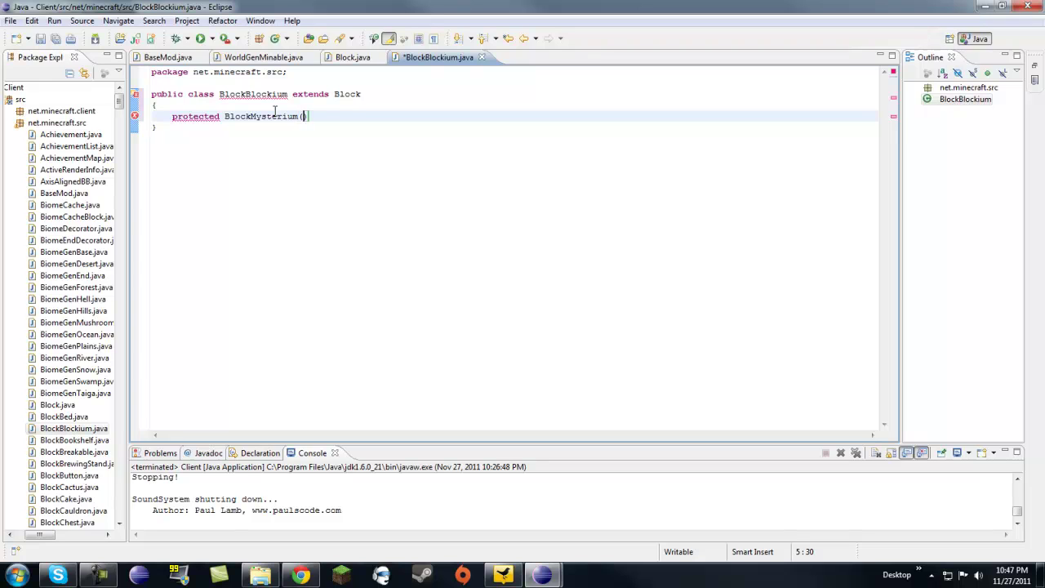
{"action": "type", "text": "int x,"}
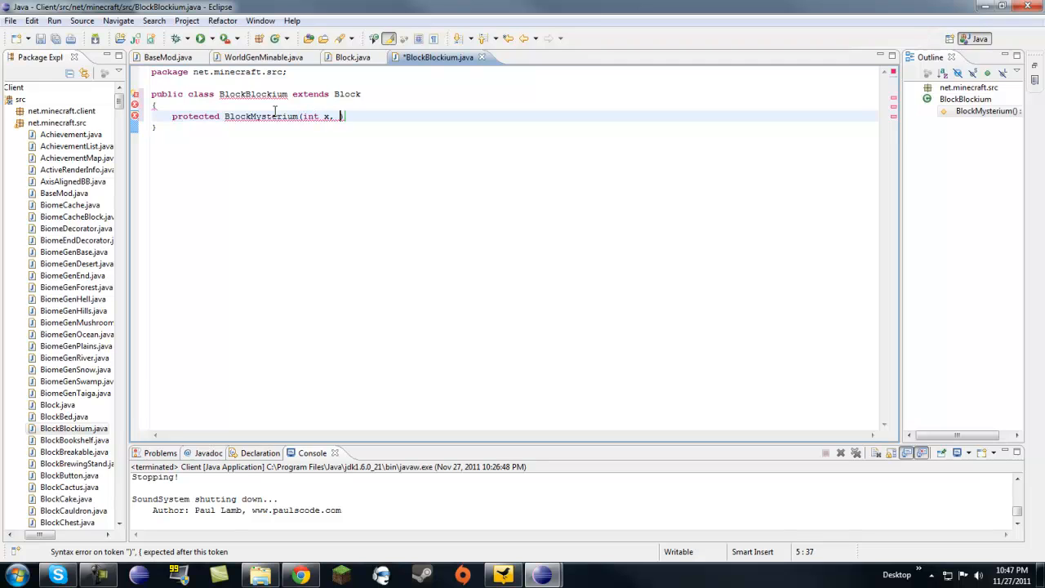
{"action": "type", "text": "int y)"}
{"action": "type", "text": "{"}
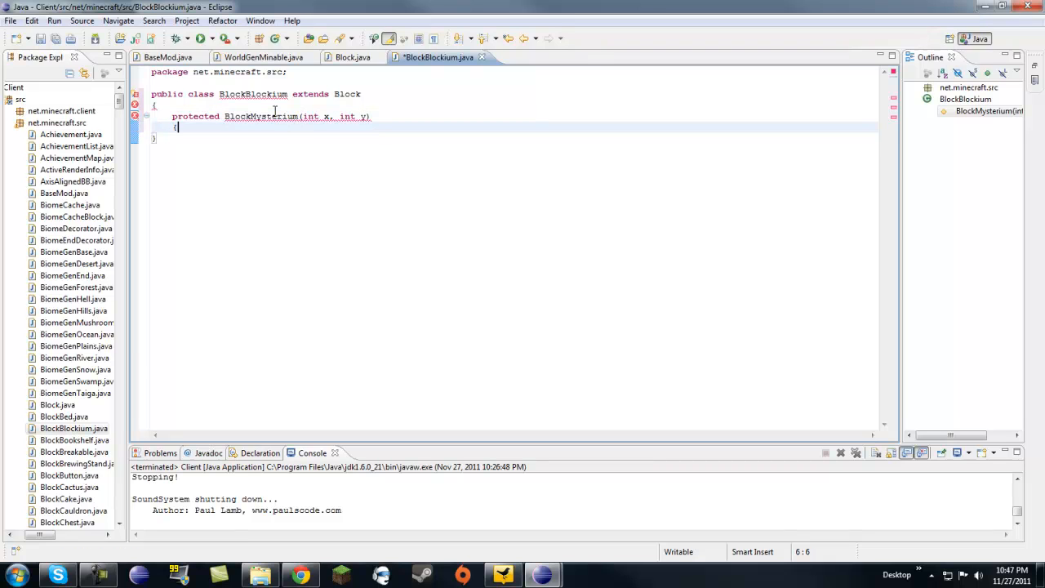
{"action": "key", "text": "Return"}
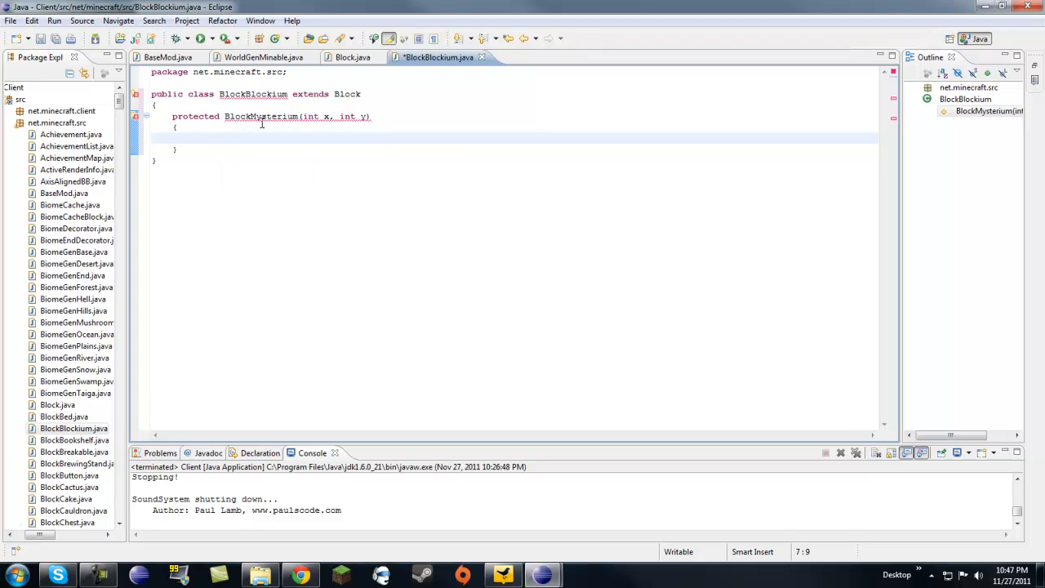
- Fix the mistyped constructor name and add super(x, y, Material.rock); in its body
{"action": "double_click", "coordinate": [274, 116]}
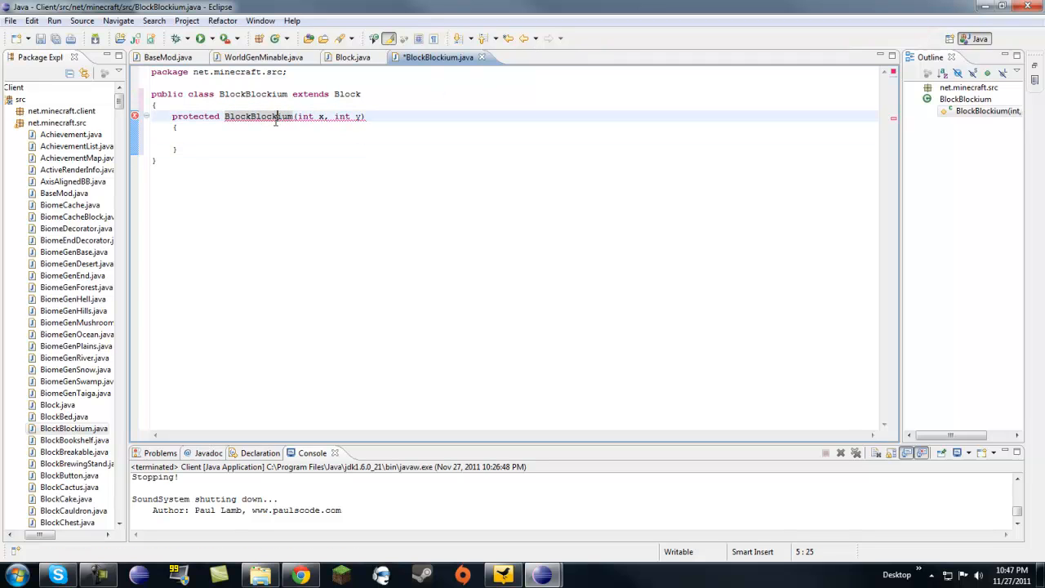
{"action": "left_click", "coordinate": [176, 128]}
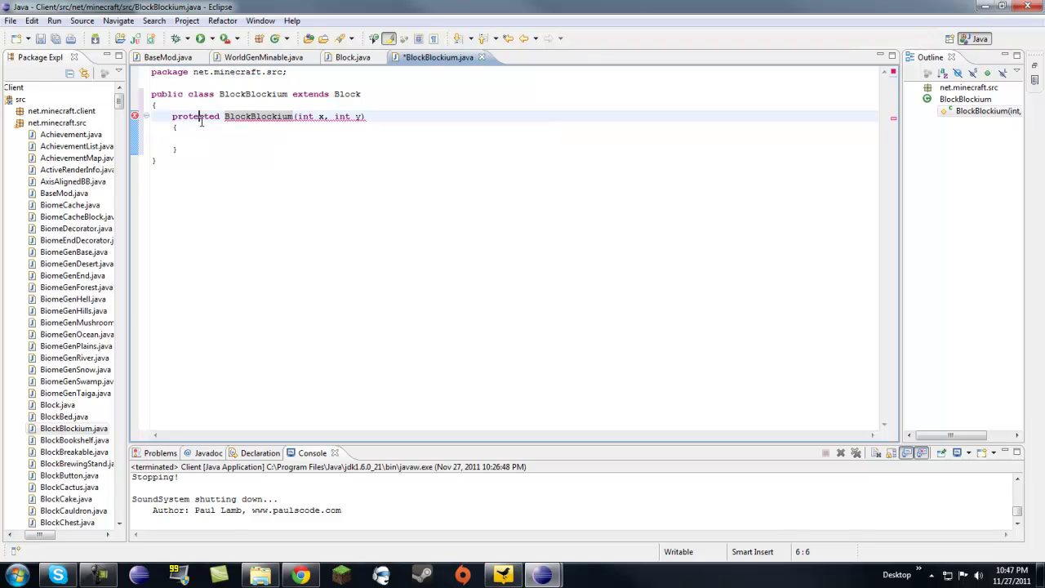
{"action": "type", "text": "super(x,"}
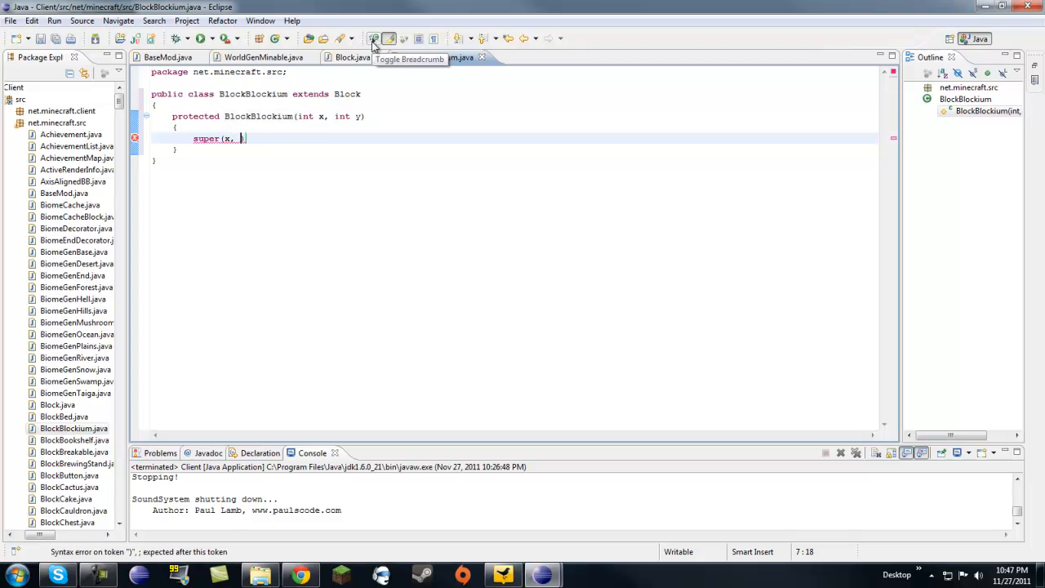
{"action": "type", "text": "y, Mate"}
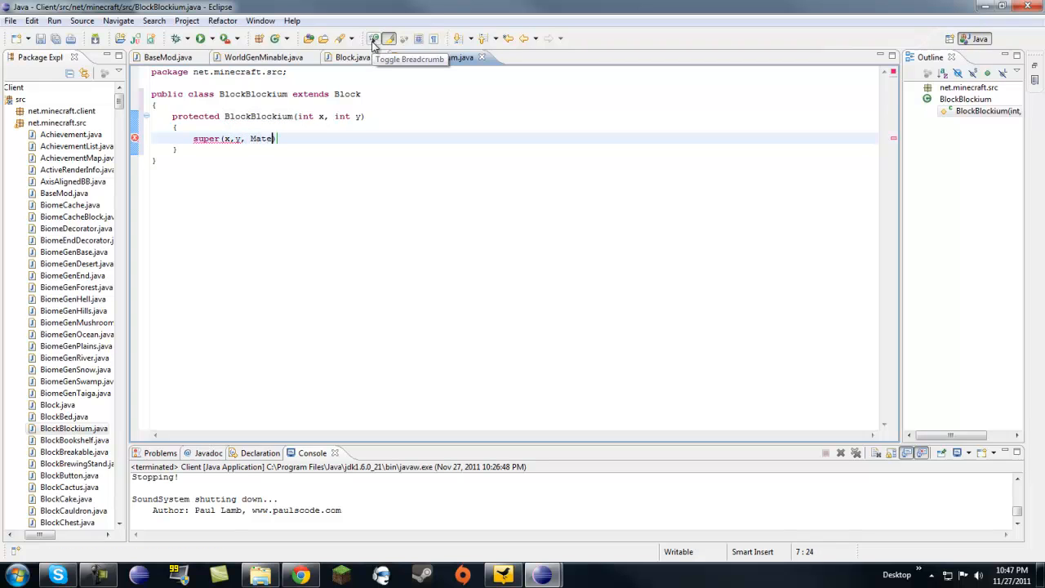
{"action": "type", "text": "rial)"}
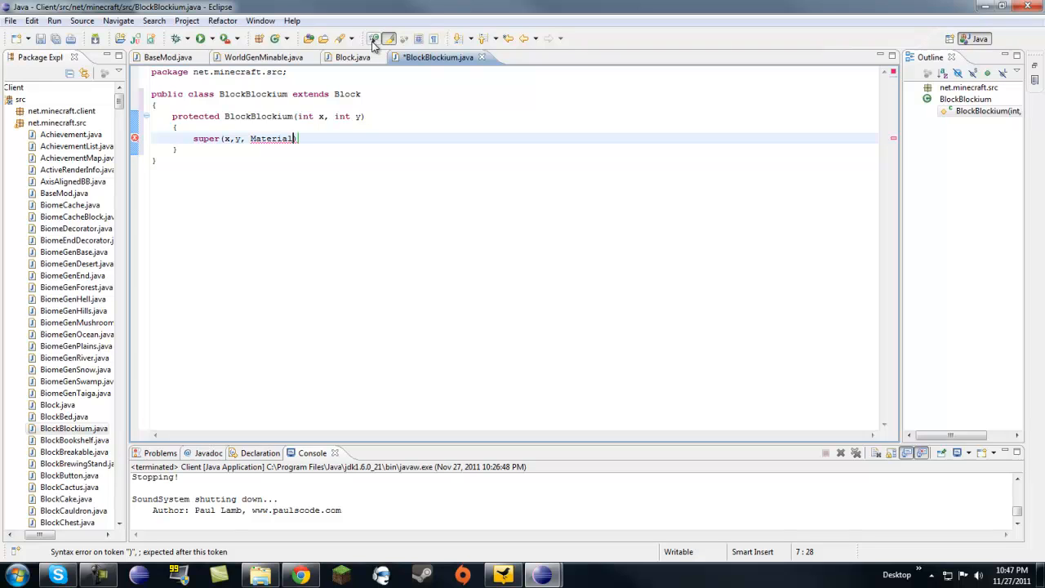
{"action": "type", "text": ".rock"}
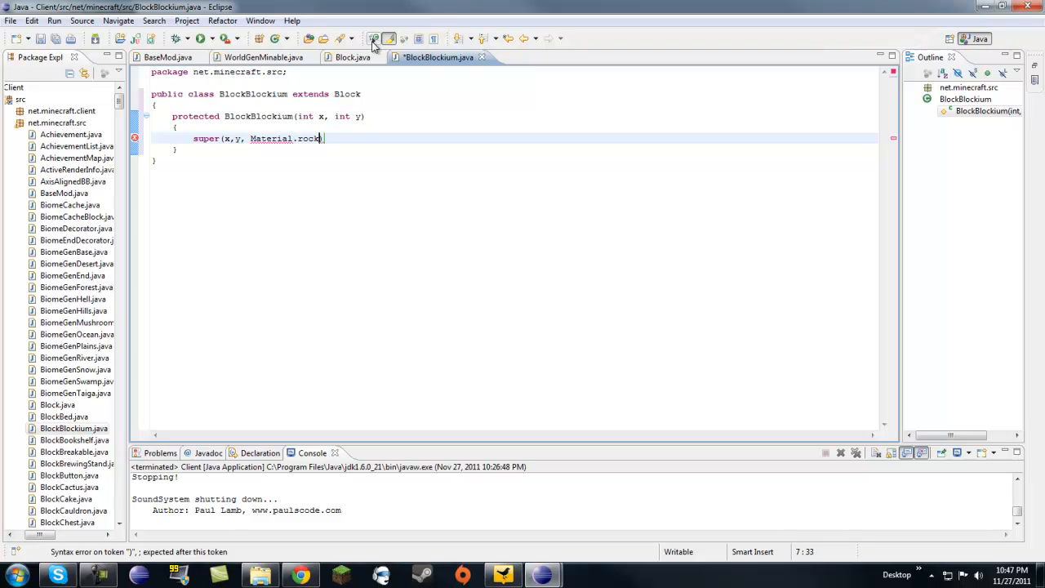
{"action": "type", "text": ";"}
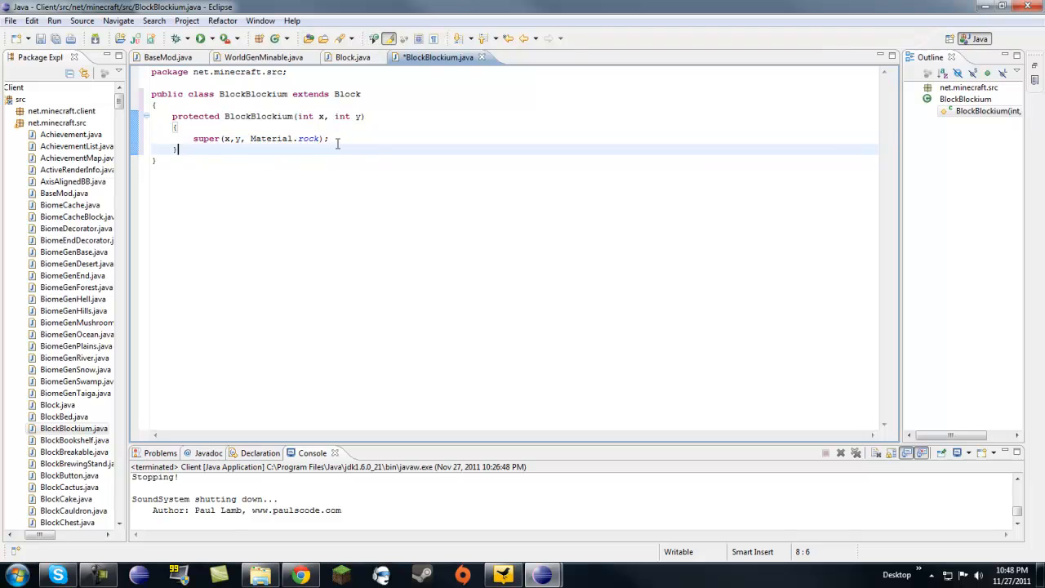
{"action": "mouse_move", "coordinate": [320, 148]}
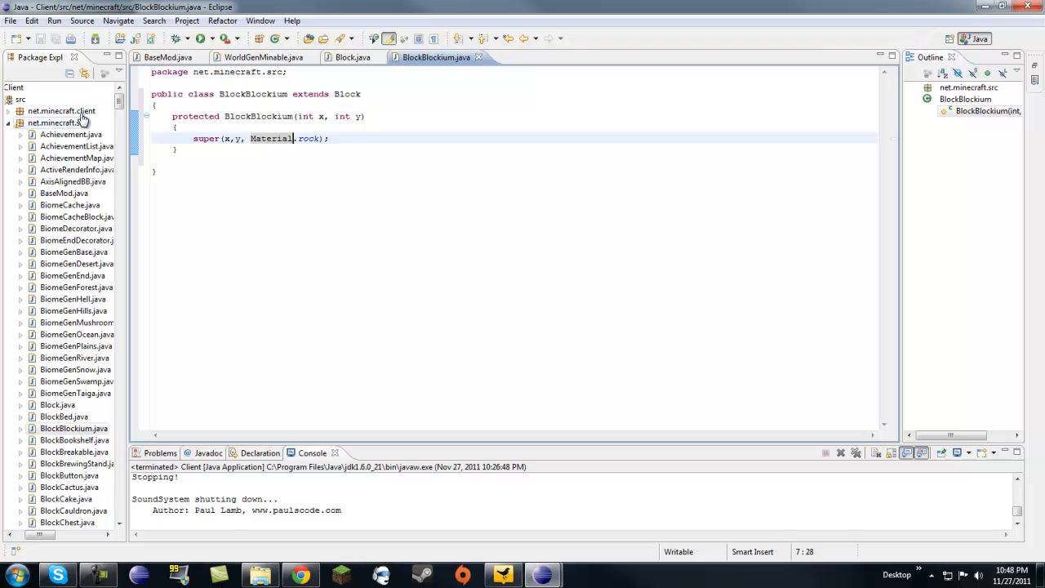
- Create a new class mod_Blockium in net.minecraft.src, trimming the extra Ore from its name
{"action": "right_click", "coordinate": [52, 123]}
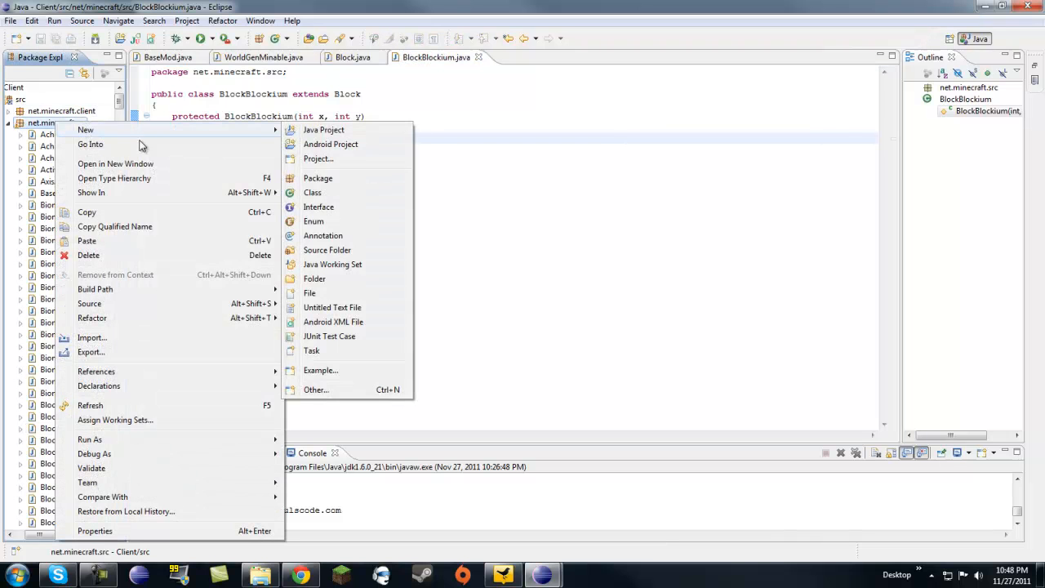
{"action": "left_click", "coordinate": [311, 192]}
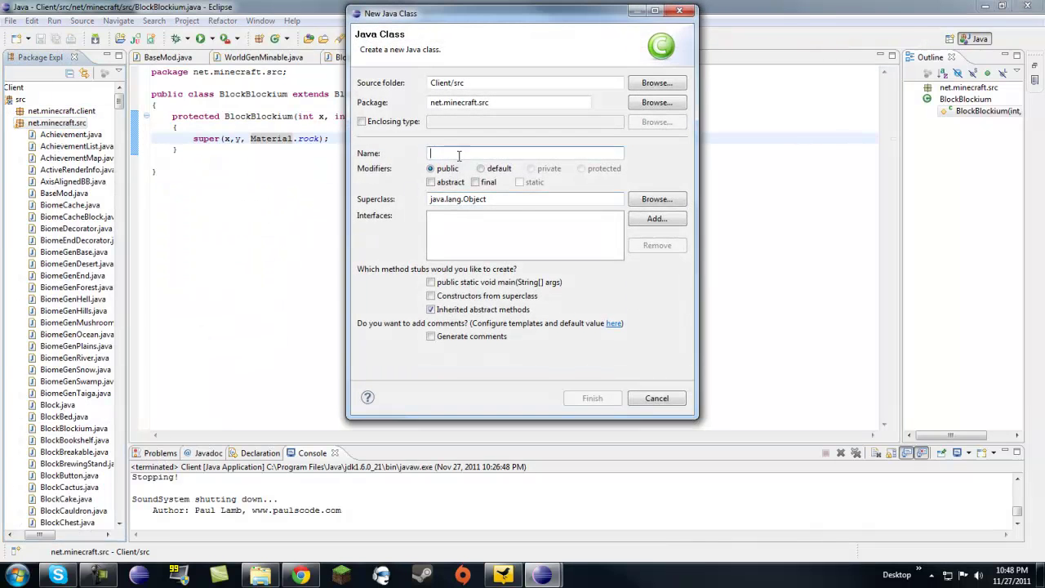
{"action": "type", "text": "mod_Blocko"}
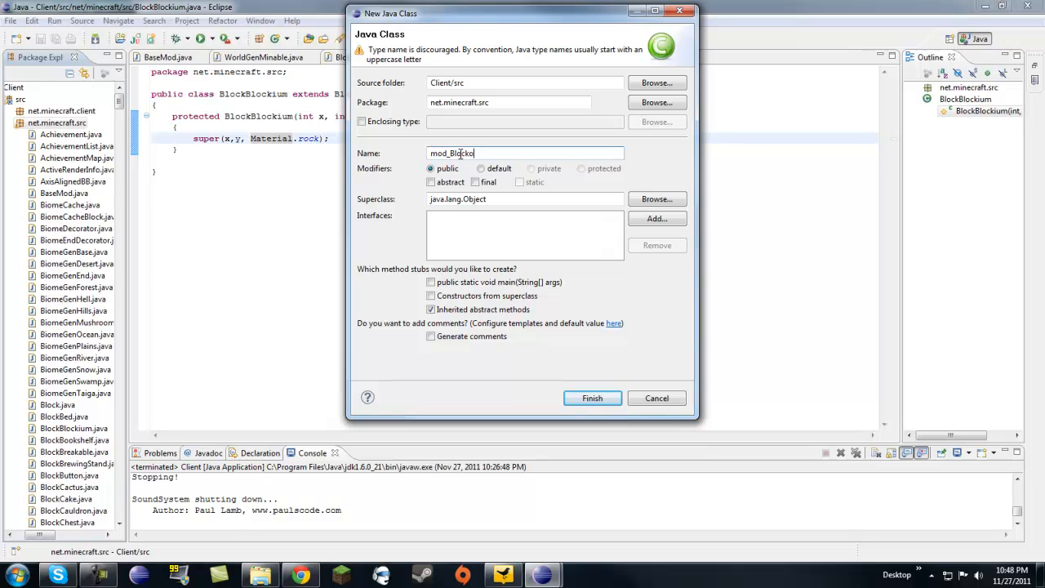
{"action": "type", "text": "iumOre"}
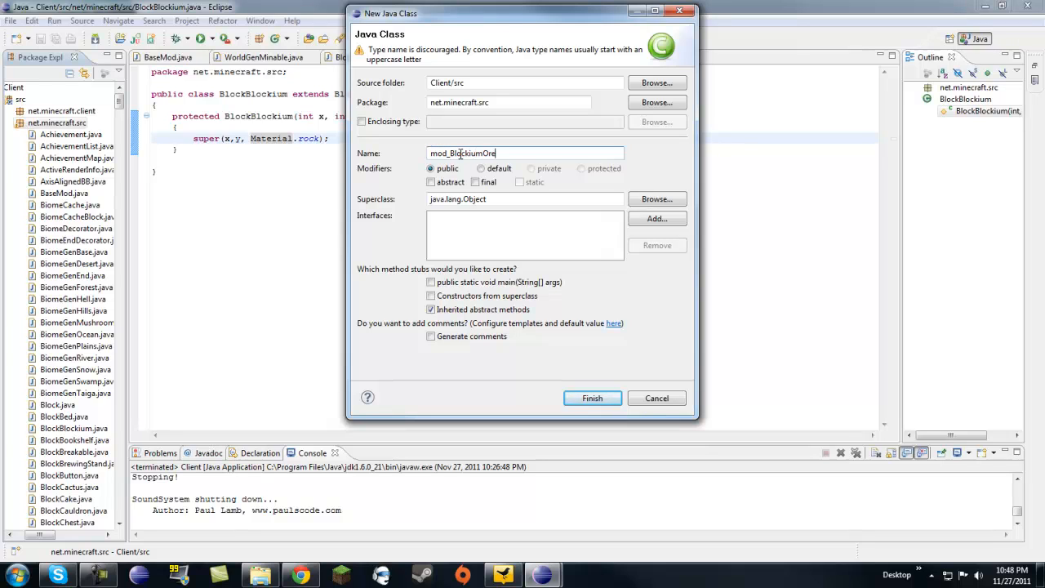
{"action": "key", "text": "BackSpace"}
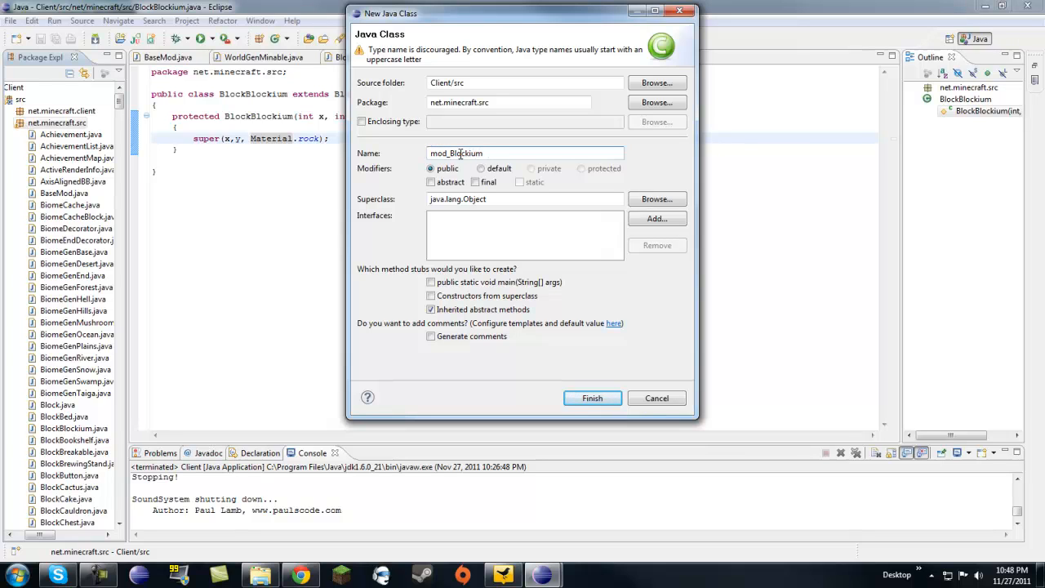
{"action": "left_click", "coordinate": [591, 398]}
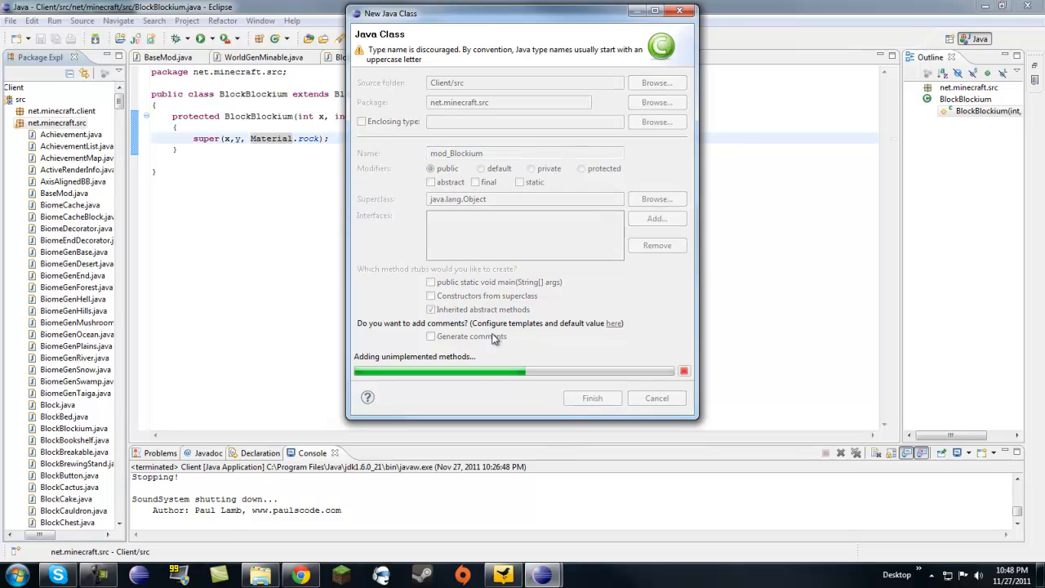
{"action": "left_click", "coordinate": [591, 398]}
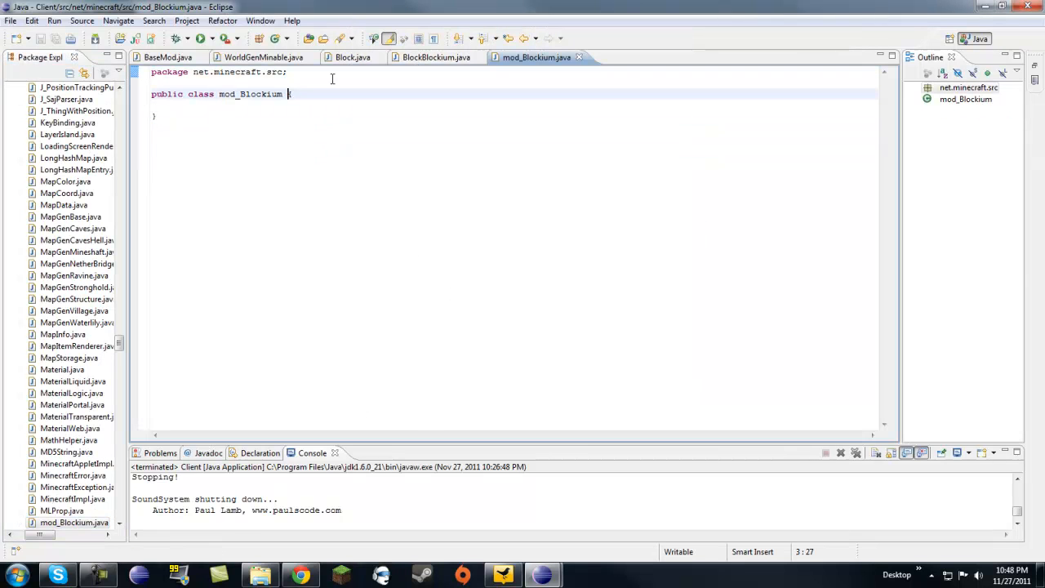
- Move mod_Blockium's brace to its own line and make the class extend BaseMod
{"action": "key", "text": "enter"}
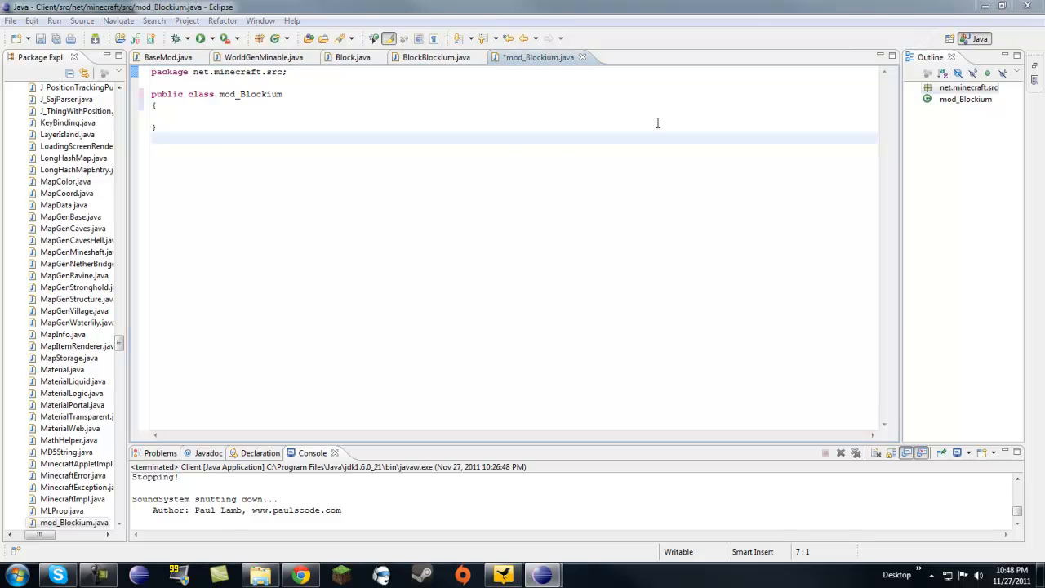
{"action": "mouse_move", "coordinate": [761, 194]}
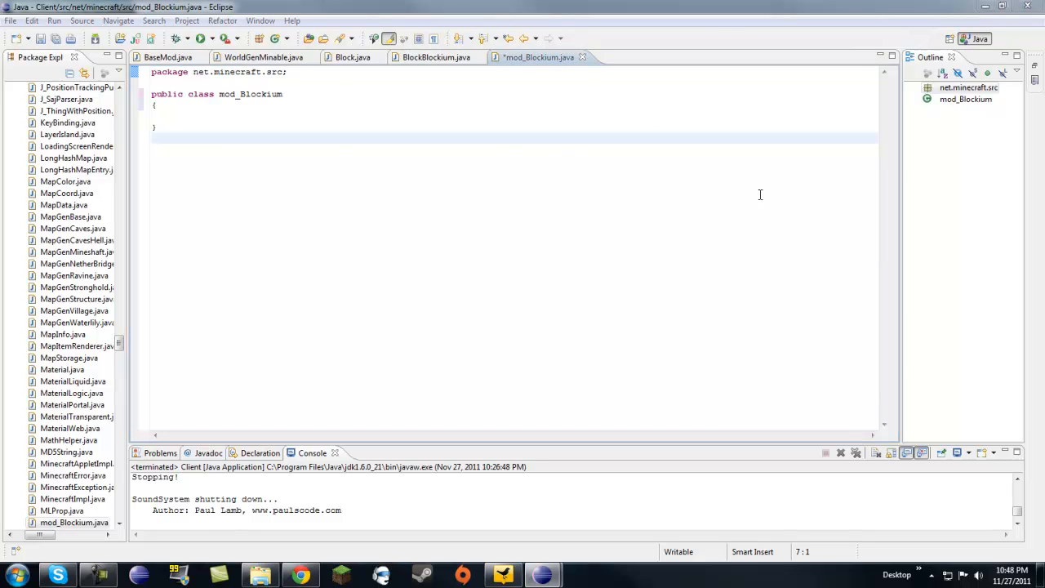
{"action": "left_click", "coordinate": [288, 93]}
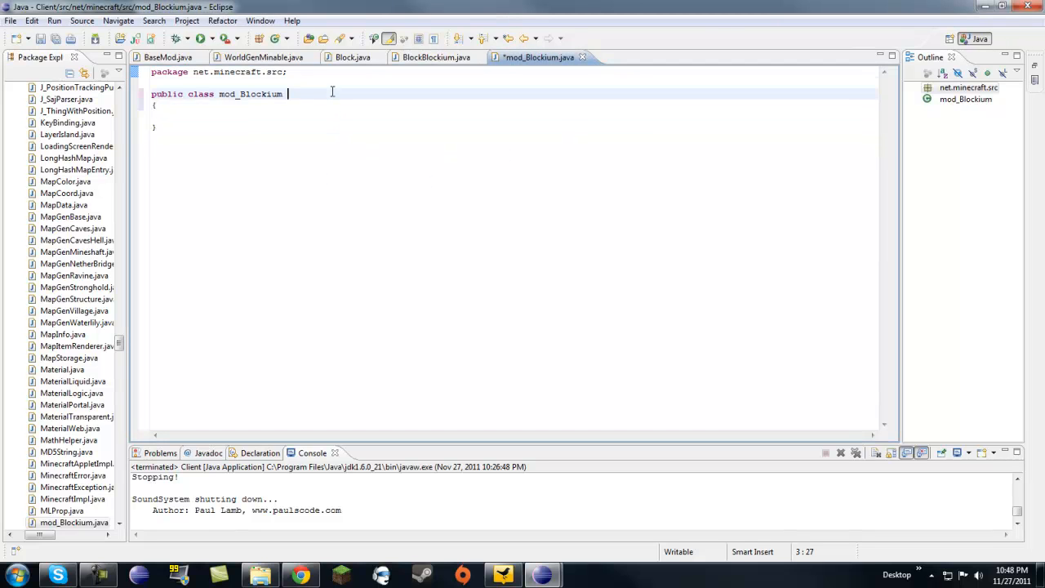
{"action": "type", "text": "extends"}
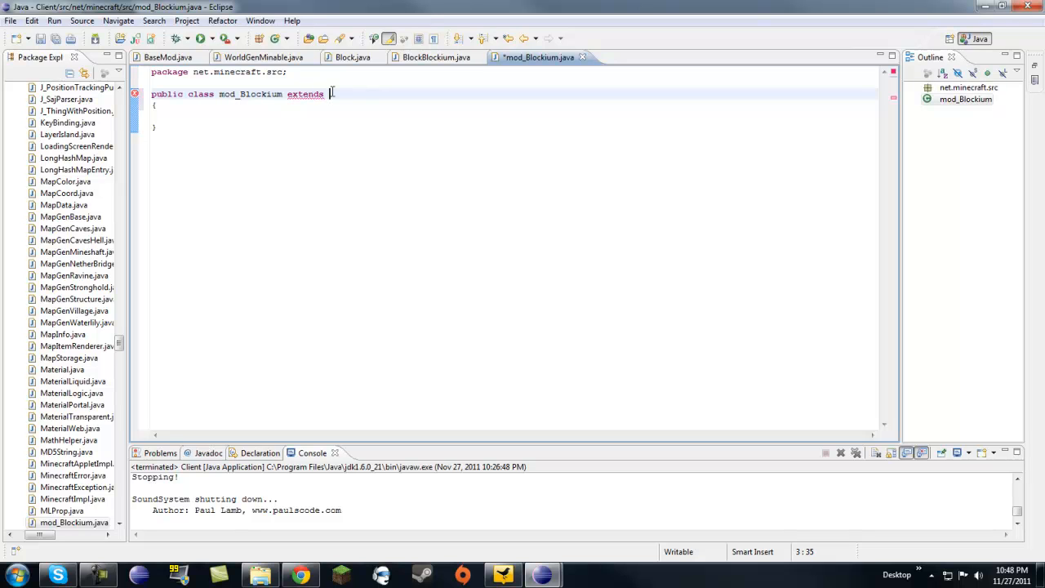
{"action": "type", "text": "BaseMod"}
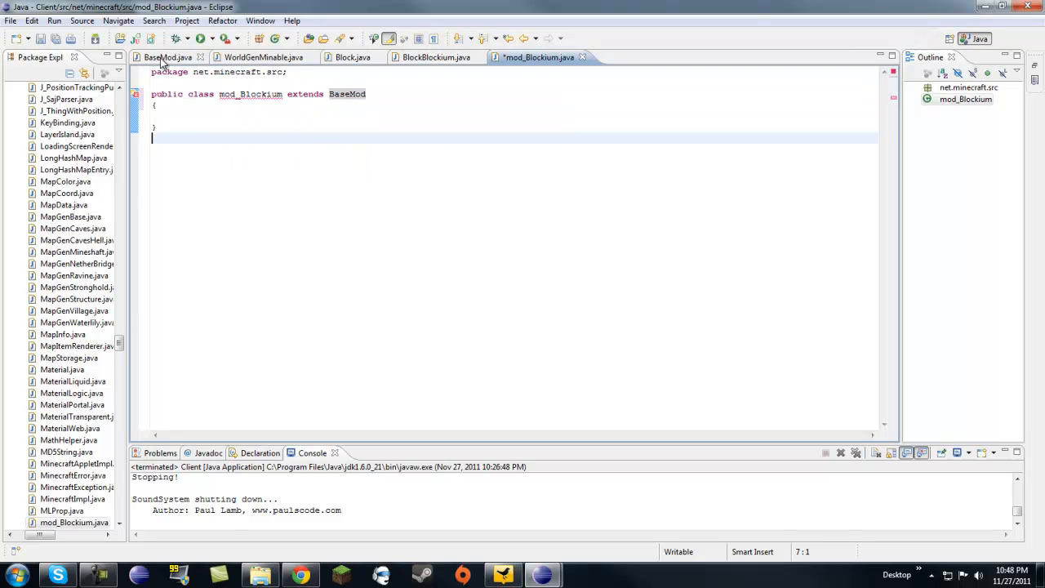
{"action": "left_click", "coordinate": [167, 57]}
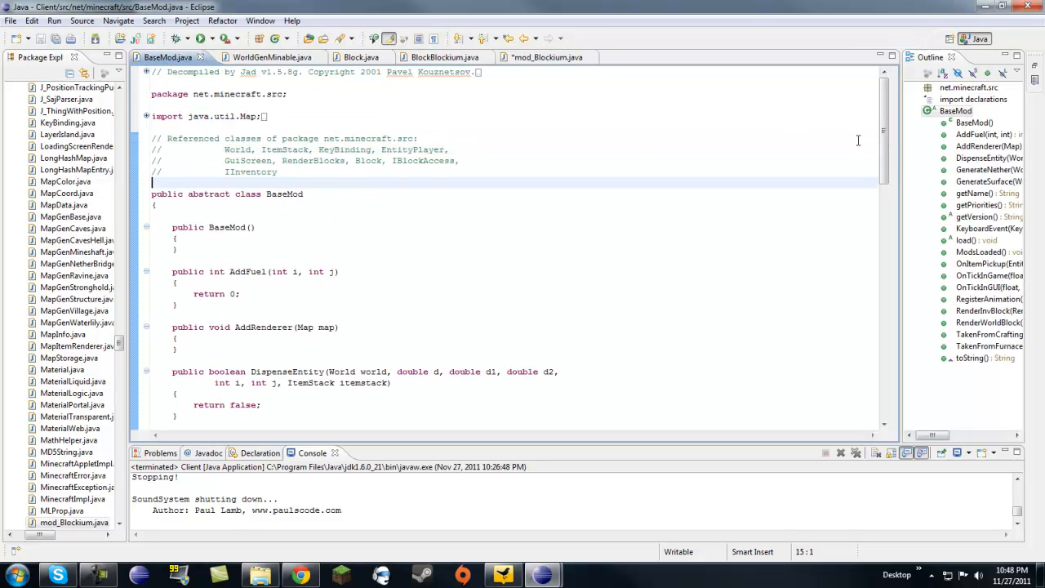
{"action": "scroll", "scroll_direction": "down", "scroll_amount": 3}
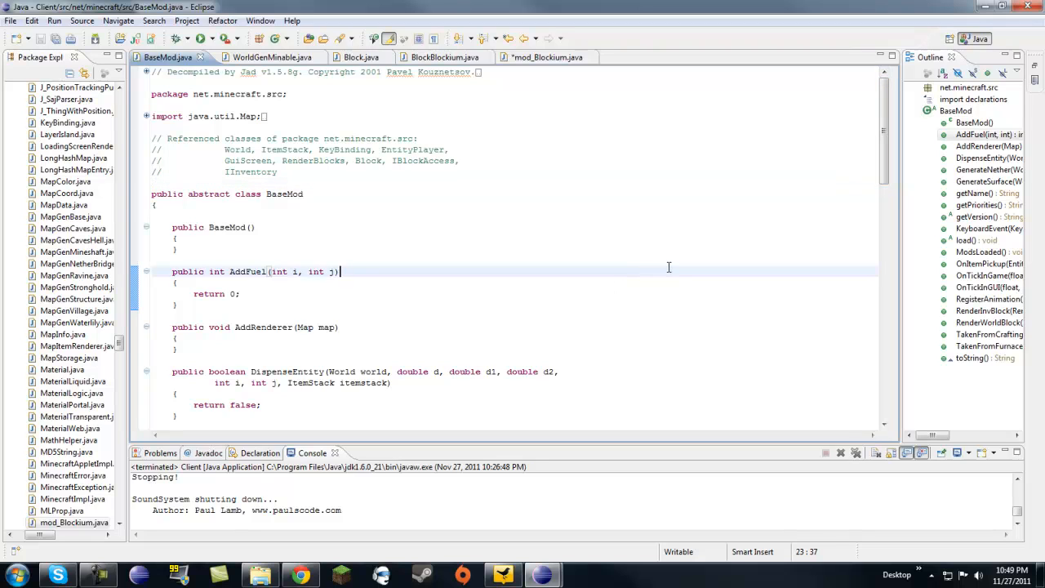
{"action": "scroll", "scroll_direction": "up", "scroll_amount": 3}
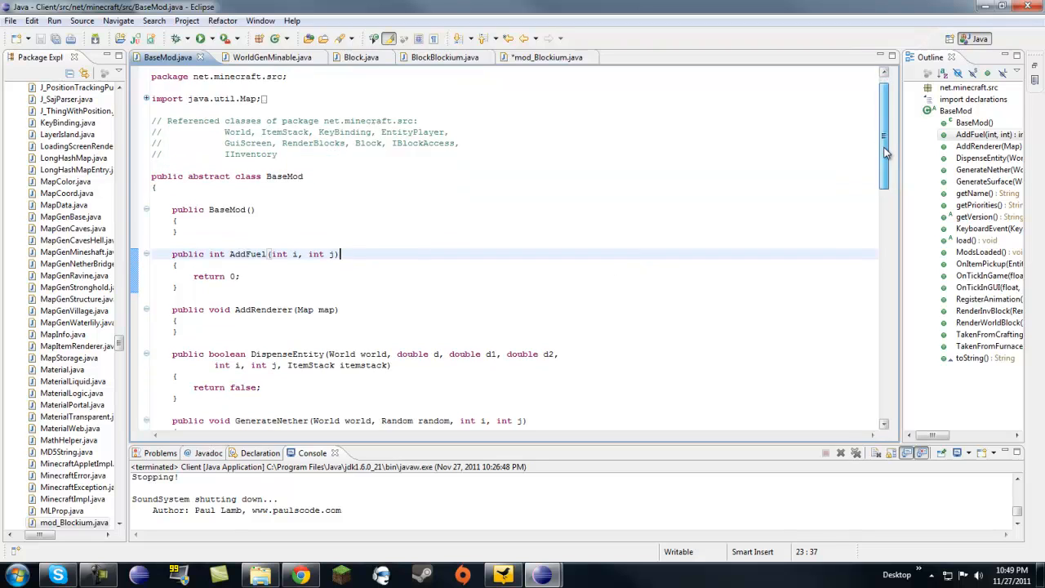
{"action": "scroll", "scroll_direction": "down", "scroll_amount": 3}
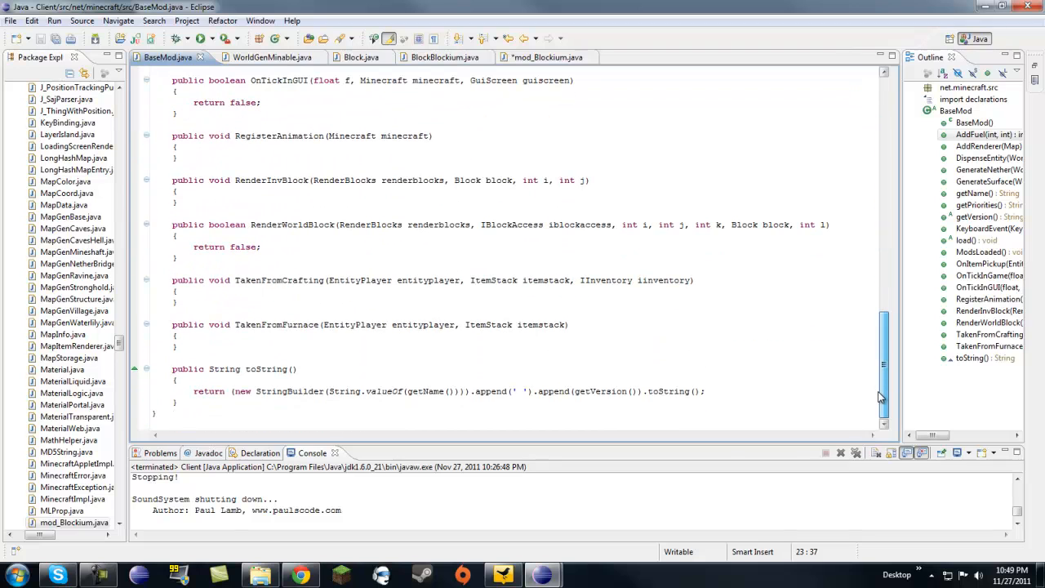
{"action": "scroll", "scroll_direction": "up", "scroll_amount": 3}
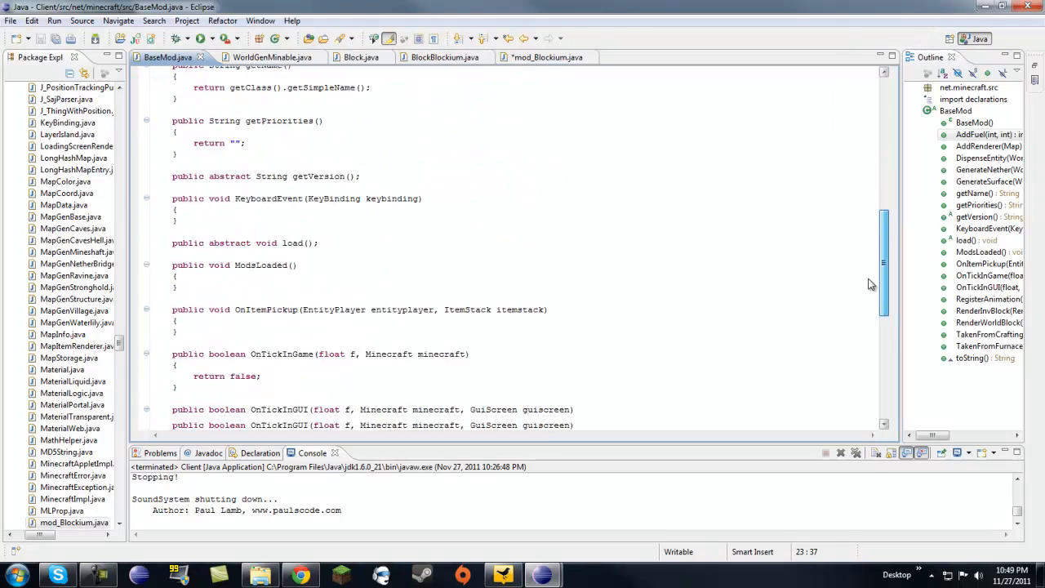
{"action": "scroll", "scroll_direction": "down", "scroll_amount": 3}
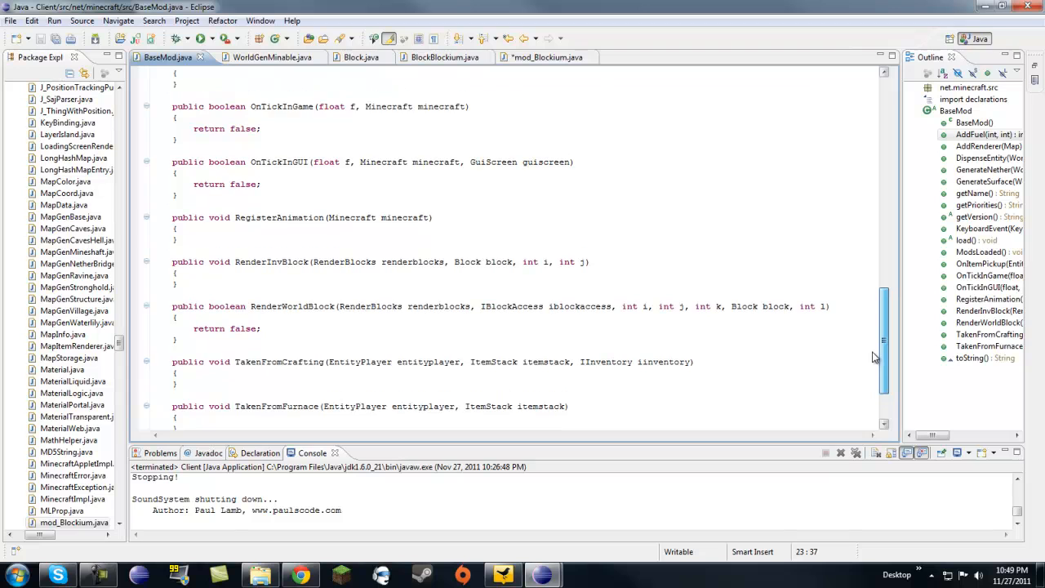
{"action": "scroll", "scroll_direction": "up", "scroll_amount": 3}
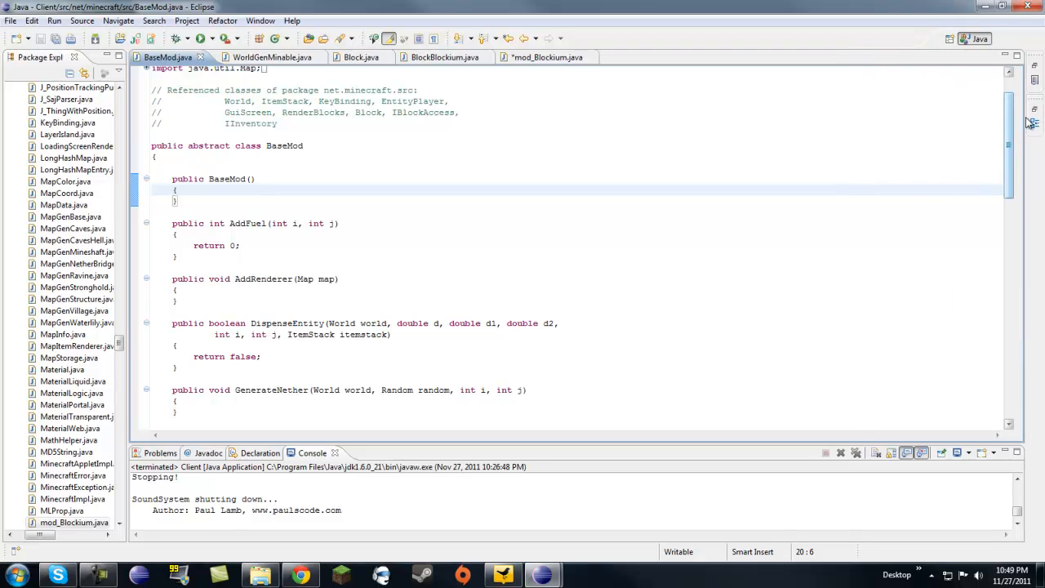
{"action": "left_click", "coordinate": [1035, 122]}
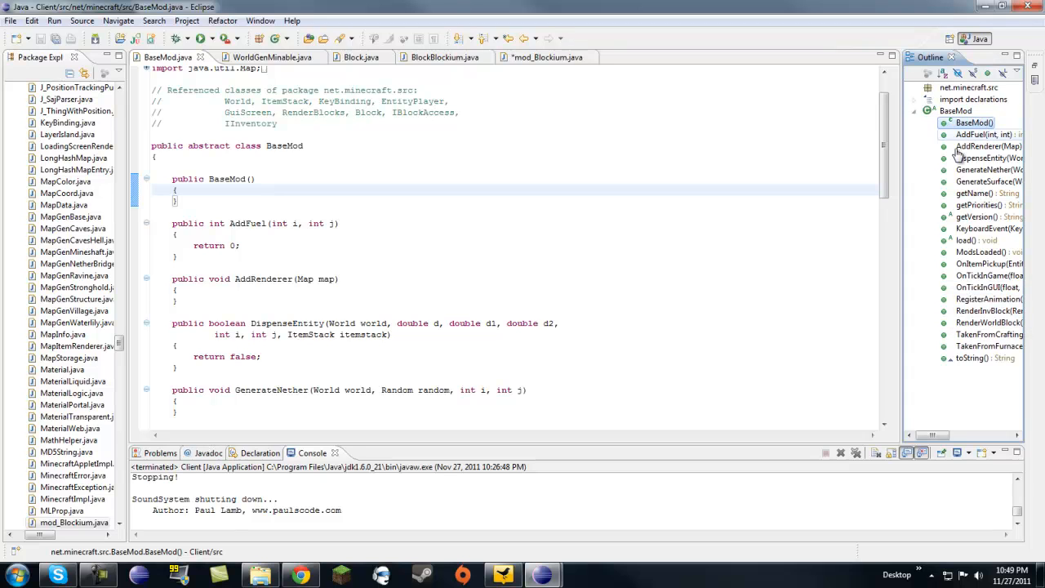
{"action": "mouse_move", "coordinate": [966, 240]}
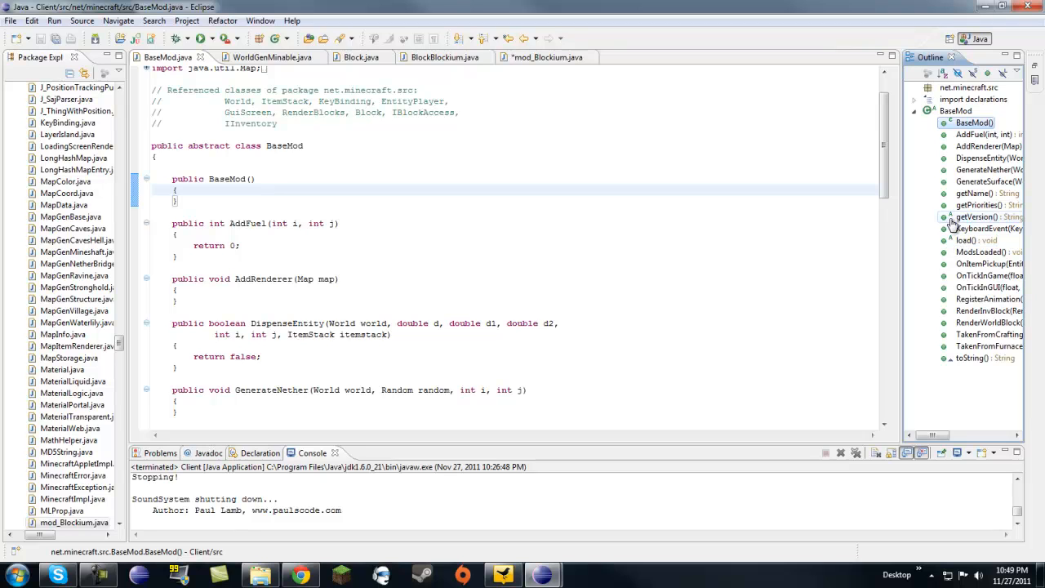
{"action": "mouse_move", "coordinate": [946, 245]}
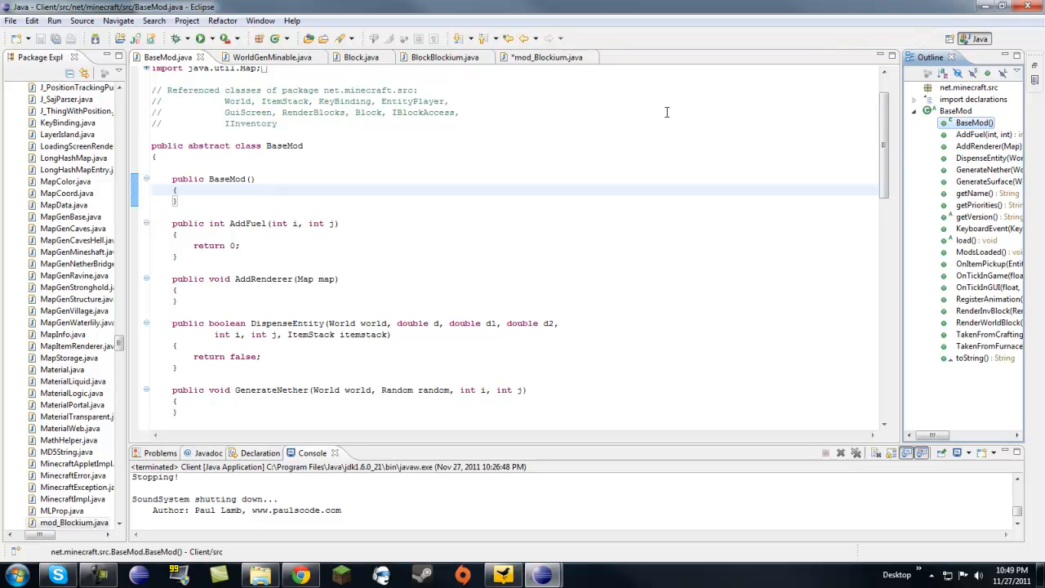
{"action": "mouse_move", "coordinate": [546, 57]}
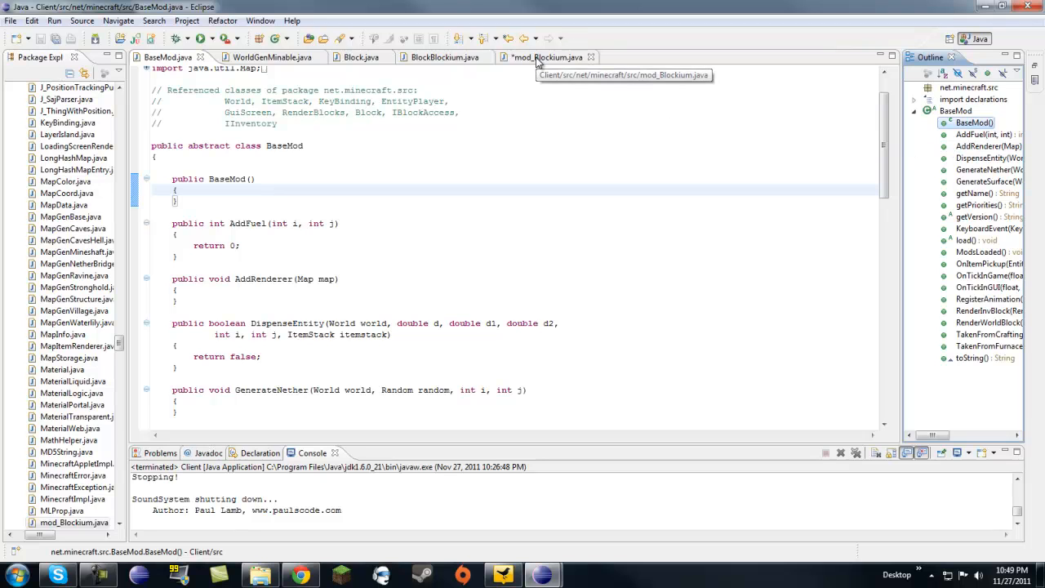
- Switch to mod_Blockium.java, glance at BaseMod.java, and return to mod_Blockium.java
{"action": "left_click", "coordinate": [542, 57]}
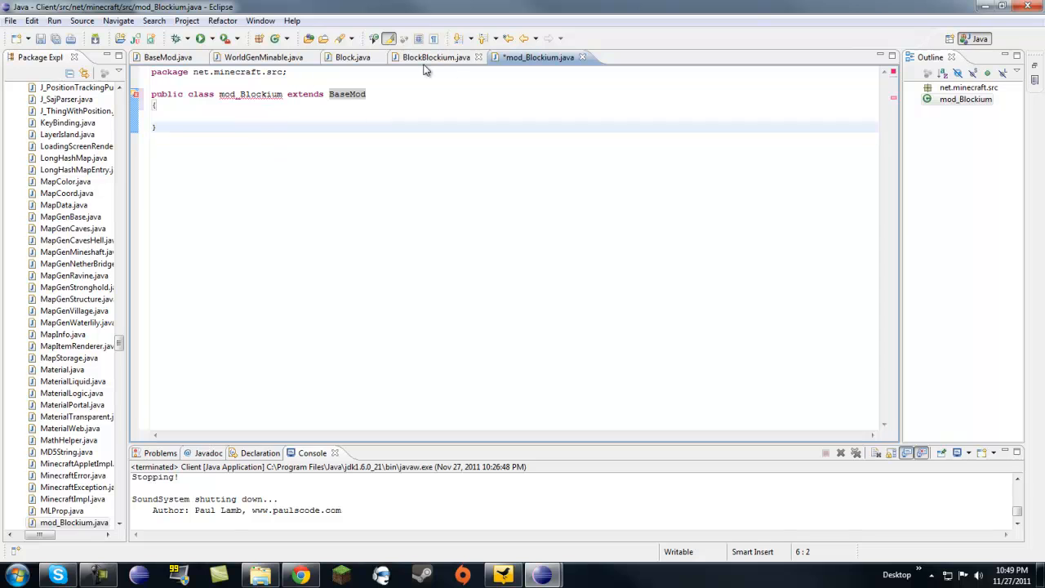
{"action": "left_click", "coordinate": [166, 57]}
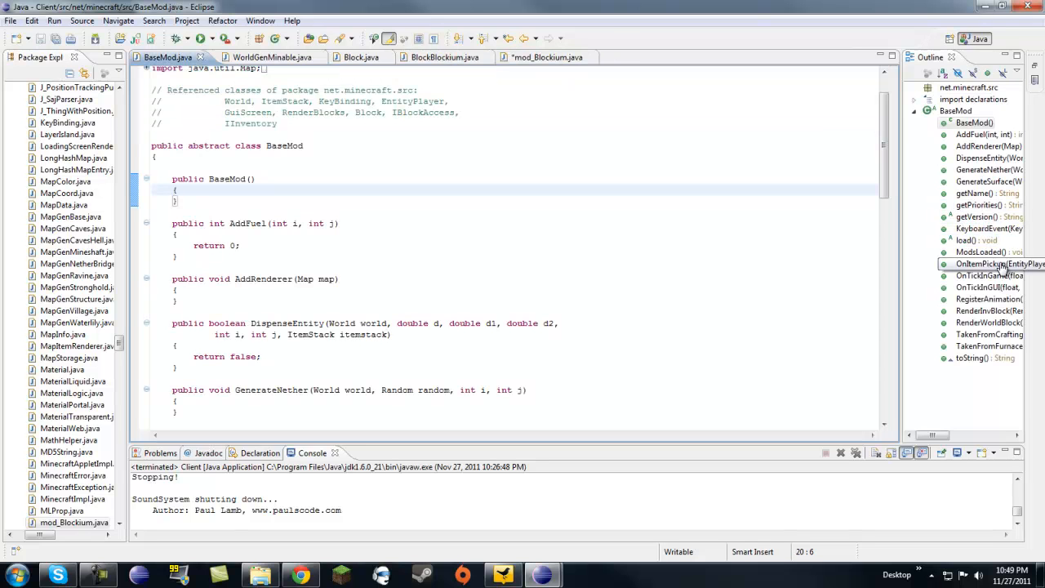
{"action": "left_click", "coordinate": [539, 57]}
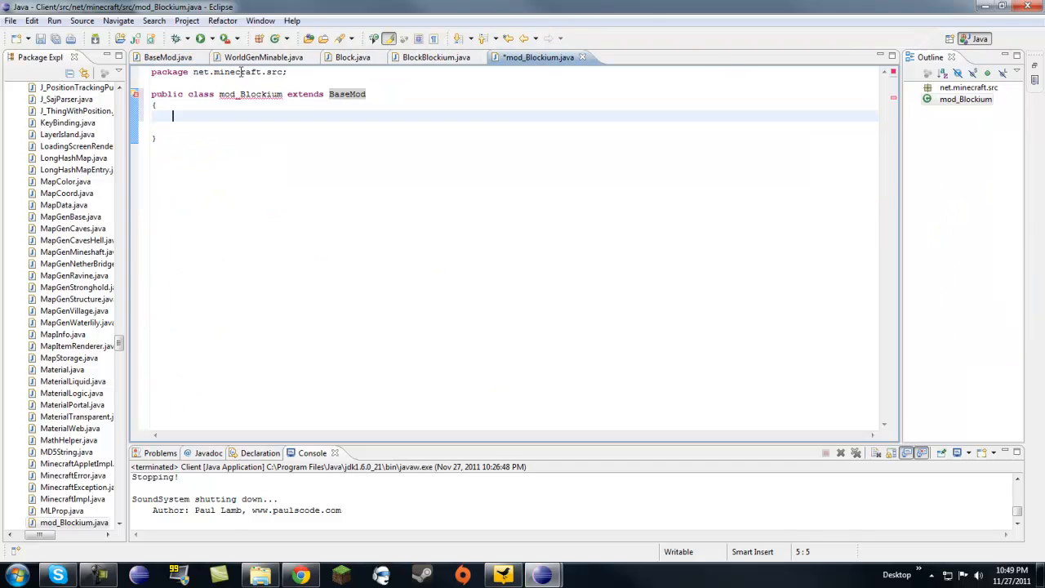
- Add an empty public void load() method and a getVersion() method returning "1.0.1"
{"action": "type", "text": "public voi"}
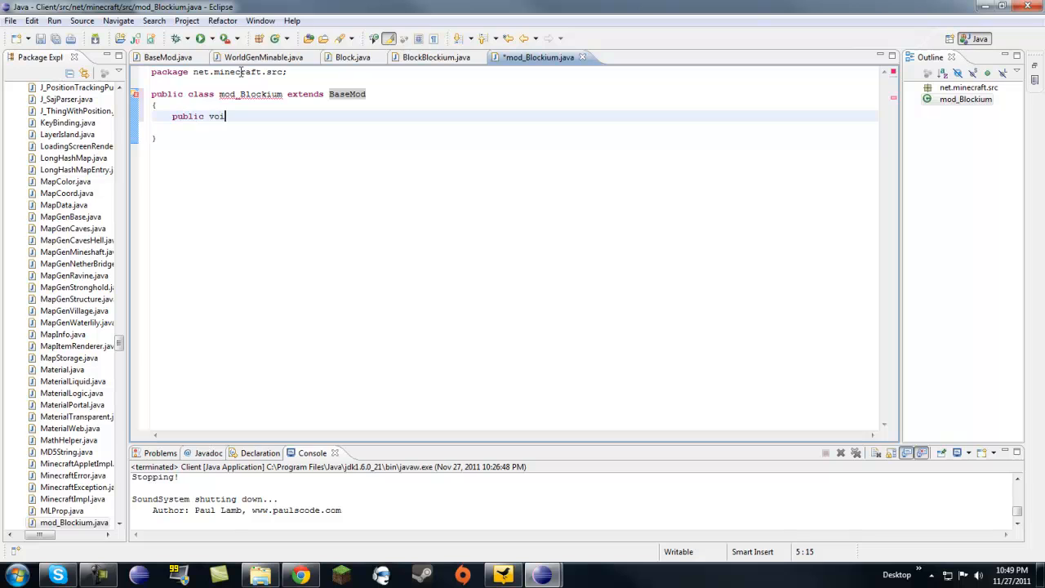
{"action": "type", "text": "d load()"}
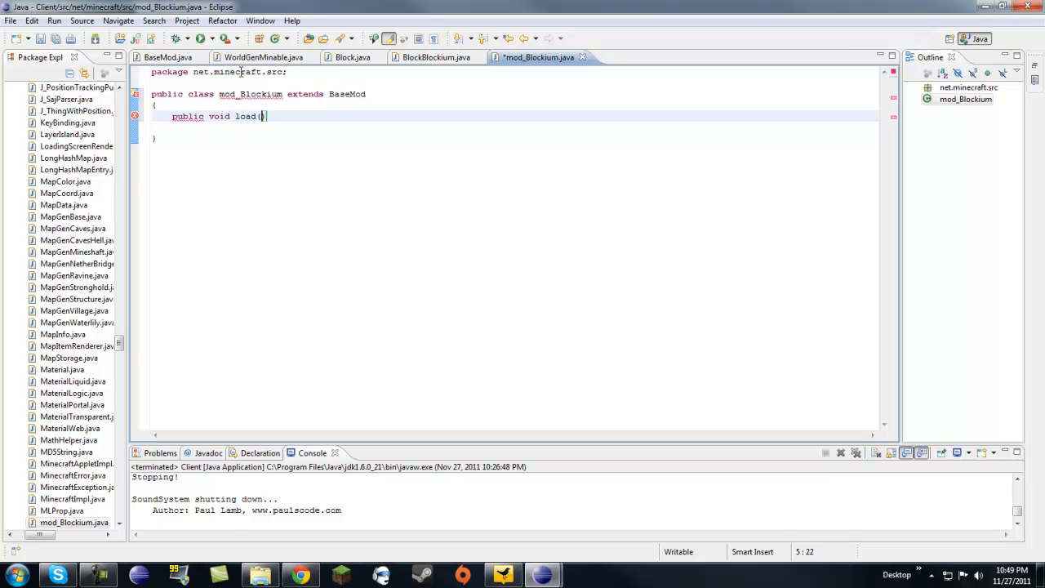
{"action": "type", "text": "){};"}
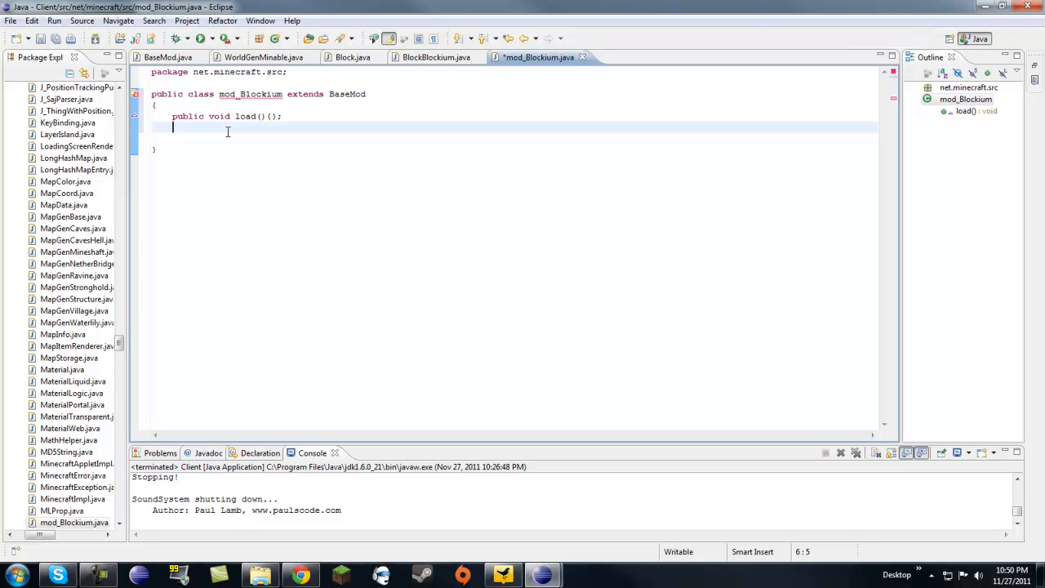
{"action": "type", "text": "public Strin"}
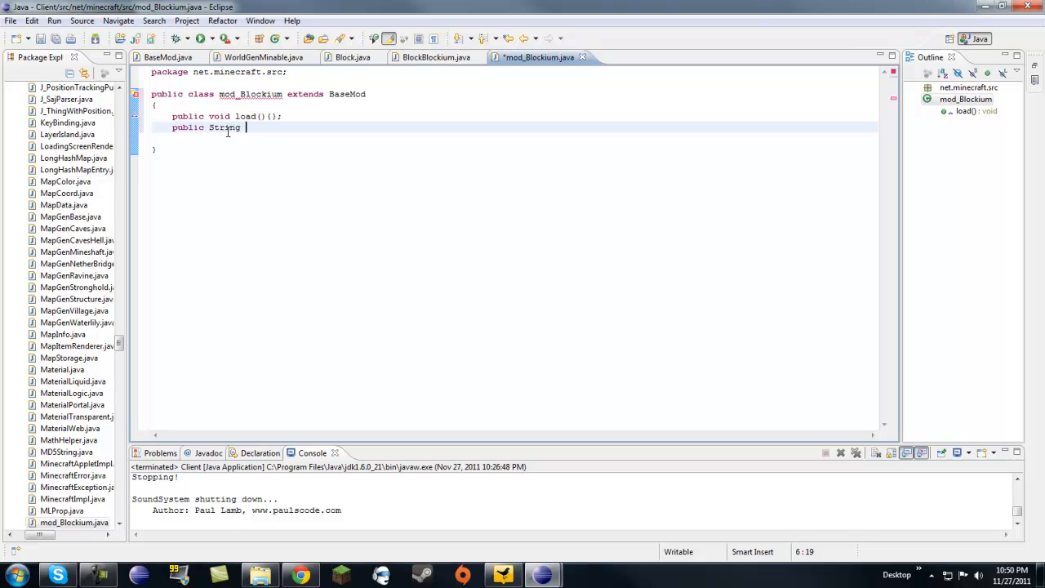
{"action": "type", "text": "getVersion();"}
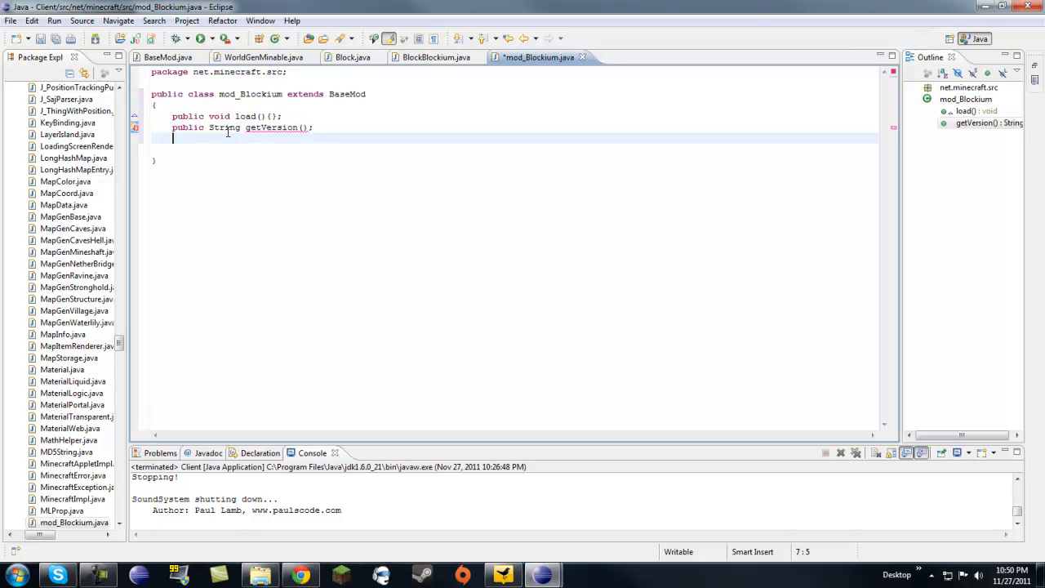
{"action": "type", "text": "{"}
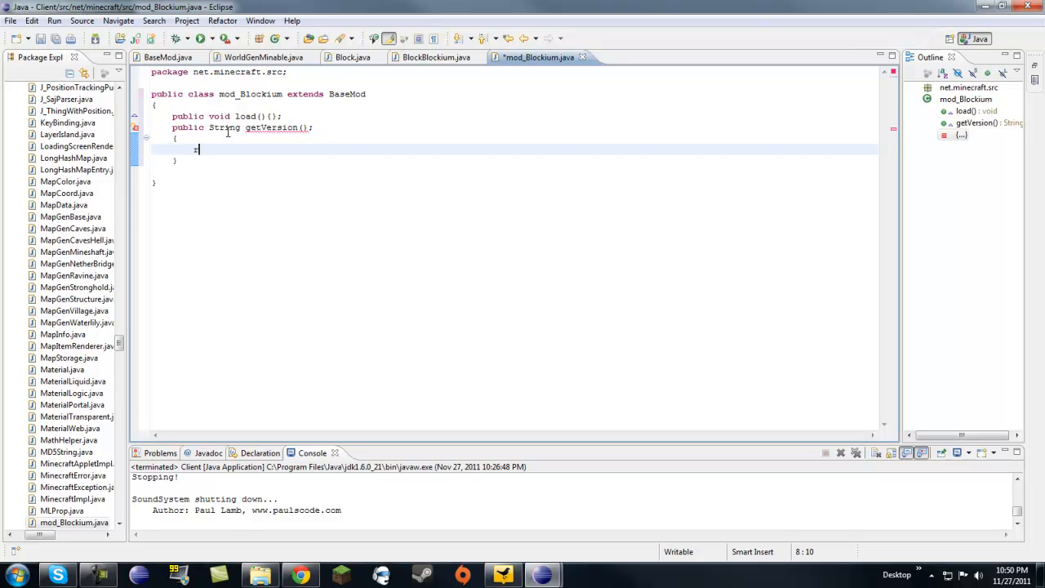
{"action": "type", "text": "return \""}
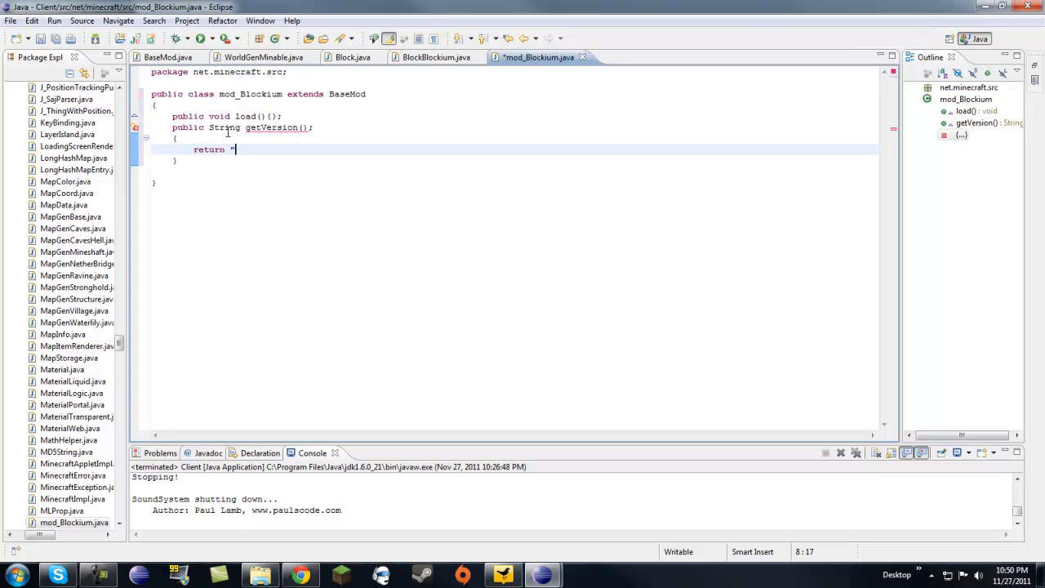
{"action": "type", "text": "1.0.1"}
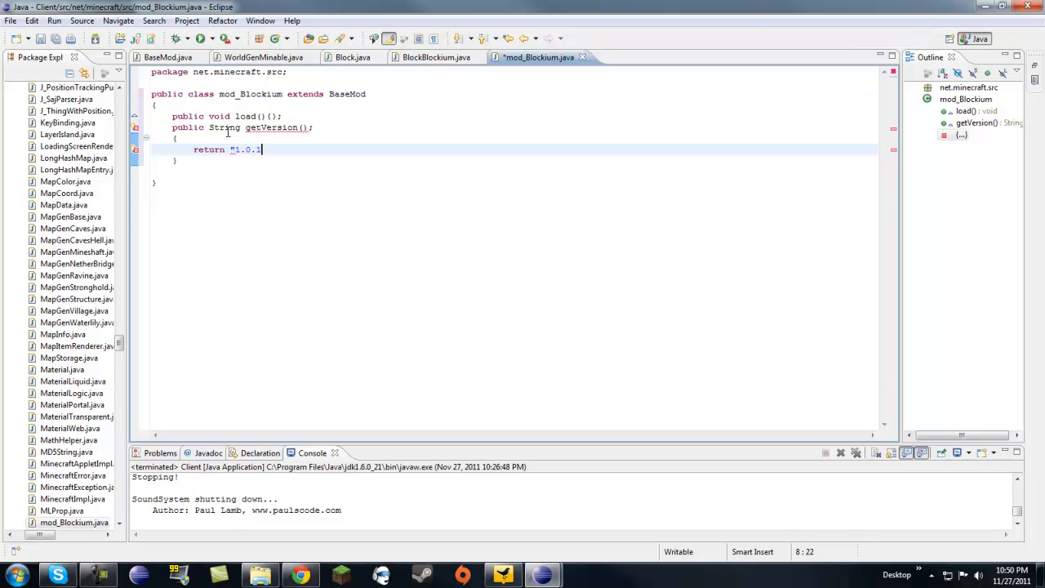
{"action": "type", "text": "\";"}
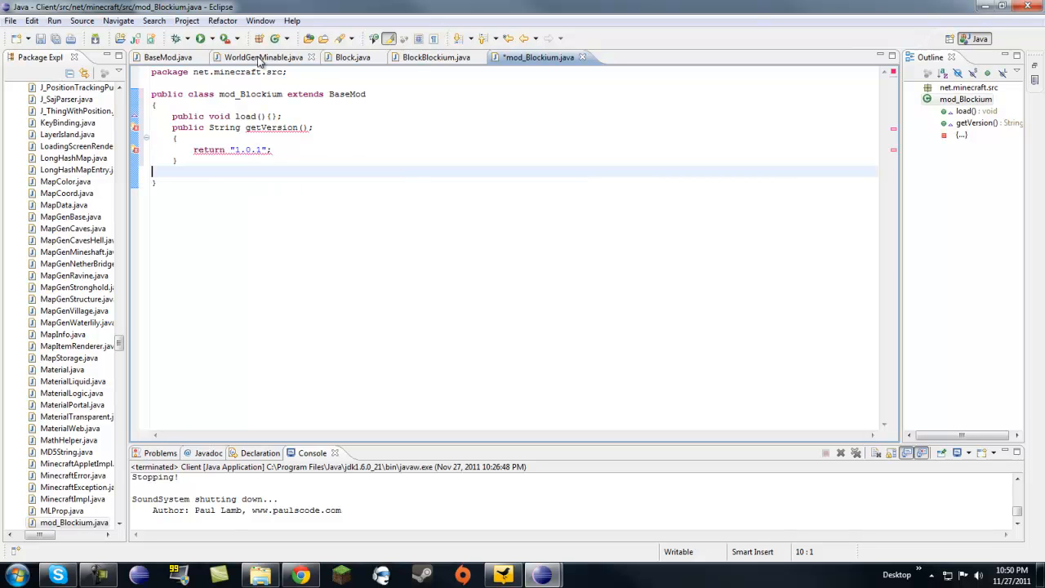
- Check BaseMod's method list, then insert blank lines above the load method in mod_Blockium
{"action": "left_click", "coordinate": [166, 57]}
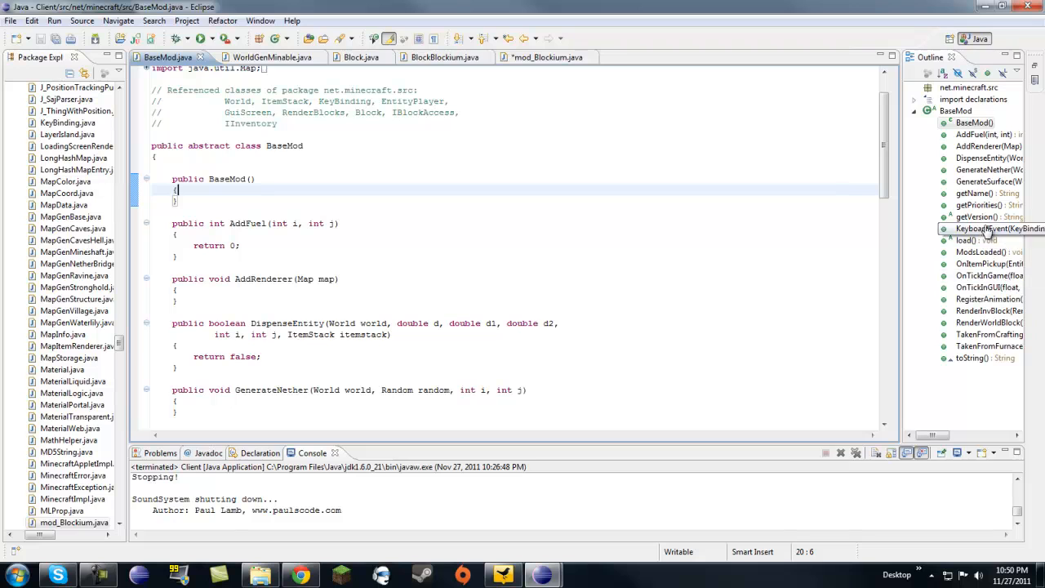
{"action": "mouse_move", "coordinate": [547, 57]}
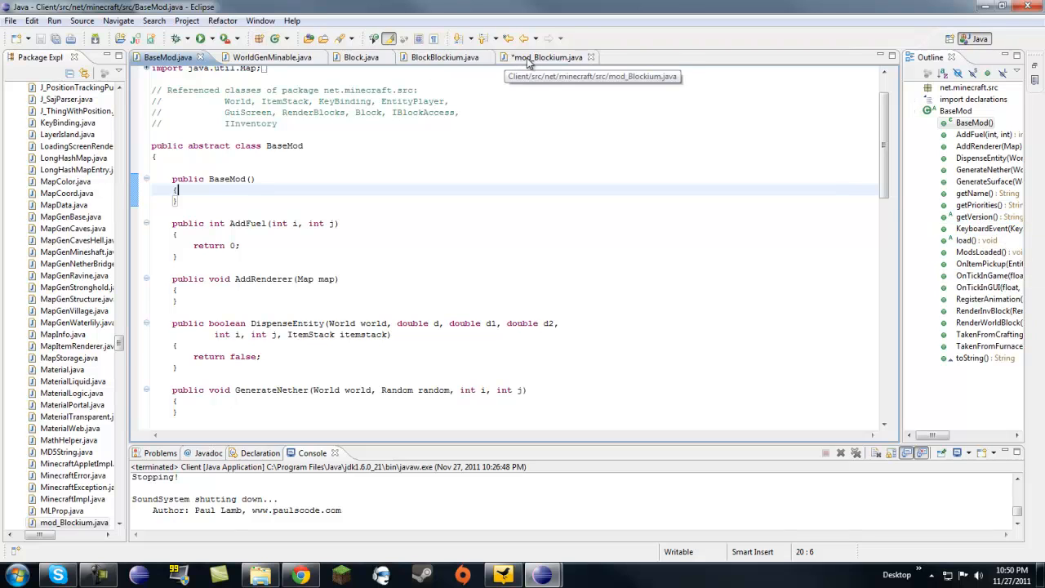
{"action": "left_click", "coordinate": [542, 57]}
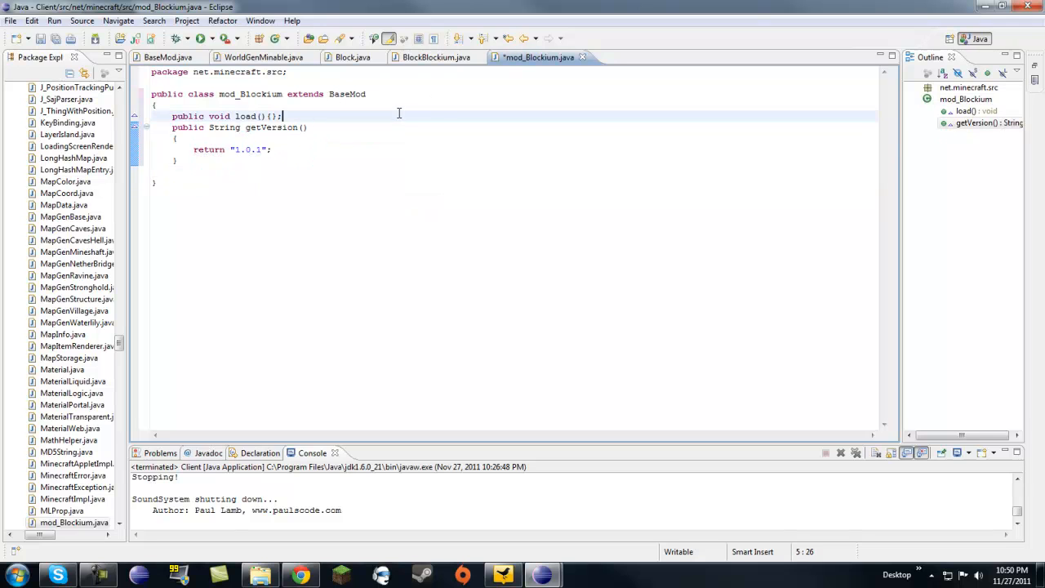
{"action": "left_click", "coordinate": [174, 115]}
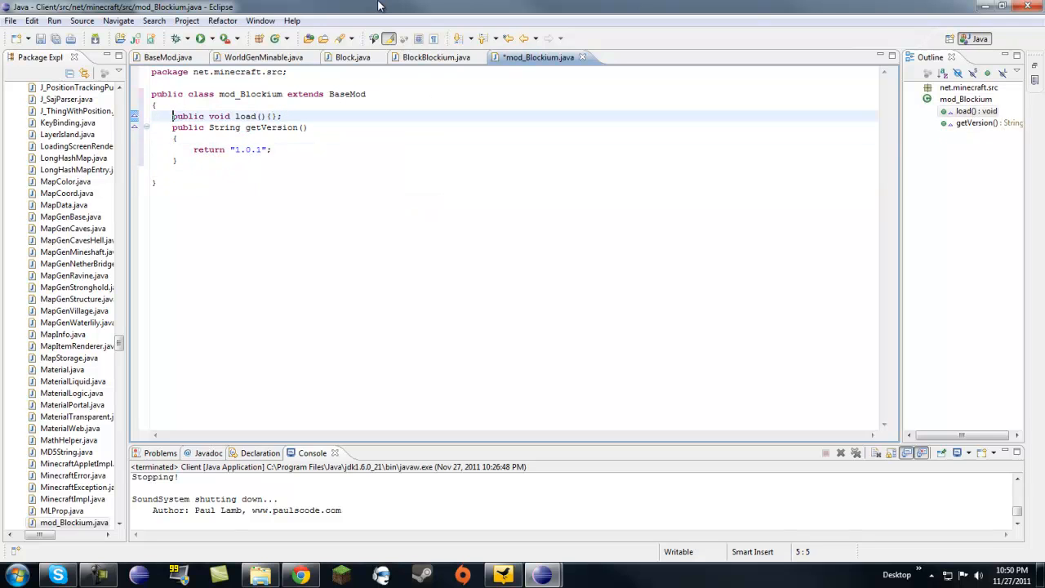
{"action": "key", "text": "Return"}
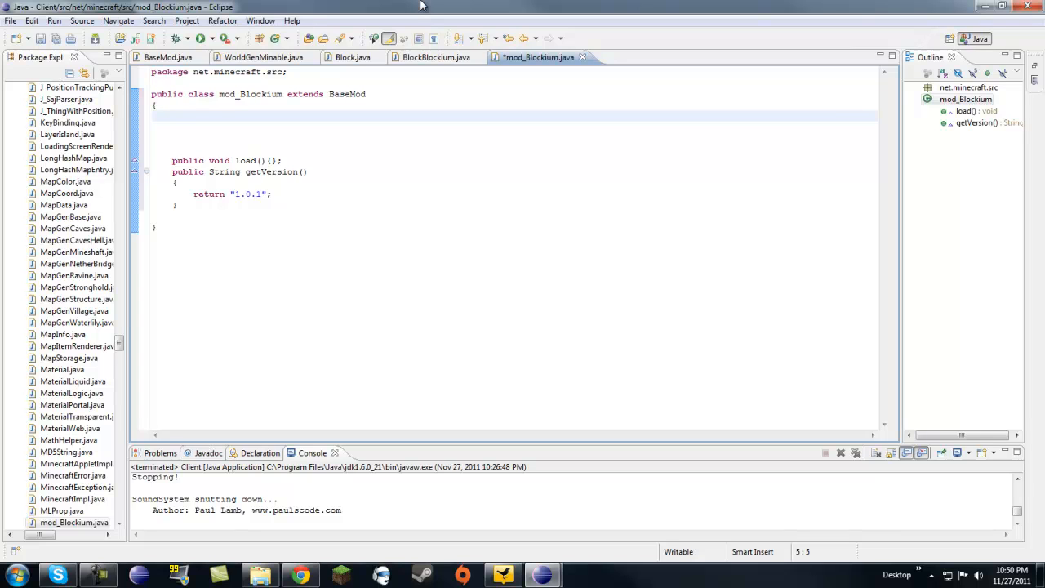
- Declare public static final Block blockium = new BlockBlockium above the load method
{"action": "type", "text": "publ"}
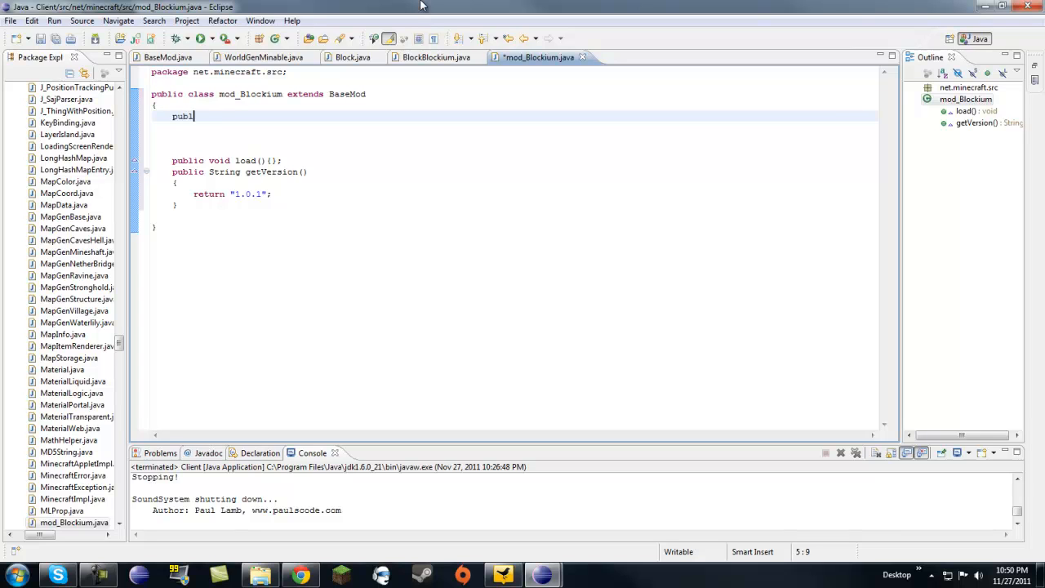
{"action": "type", "text": "ic"}
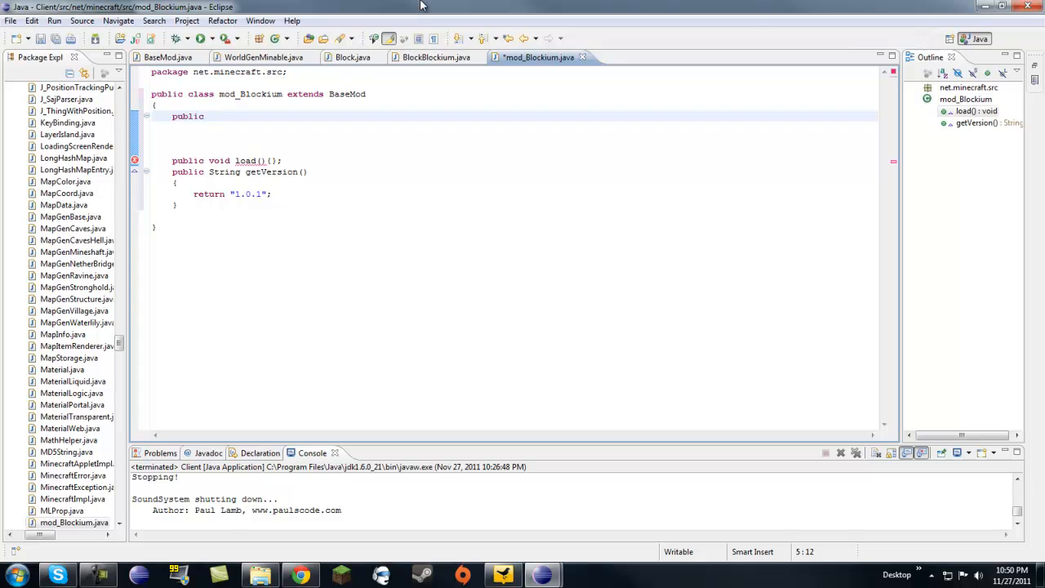
{"action": "mouse_move", "coordinate": [252, 555]}
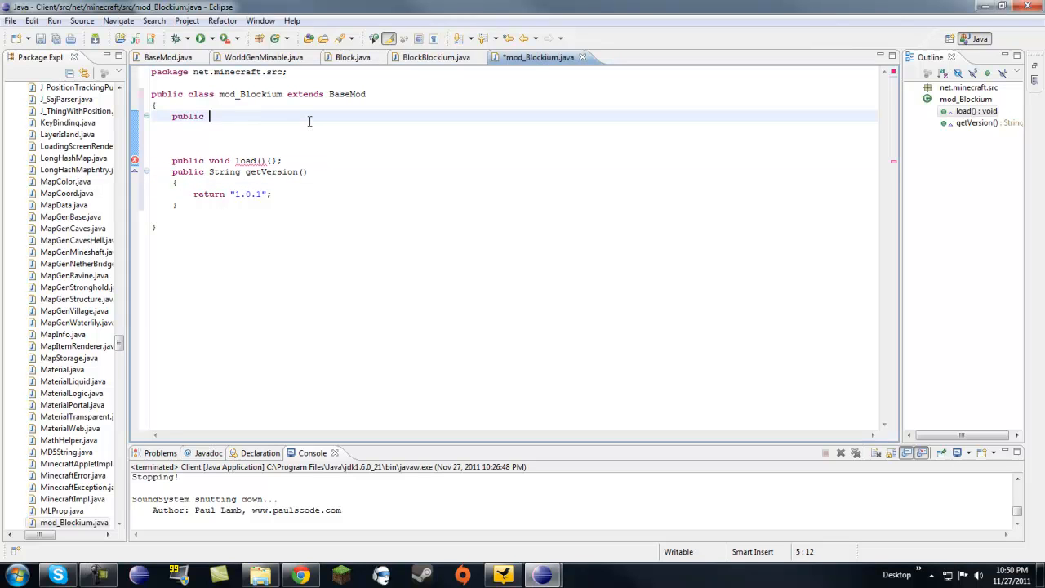
{"action": "type", "text": "static final"}
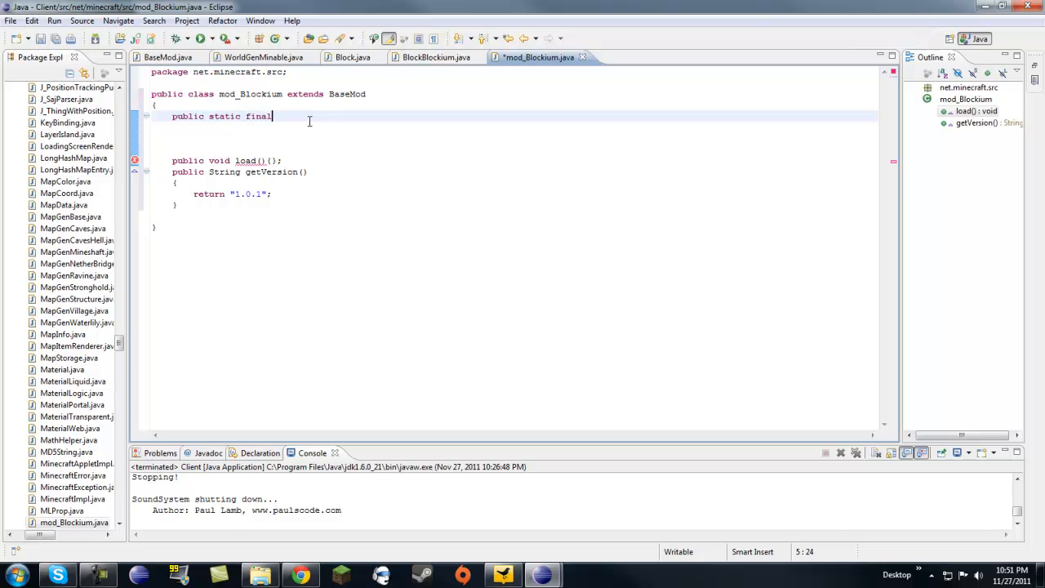
{"action": "type", "text": "Bloc"}
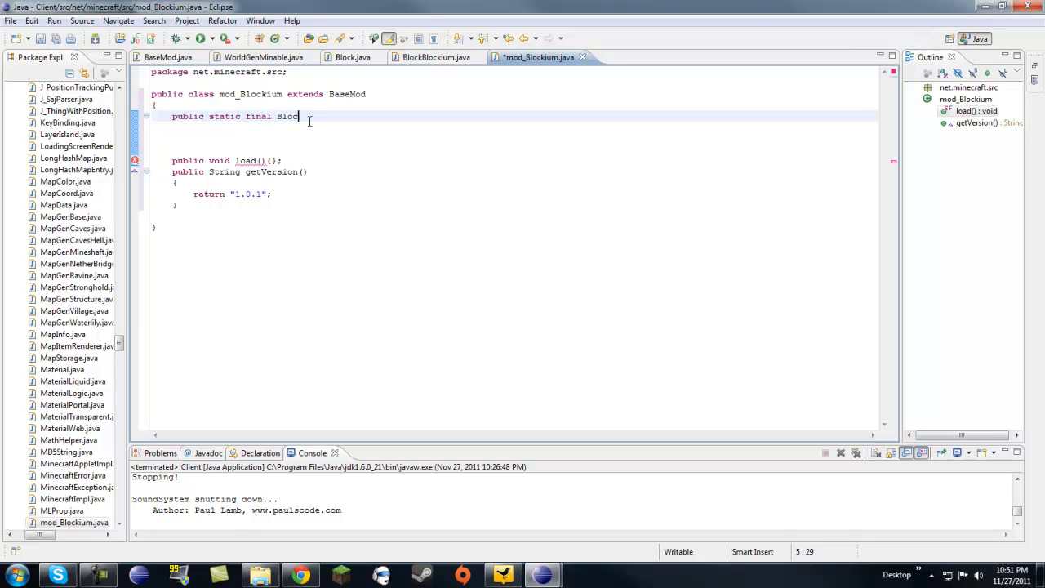
{"action": "type", "text": "k"}
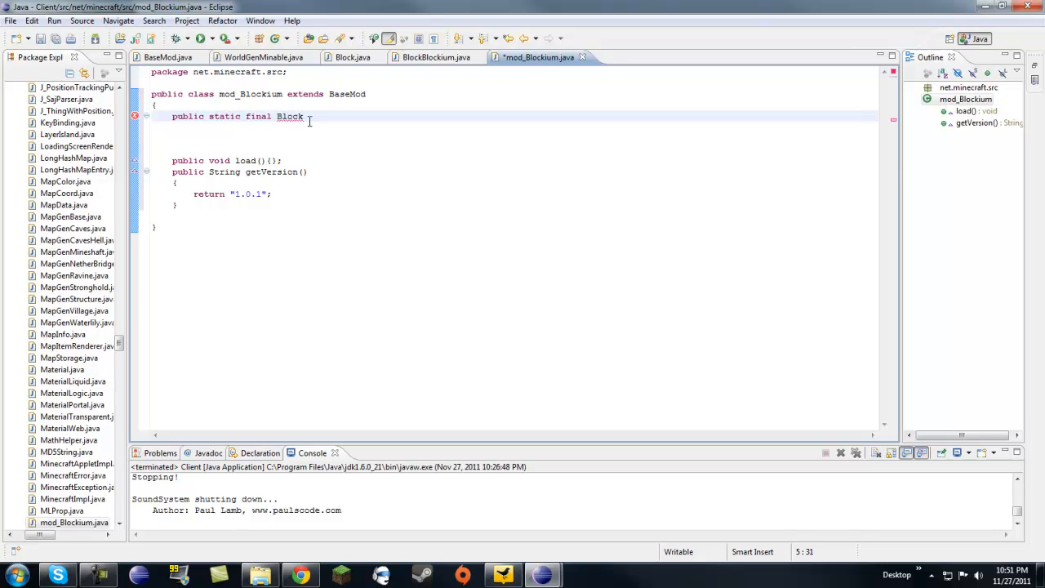
{"action": "type", "text": "blockiu"}
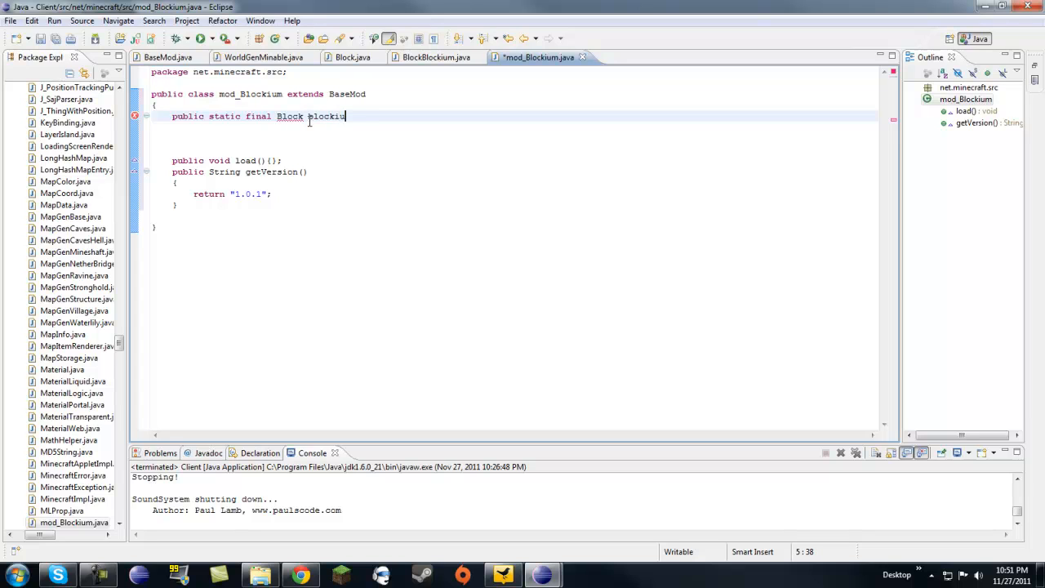
{"action": "type", "text": "m"}
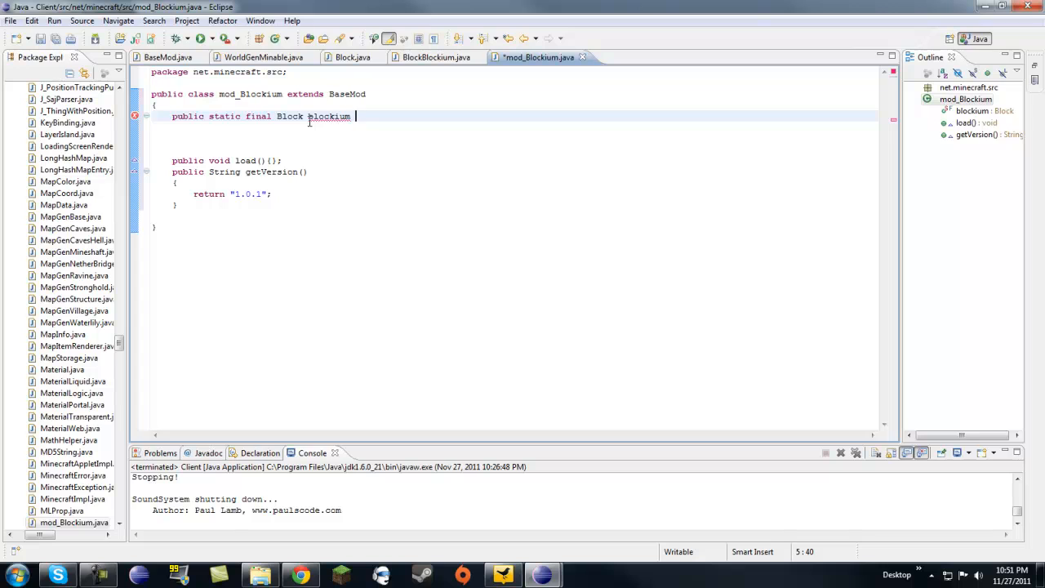
{"action": "type", "text": "= ne"}
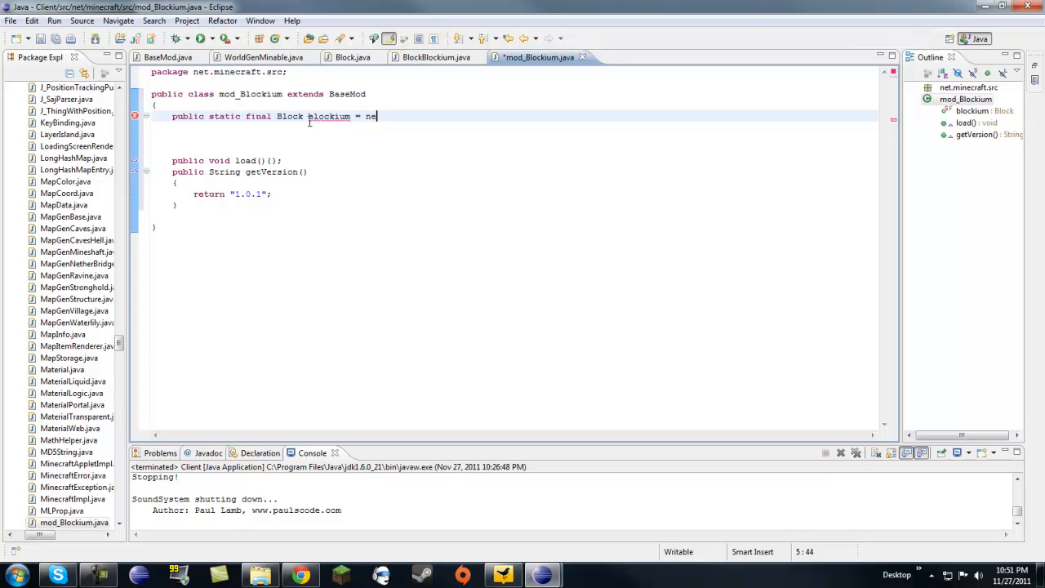
{"action": "type", "text": "w B"}
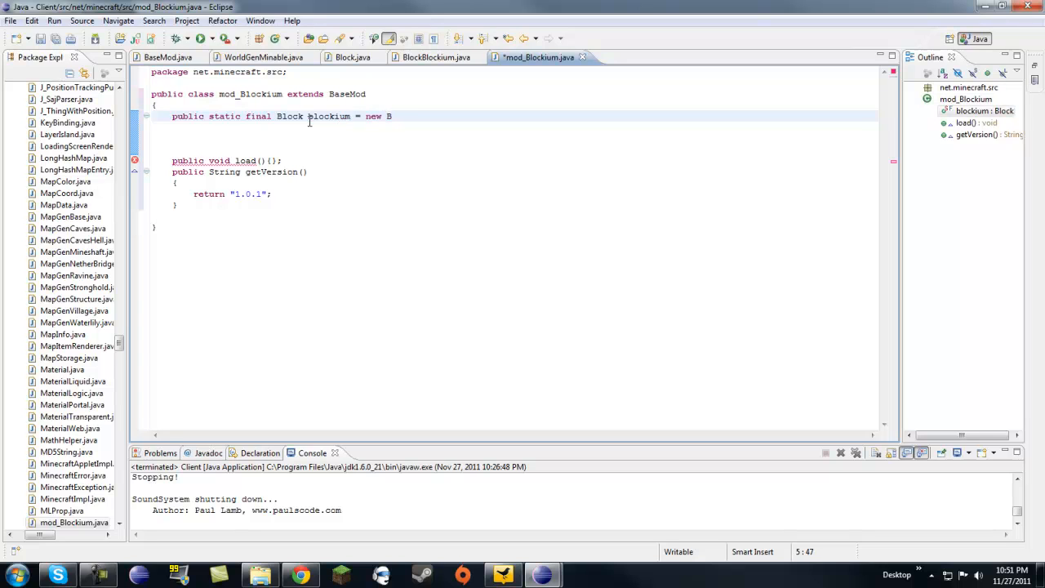
{"action": "type", "text": "lock"}
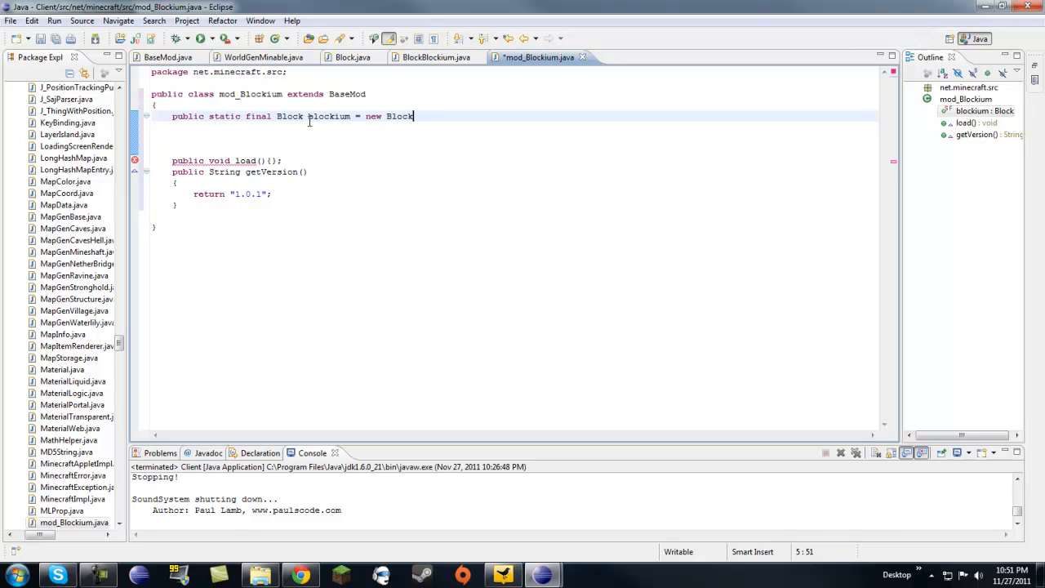
{"action": "type", "text": "Blockium"}
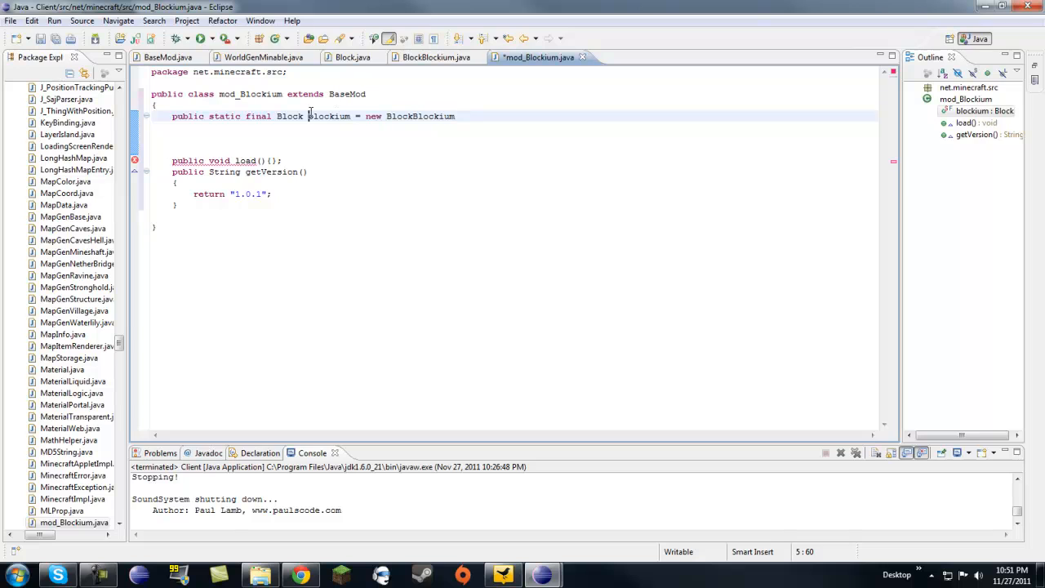
- Check the blockium and BlockBlockium names and add the constructor parentheses
{"action": "double_click", "coordinate": [330, 116]}
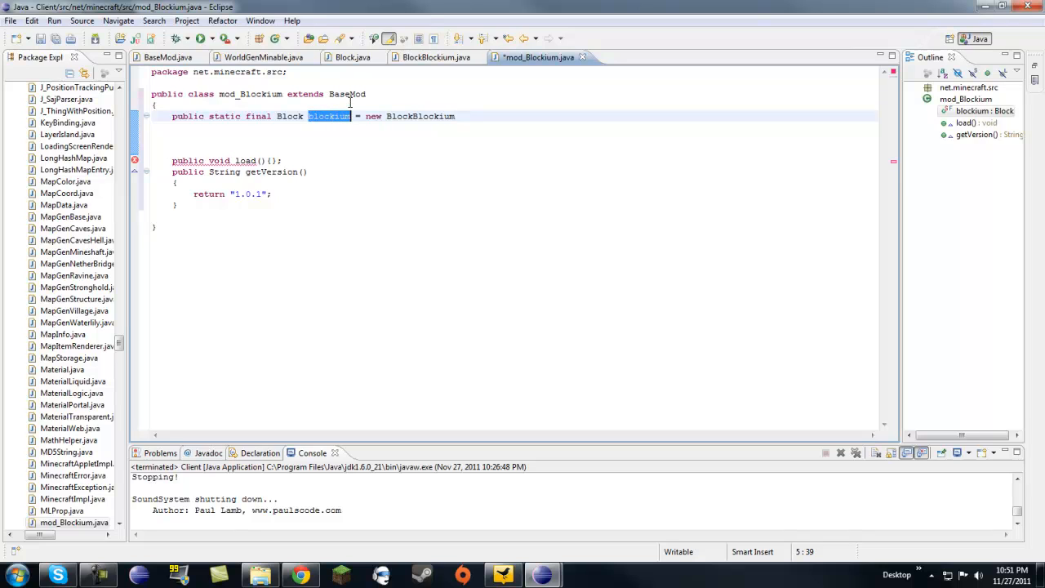
{"action": "left_click", "coordinate": [386, 116]}
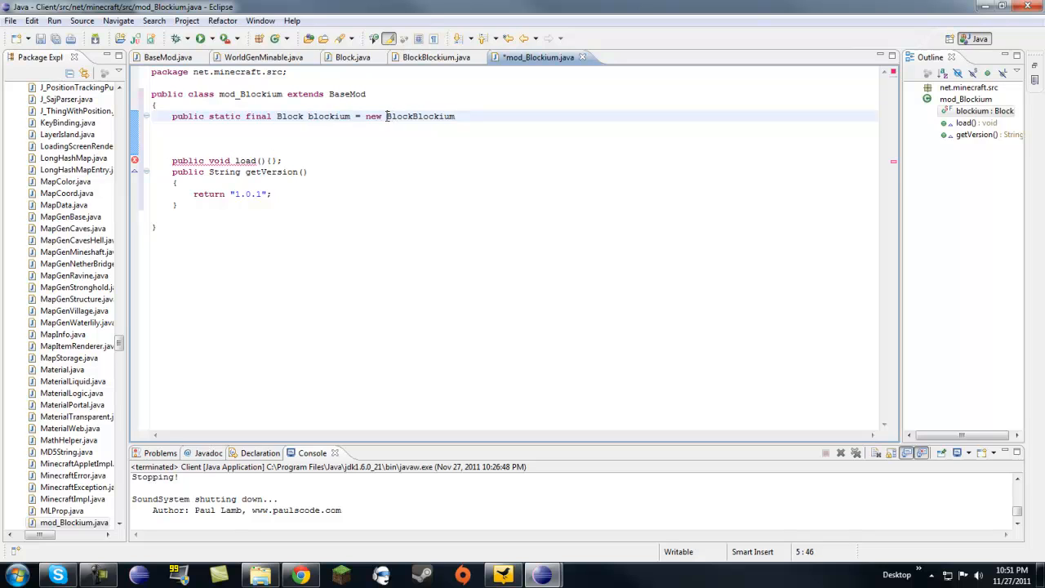
{"action": "double_click", "coordinate": [421, 116]}
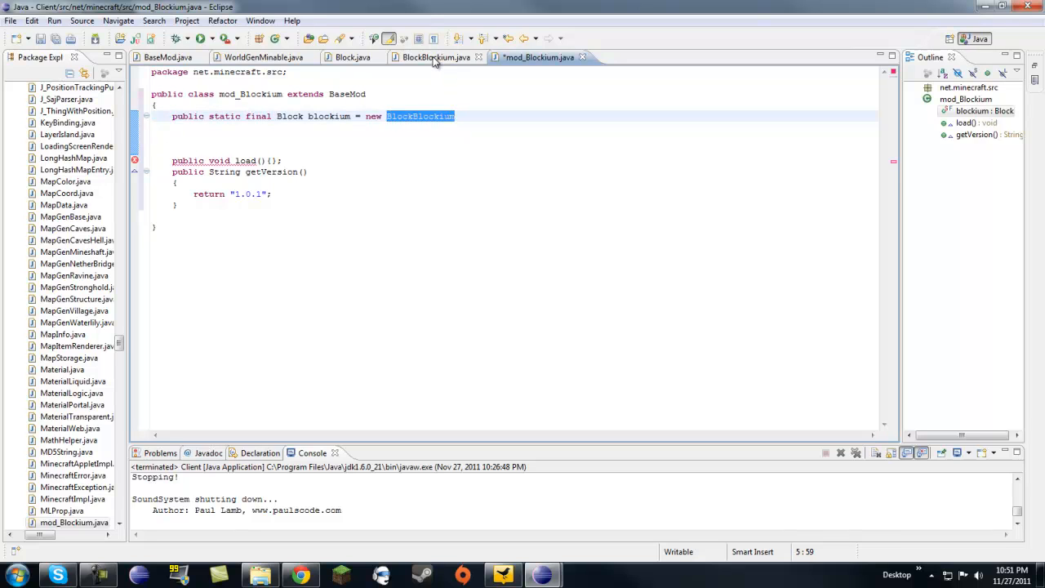
{"action": "mouse_move", "coordinate": [436, 57]}
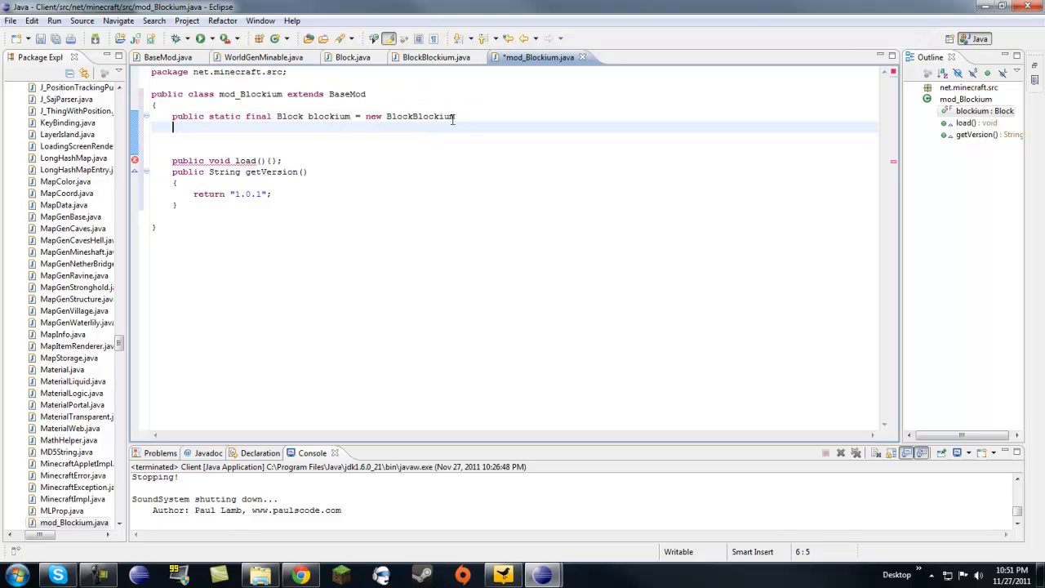
{"action": "type", "text": "()"}
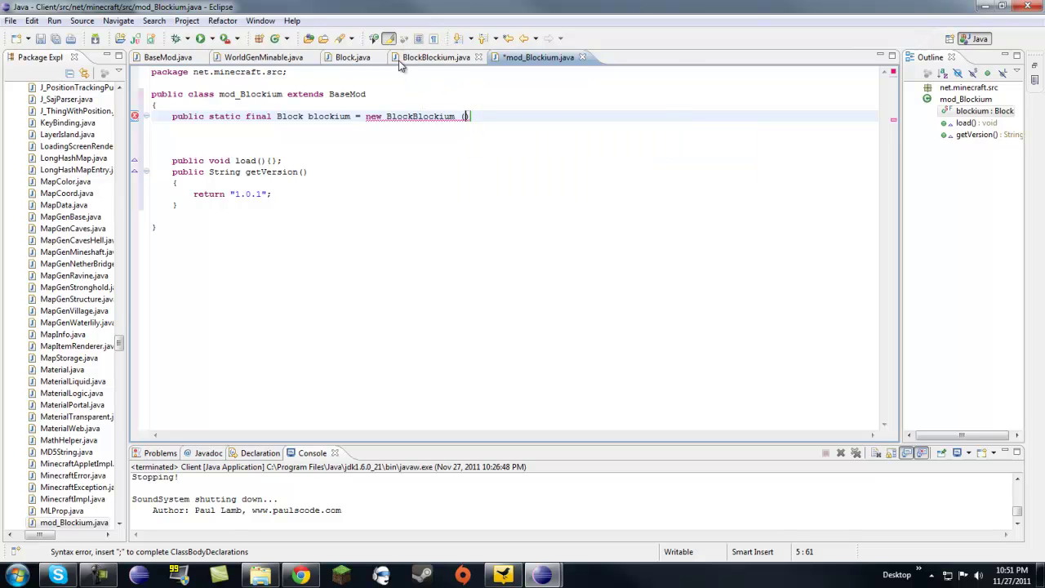
{"action": "mouse_move", "coordinate": [346, 57]}
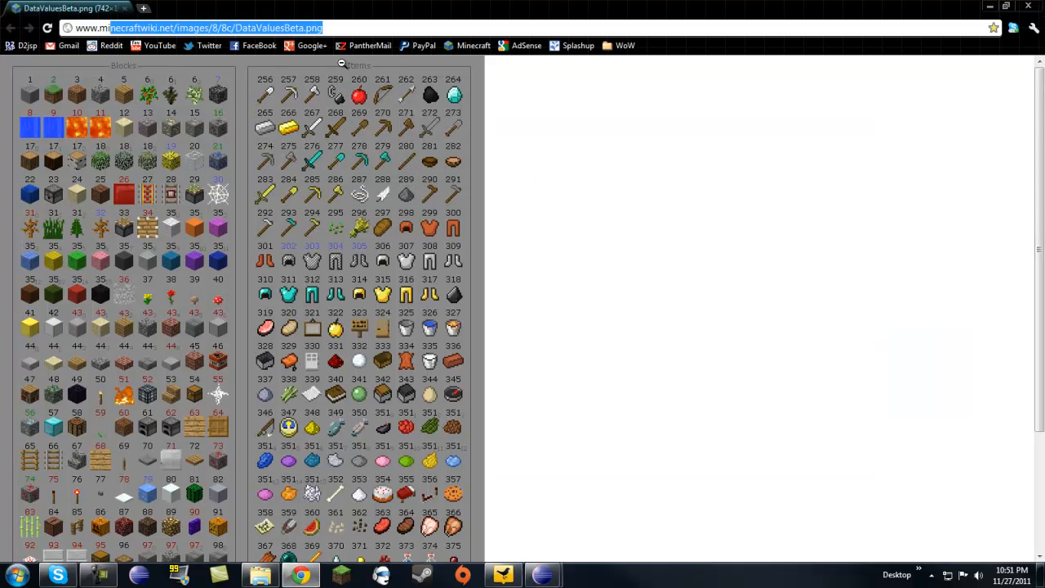
- Scroll through the Minecraft wiki block data values chart in Chrome to pick a block ID
{"action": "scroll", "scroll_direction": "down", "scroll_amount": 3}
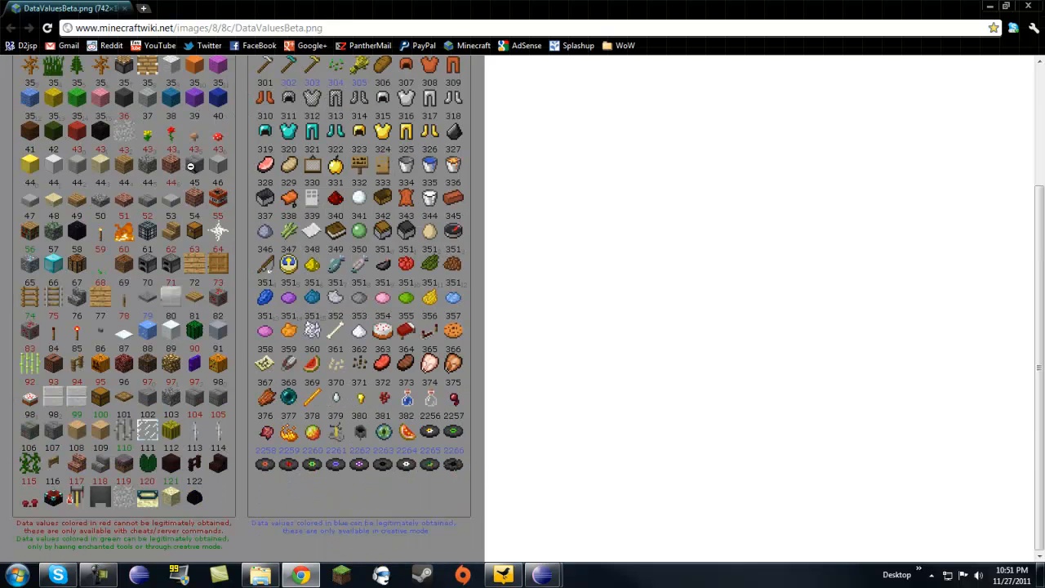
{"action": "mouse_move", "coordinate": [302, 441]}
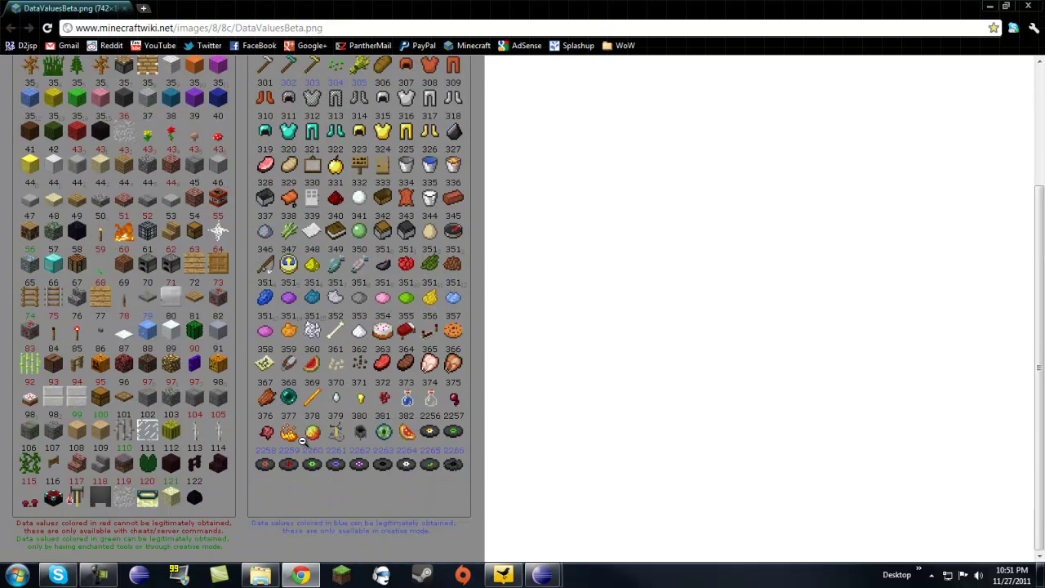
{"action": "scroll", "scroll_direction": "up", "scroll_amount": 3}
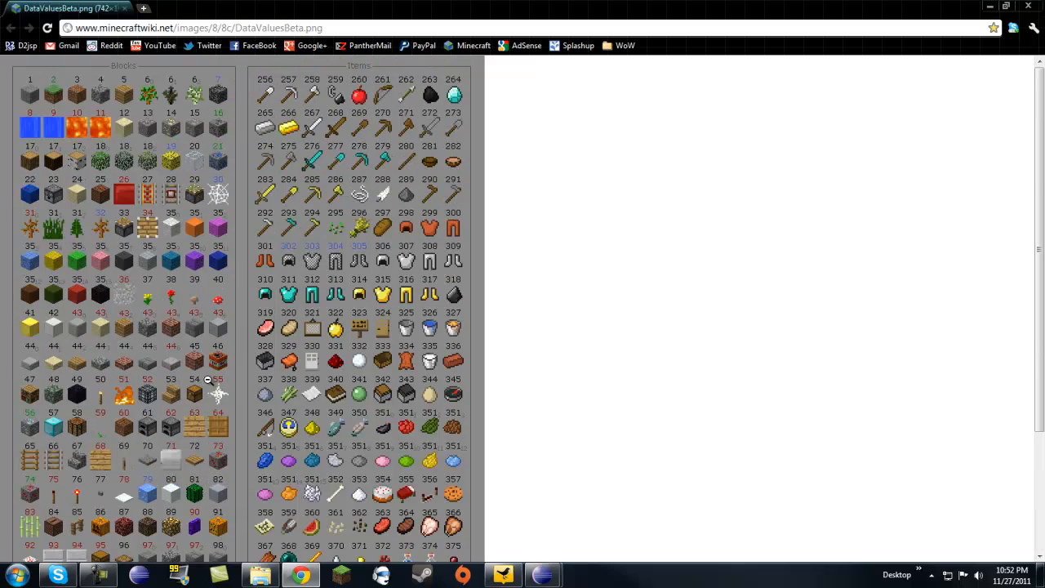
{"action": "scroll", "scroll_direction": "down", "scroll_amount": 3}
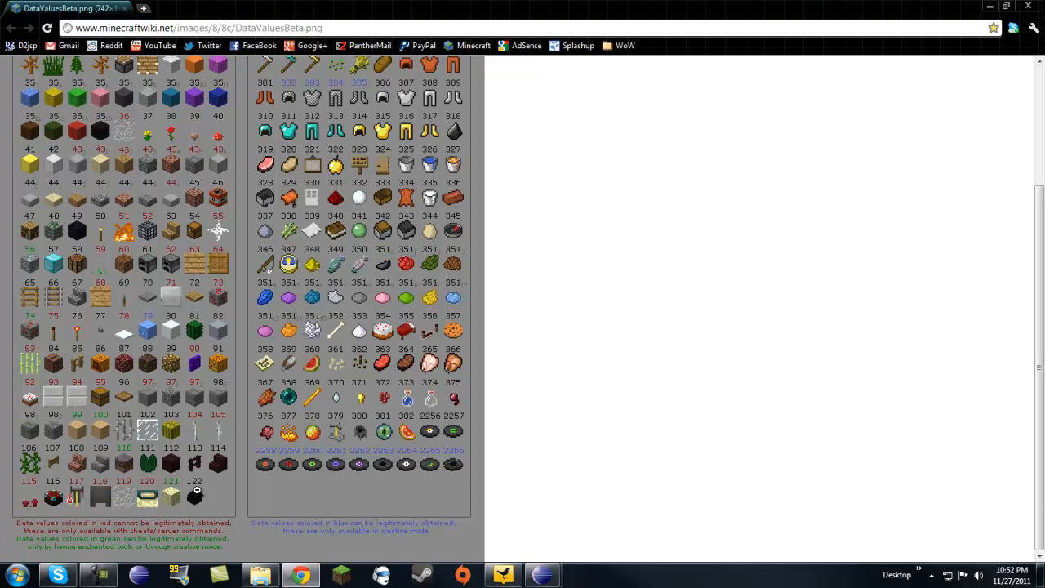
{"action": "scroll", "scroll_direction": "up", "scroll_amount": 3}
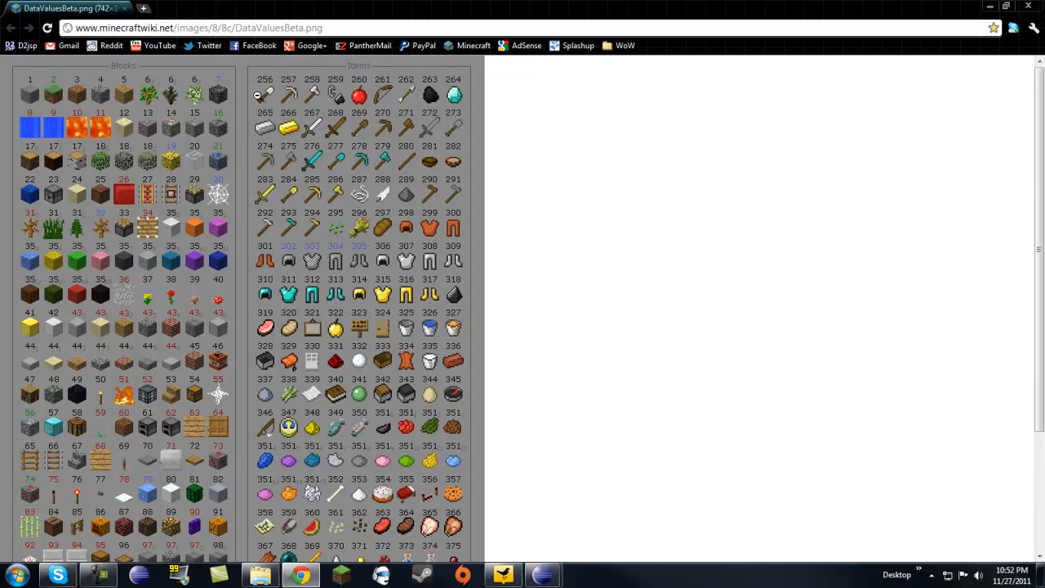
{"action": "scroll", "scroll_direction": "down", "scroll_amount": 3}
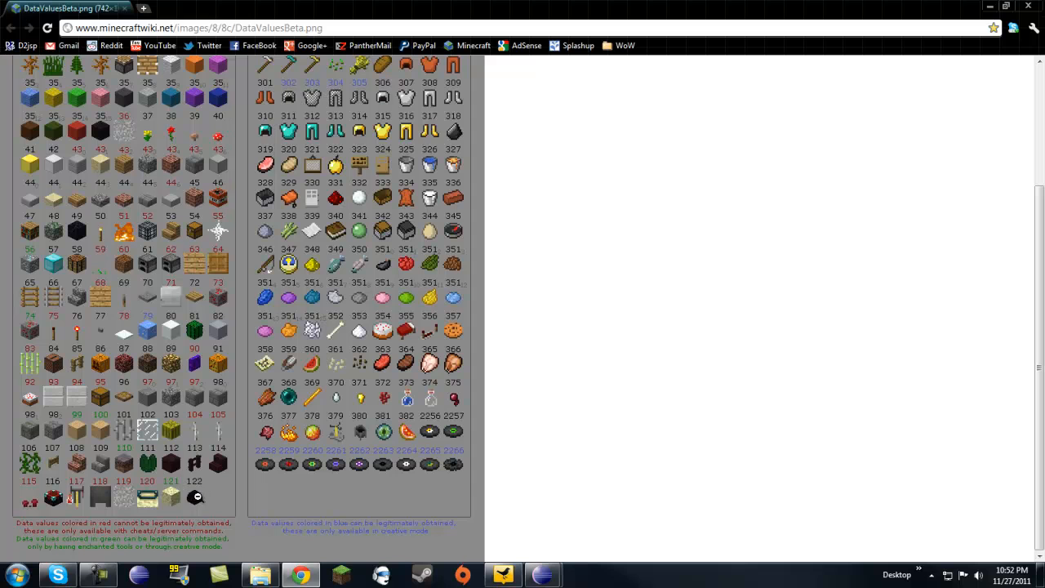
{"action": "scroll", "scroll_direction": "up", "scroll_amount": 3}
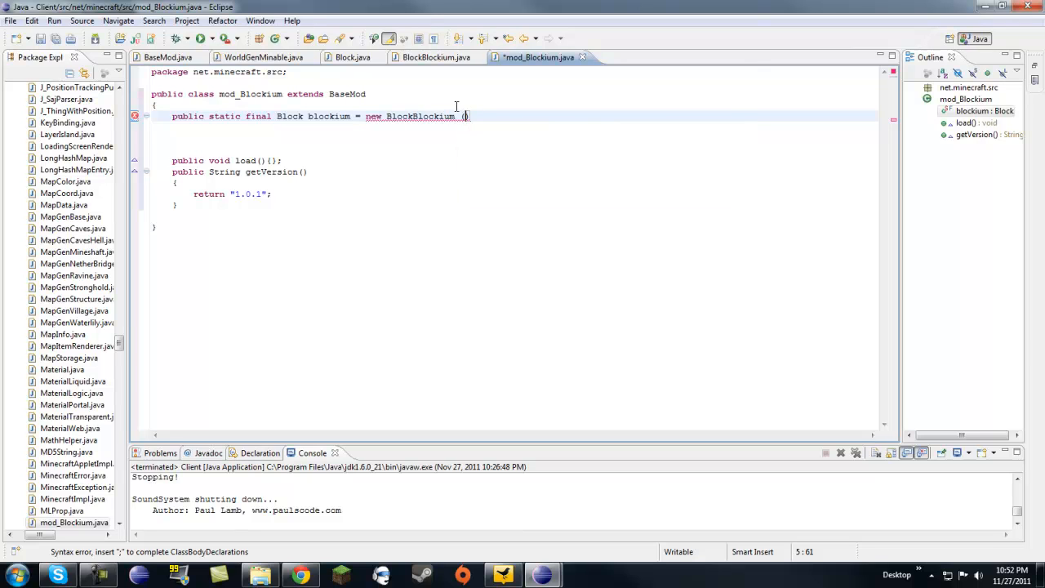
- Complete new BlockBlockium(180, 0) and tidy the stray characters after the closing parenthesis
{"action": "type", "text": "180"}
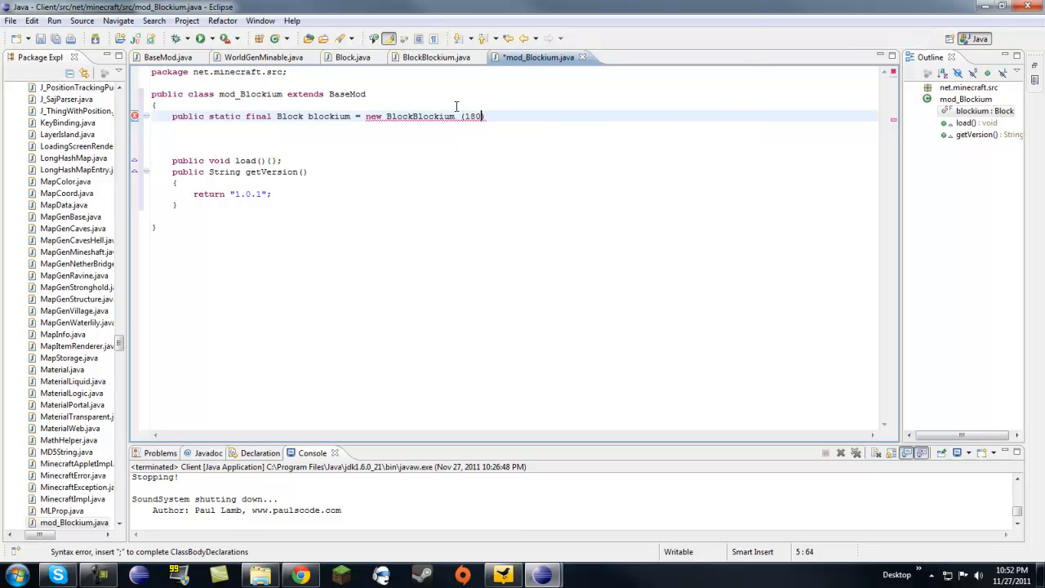
{"action": "type", "text": ","}
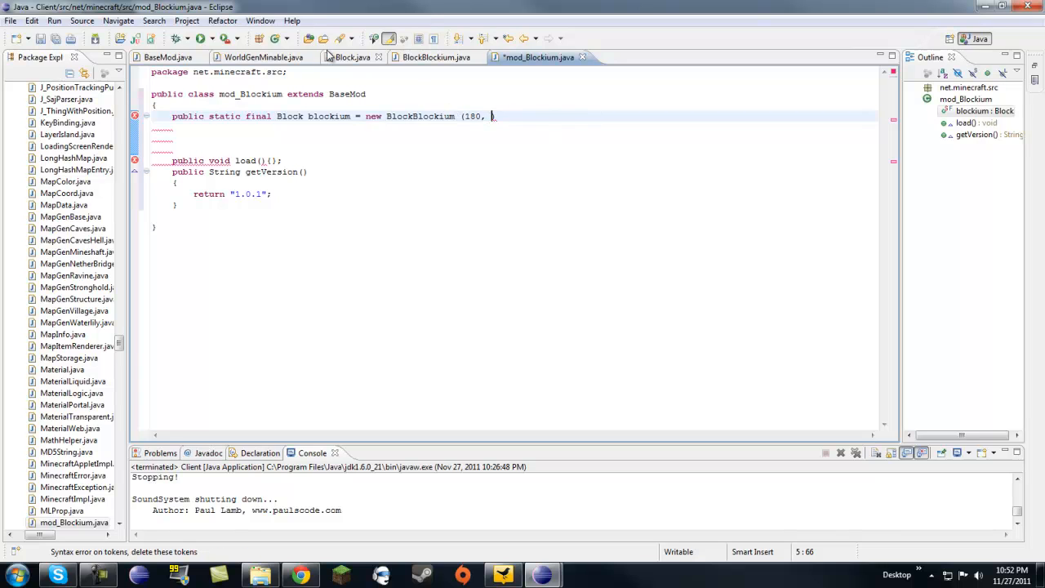
{"action": "mouse_move", "coordinate": [351, 57]}
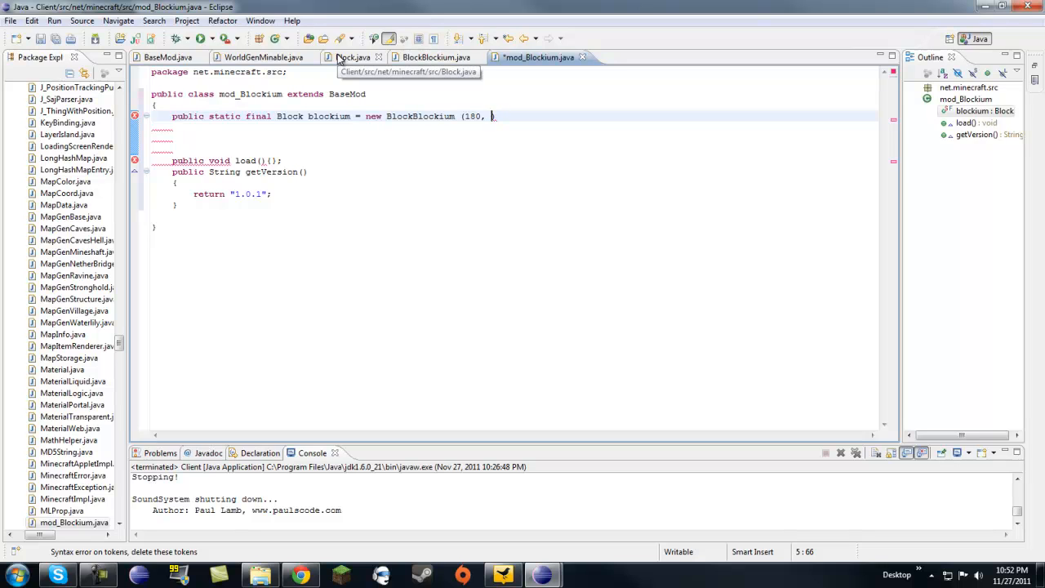
{"action": "mouse_move", "coordinate": [656, 7]}
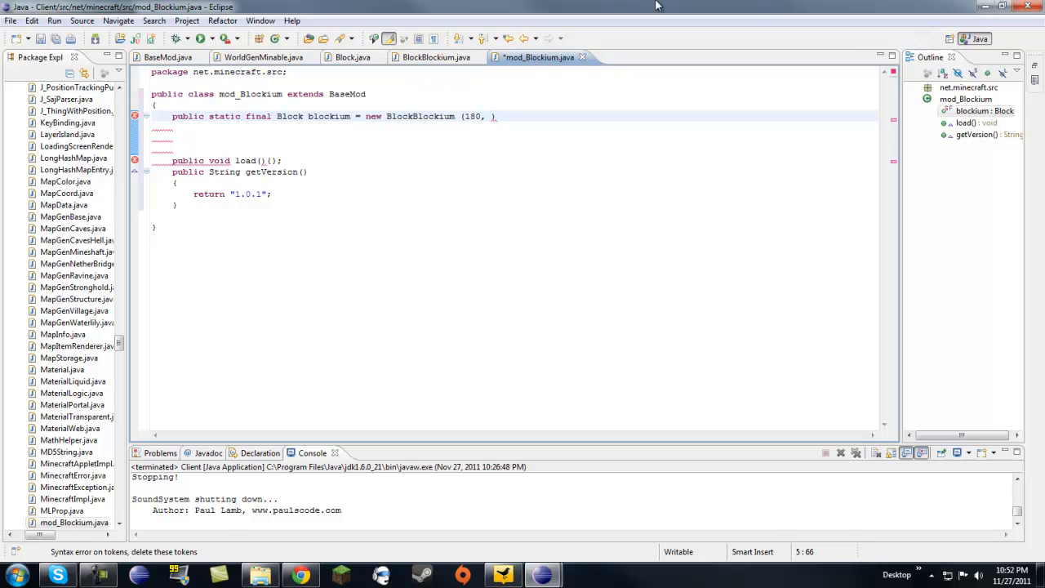
{"action": "type", "text": "0"}
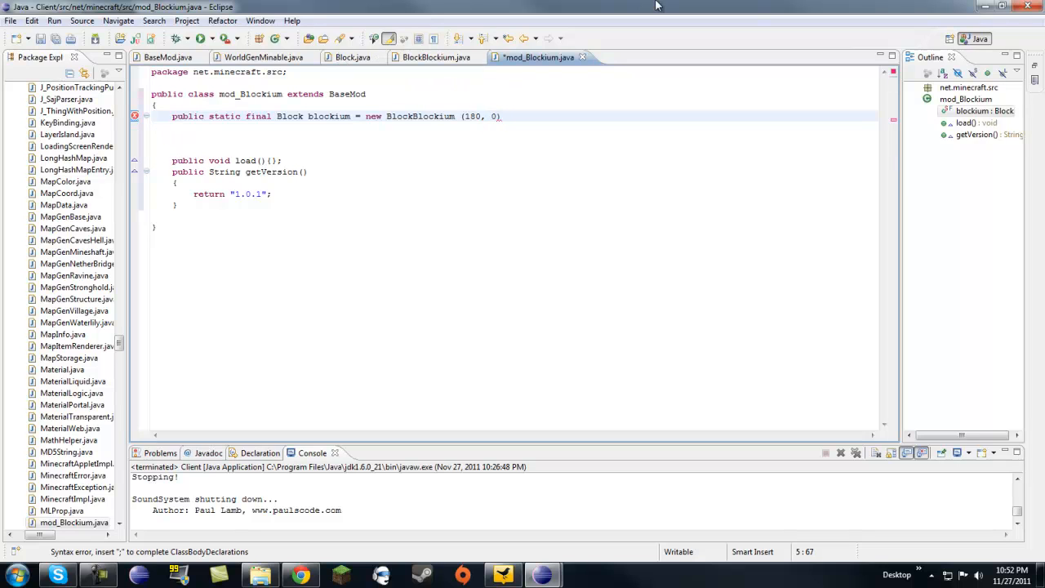
{"action": "type", "text": ");"}
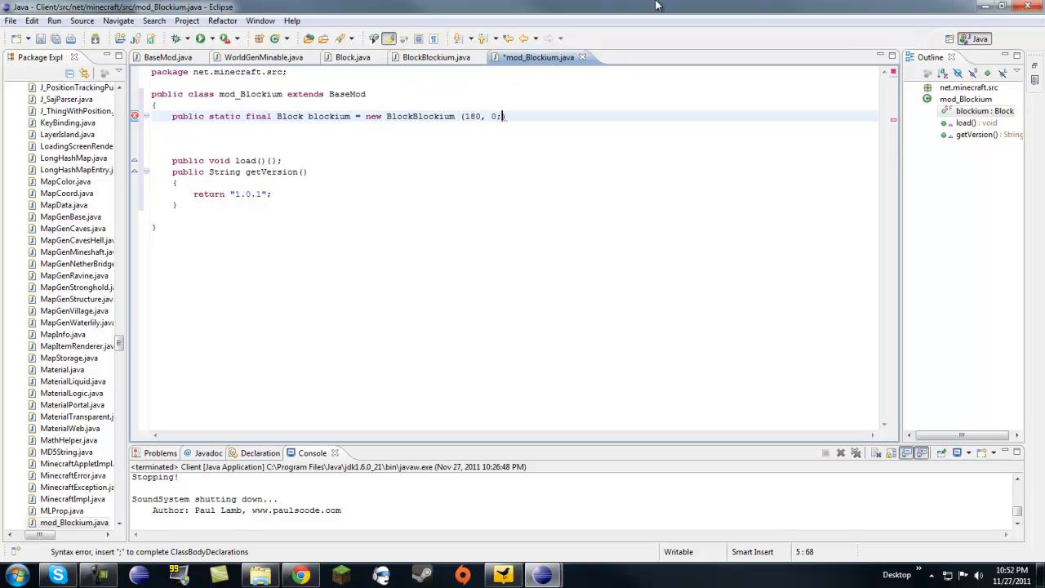
{"action": "key", "text": "Backspace"}
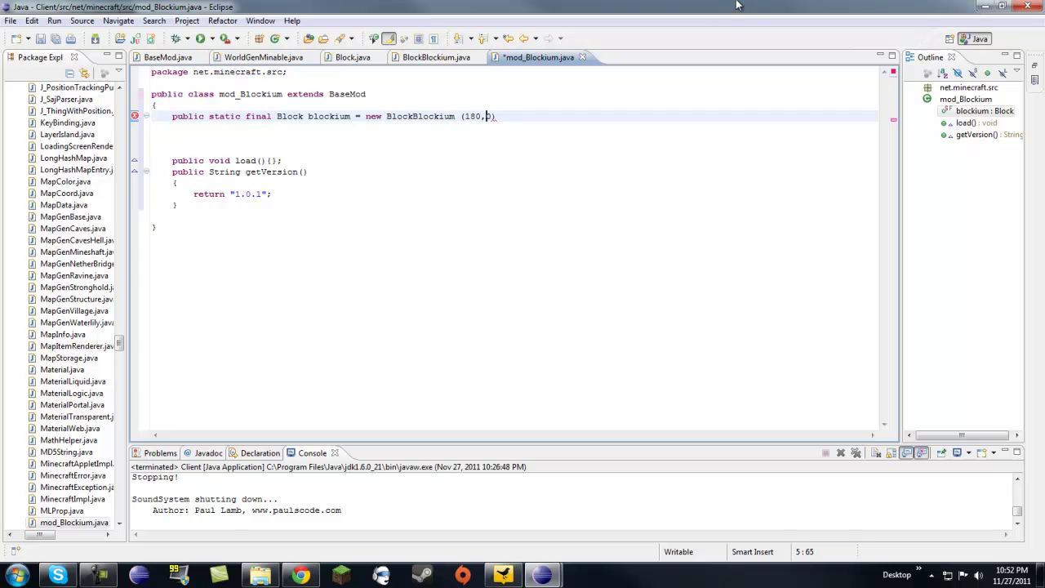
- In Block.java's static definitions, highlight every setHardness call on the stone, grass and dirt lines
{"action": "left_click", "coordinate": [352, 57]}
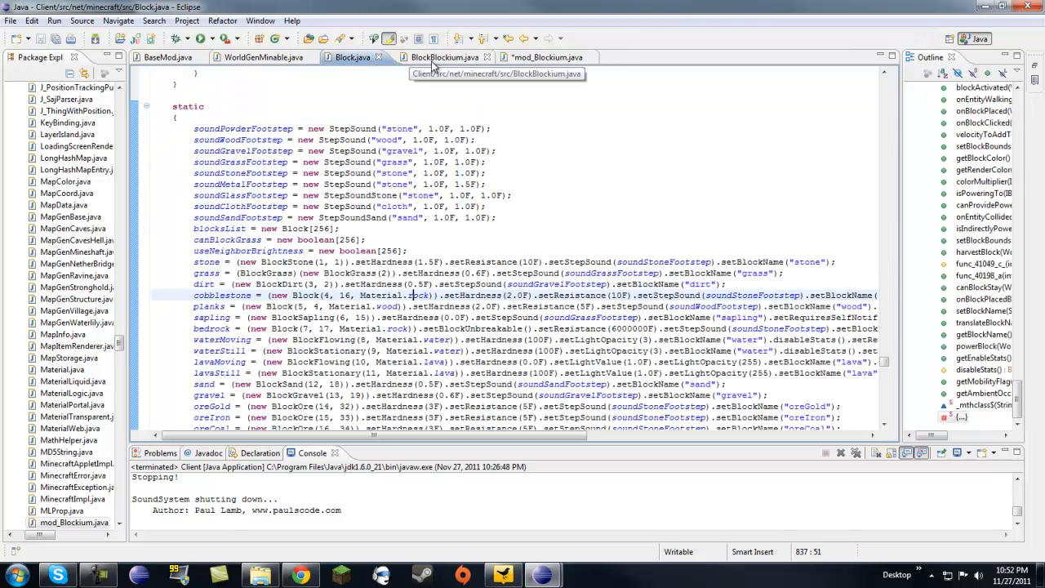
{"action": "scroll", "scroll_direction": "down", "scroll_amount": 3}
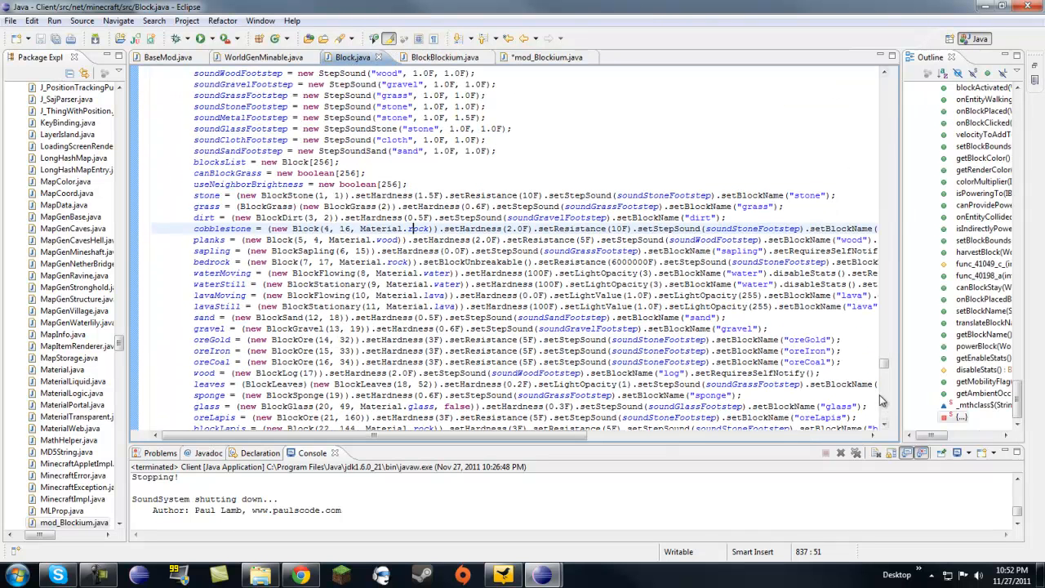
{"action": "scroll", "scroll_direction": "down", "scroll_amount": 3}
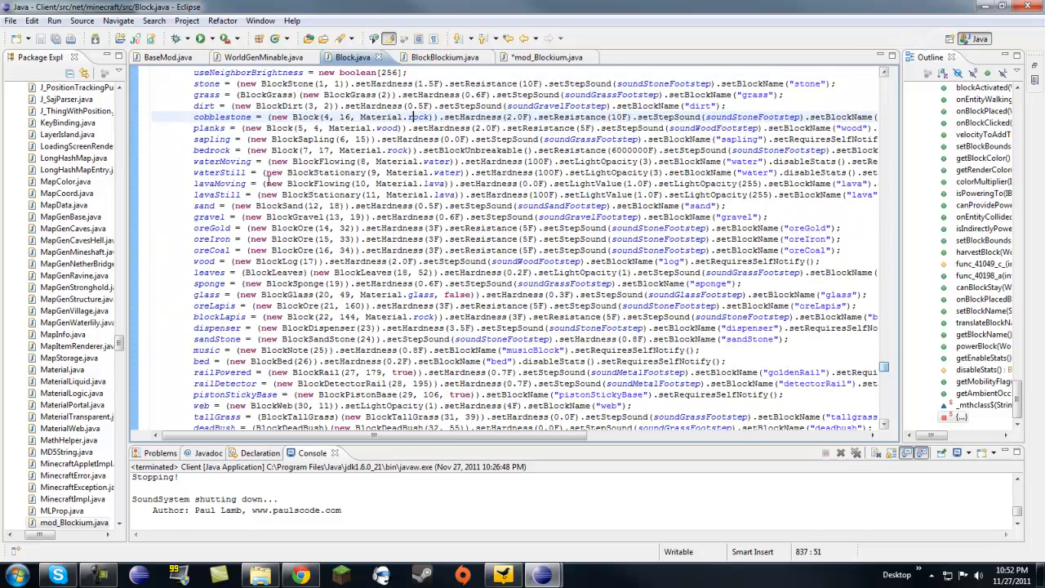
{"action": "scroll", "scroll_direction": "up", "scroll_amount": 3}
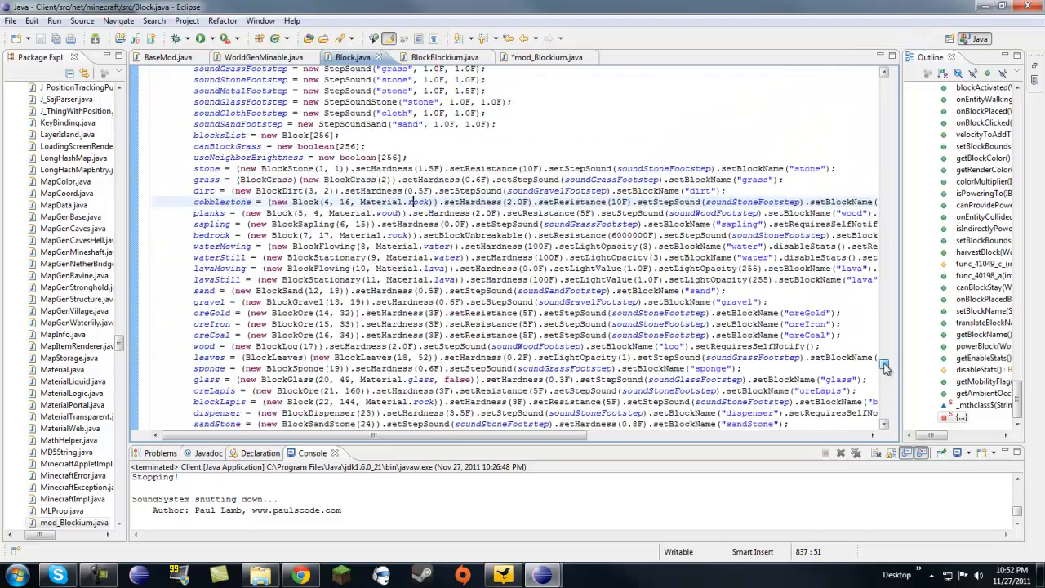
{"action": "scroll", "scroll_direction": "up", "scroll_amount": 3}
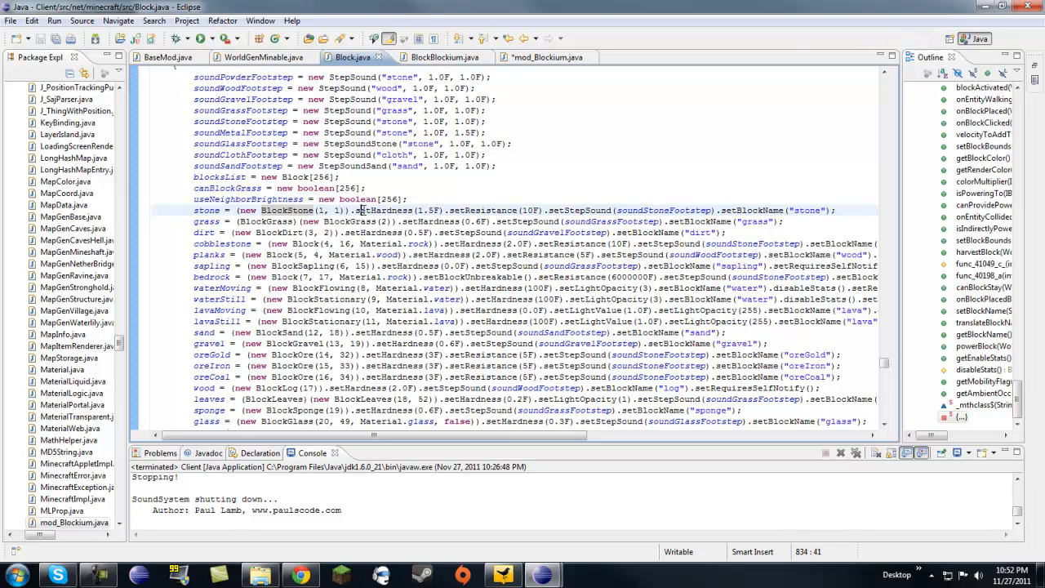
{"action": "double_click", "coordinate": [388, 211]}
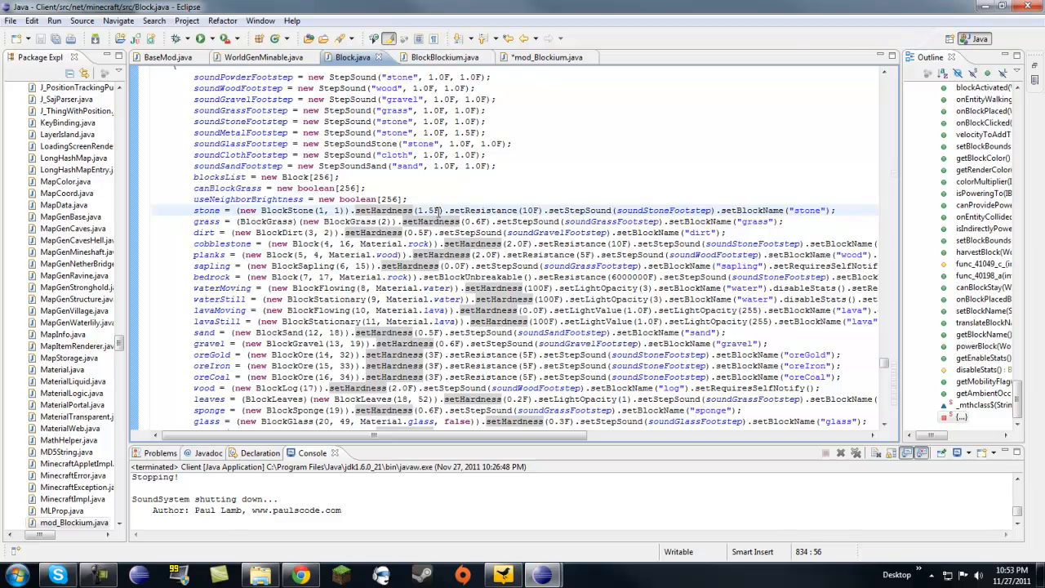
{"action": "left_click", "coordinate": [408, 199]}
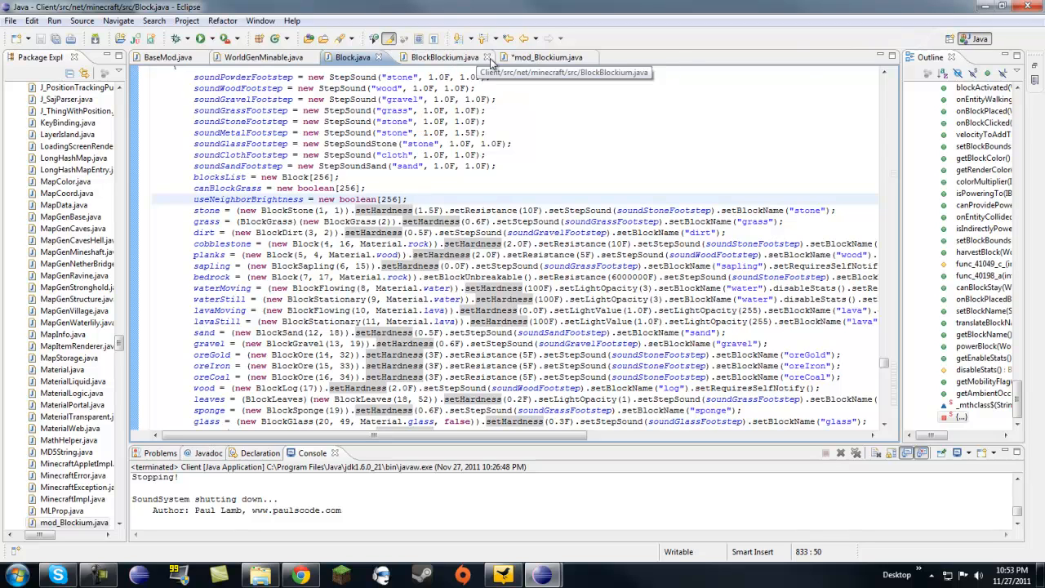
- Back in mod_Blockium, chain .setHardness(1F); onto new BlockBlockium(180, 0)
{"action": "left_click", "coordinate": [539, 57]}
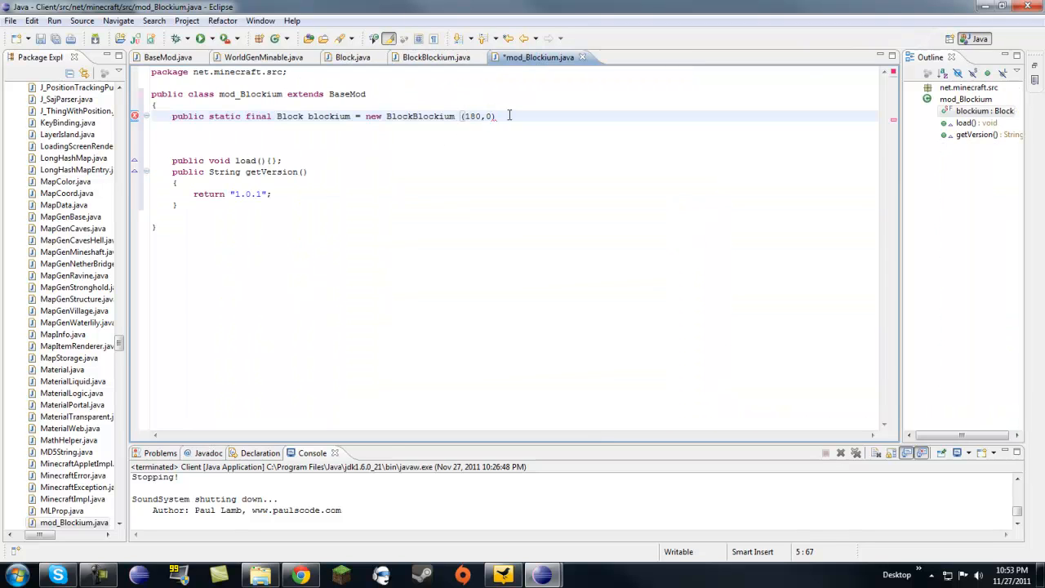
{"action": "type", "text": ".setHardness("}
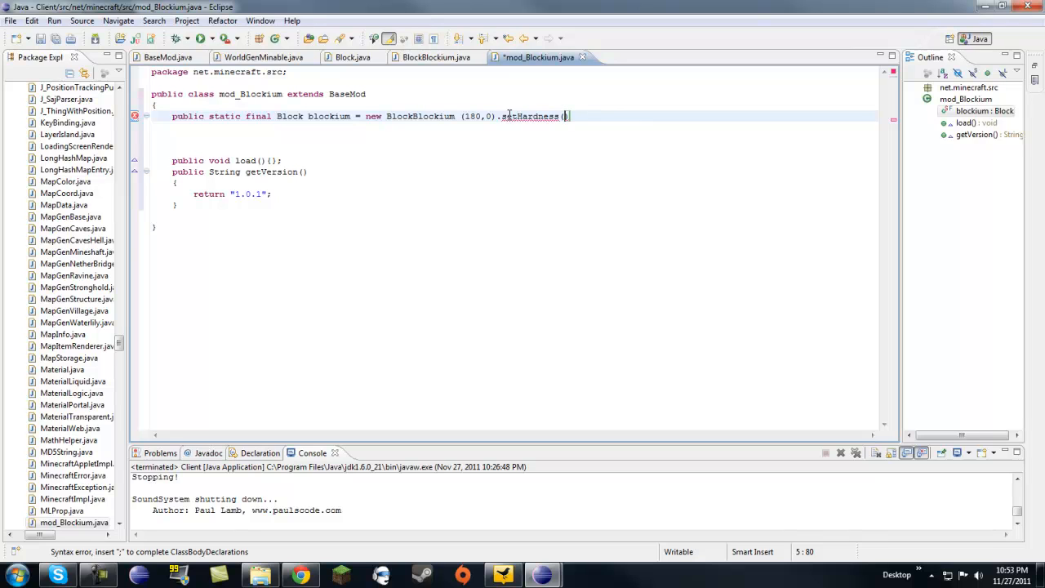
{"action": "type", "text": "1f"}
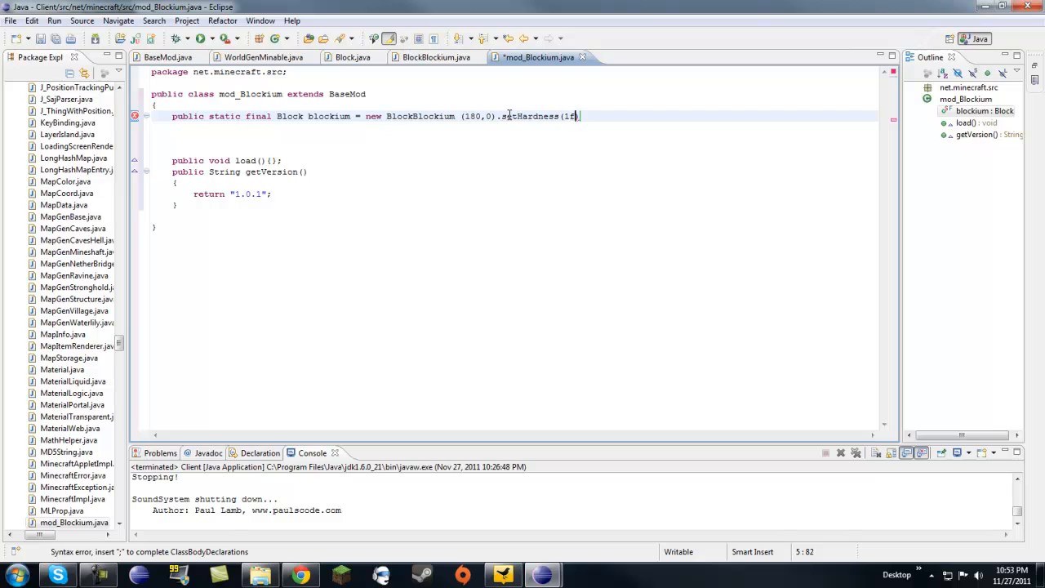
{"action": "type", "text": "F);"}
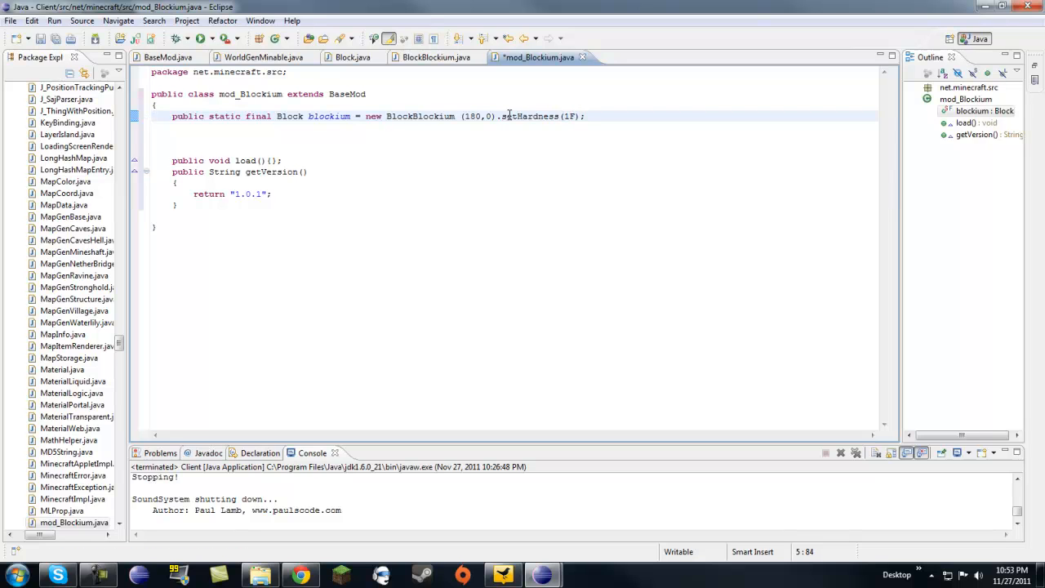
{"action": "mouse_move", "coordinate": [435, 57]}
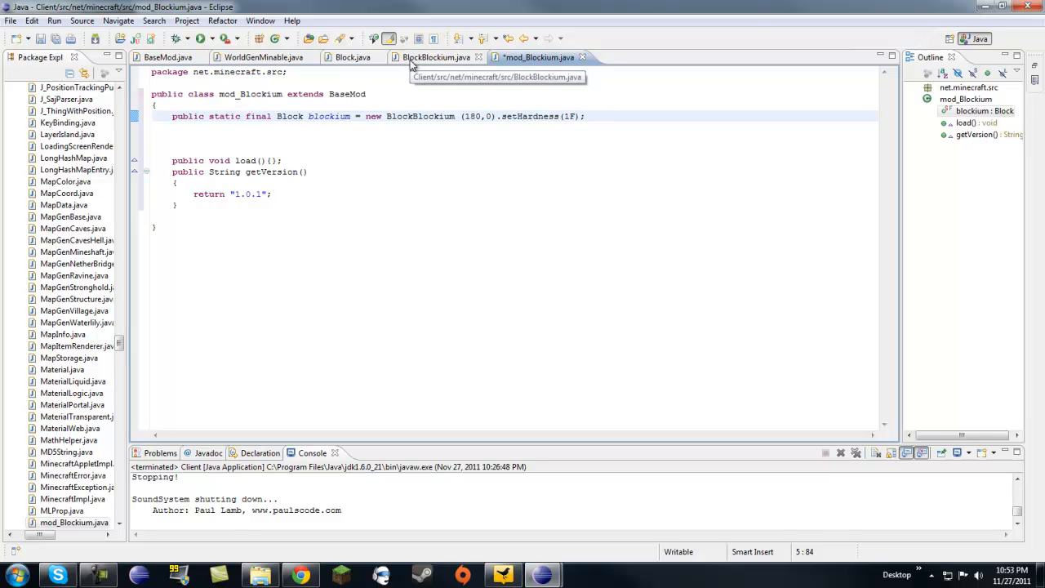
- In Block.java, examine the stone line's setStepSound(soundStoneFootstep) and setBlockName("stone") calls
{"action": "left_click", "coordinate": [353, 57]}
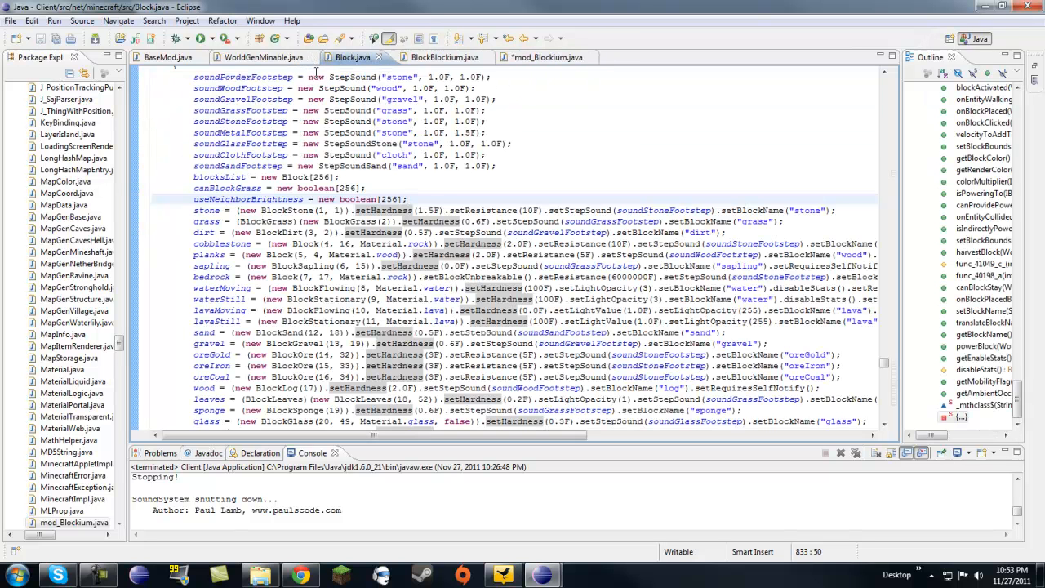
{"action": "double_click", "coordinate": [489, 211]}
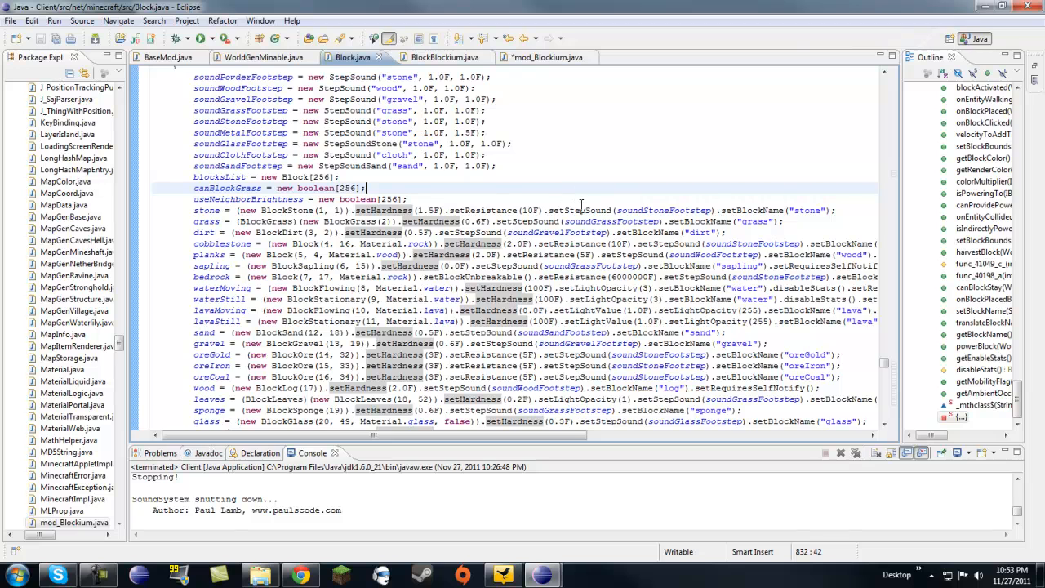
{"action": "scroll", "scroll_direction": "up", "scroll_amount": 3}
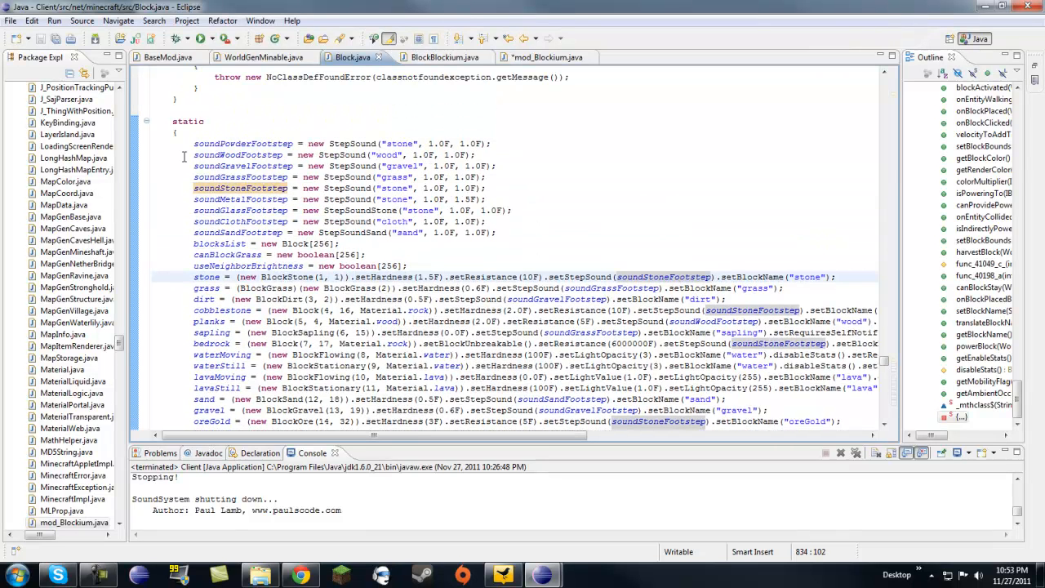
{"action": "left_click", "coordinate": [451, 232]}
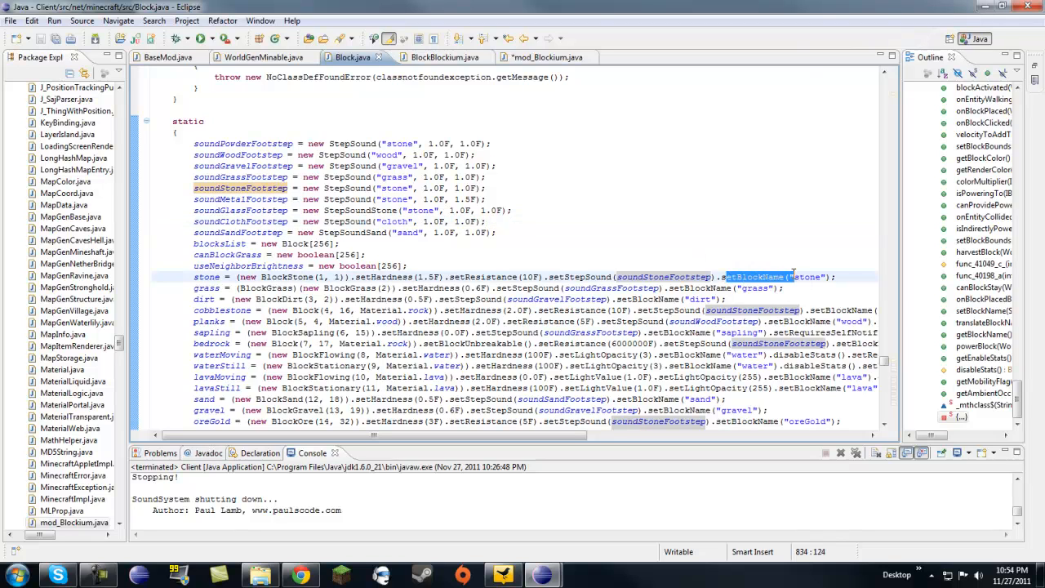
{"action": "mouse_move", "coordinate": [547, 57]}
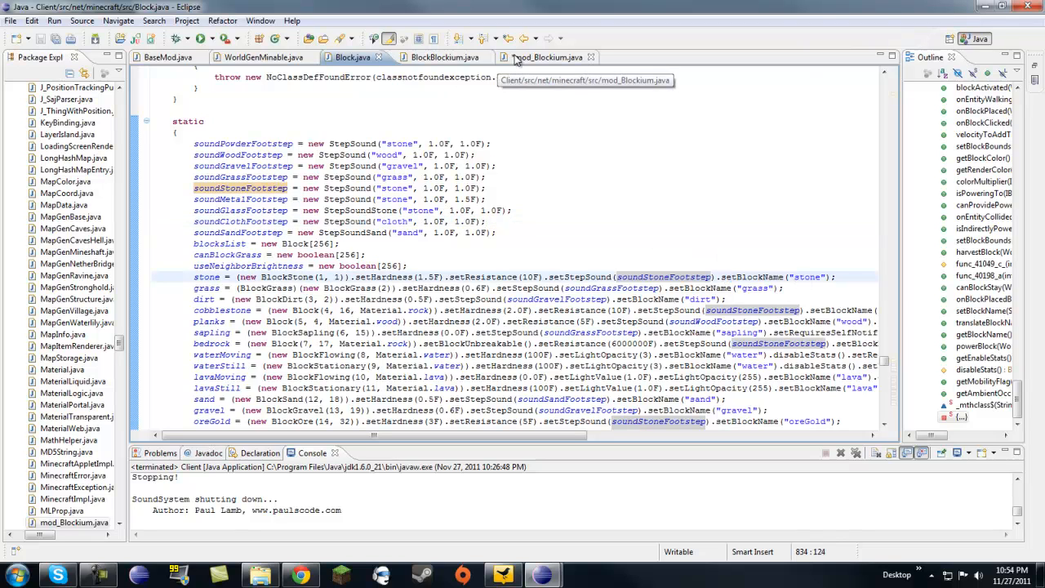
- Flip between mod_Blockium, BlockBlockium and Block.java, scrolling through Block.java's block definitions
{"action": "left_click", "coordinate": [539, 58]}
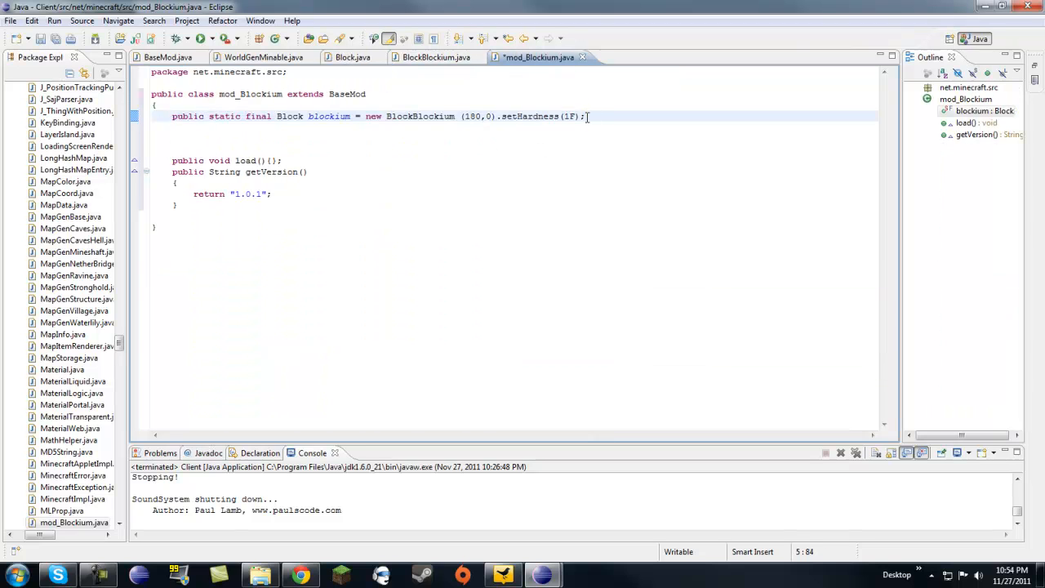
{"action": "left_click", "coordinate": [434, 57]}
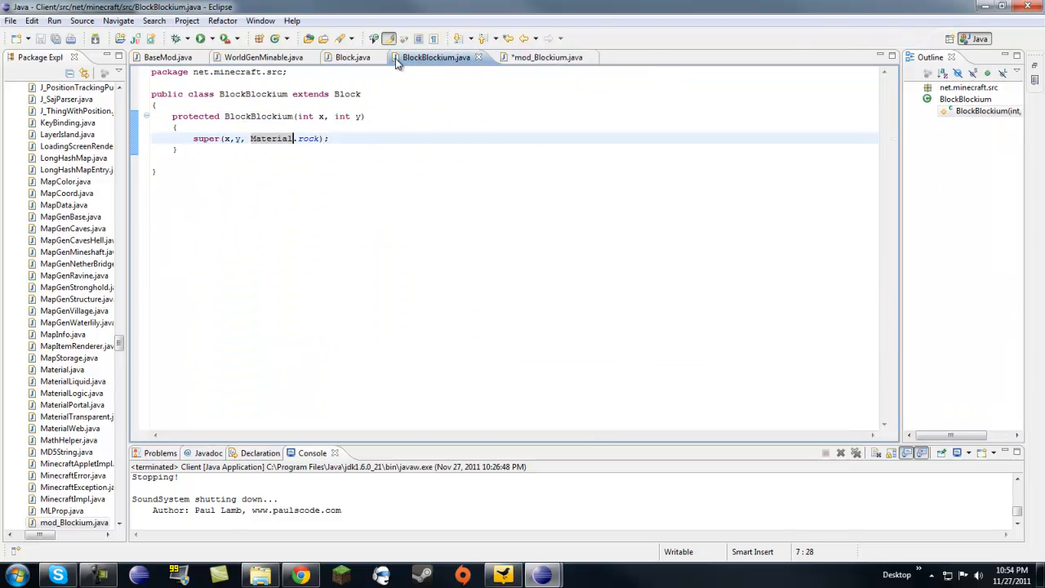
{"action": "left_click", "coordinate": [353, 57]}
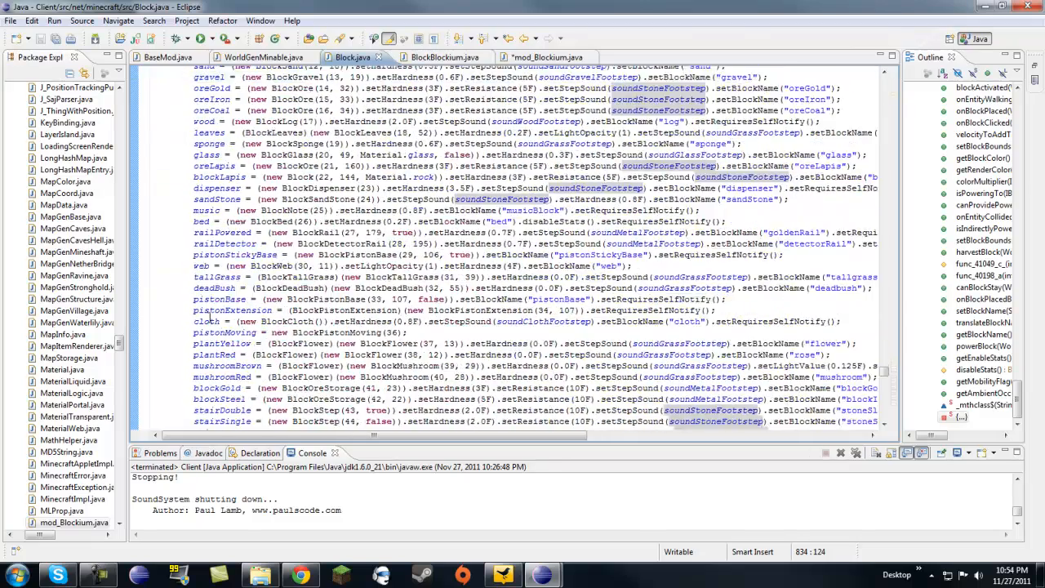
{"action": "scroll", "scroll_direction": "down", "scroll_amount": 3}
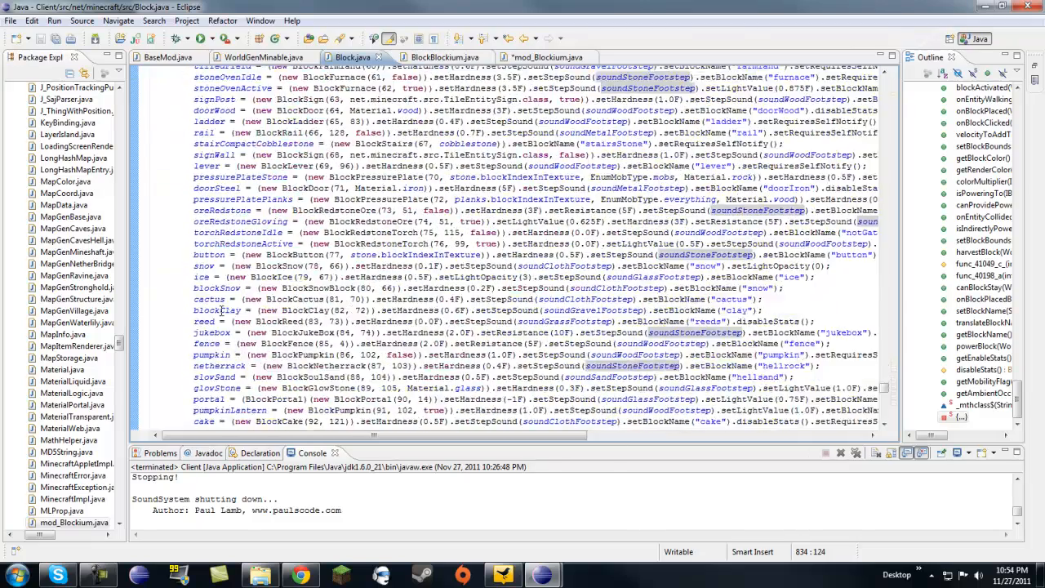
{"action": "scroll", "scroll_direction": "down", "scroll_amount": 3}
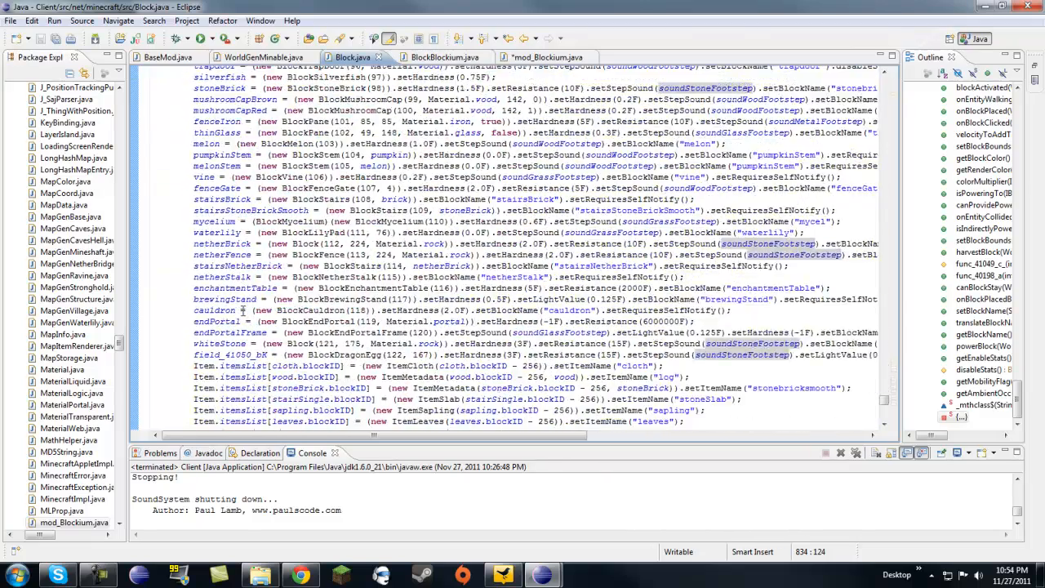
{"action": "scroll", "scroll_direction": "up", "scroll_amount": 3}
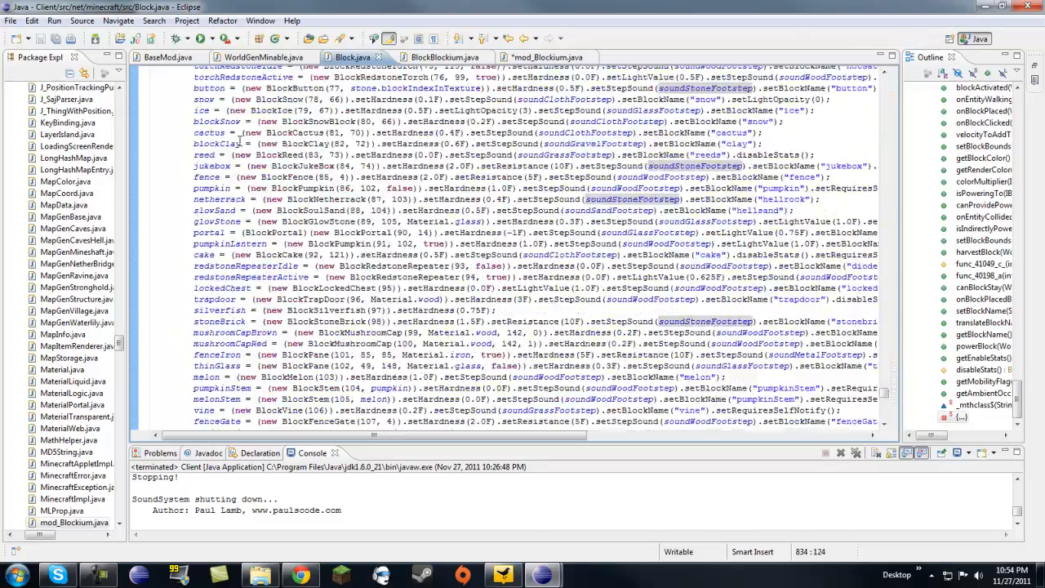
{"action": "scroll", "scroll_direction": "up", "scroll_amount": 3}
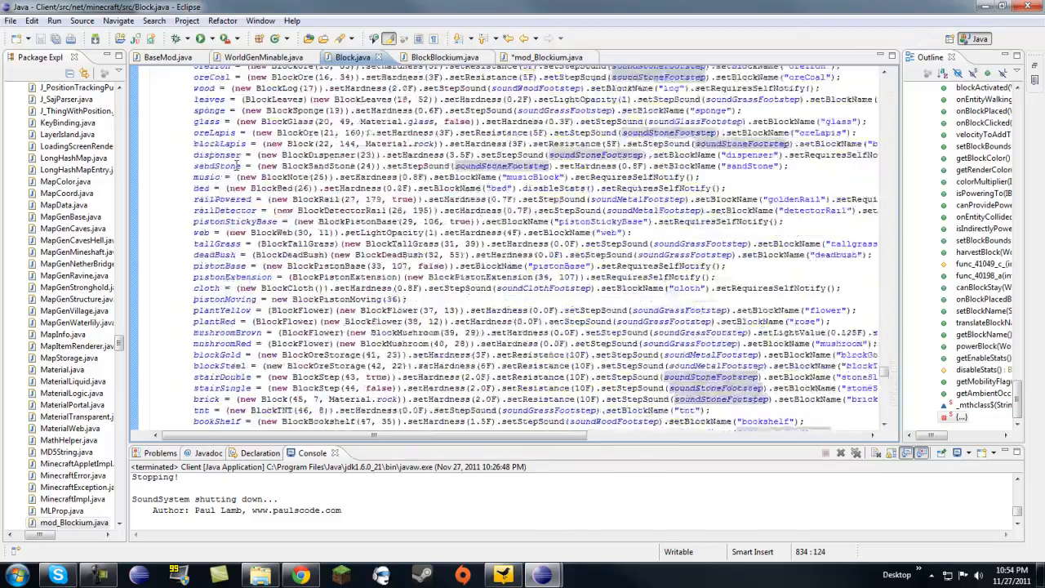
{"action": "scroll", "scroll_direction": "up", "scroll_amount": 3}
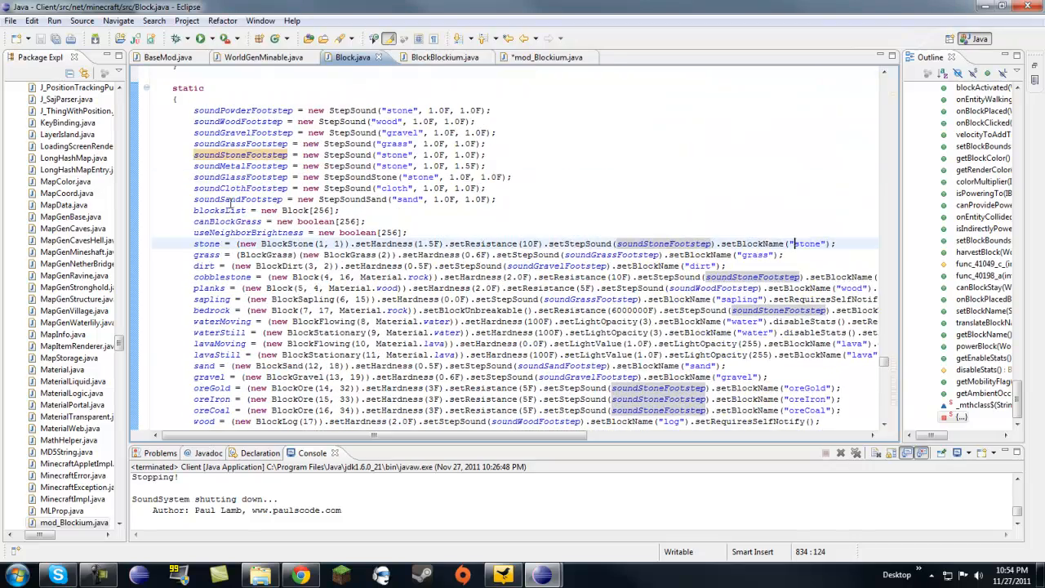
{"action": "scroll", "scroll_direction": "down", "scroll_amount": 3}
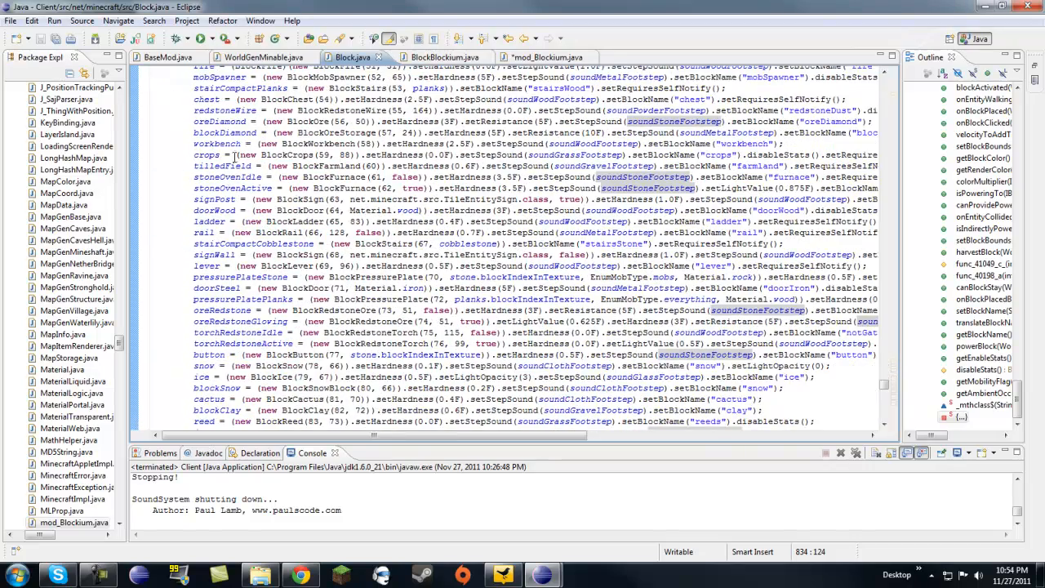
{"action": "scroll", "scroll_direction": "down", "scroll_amount": 3}
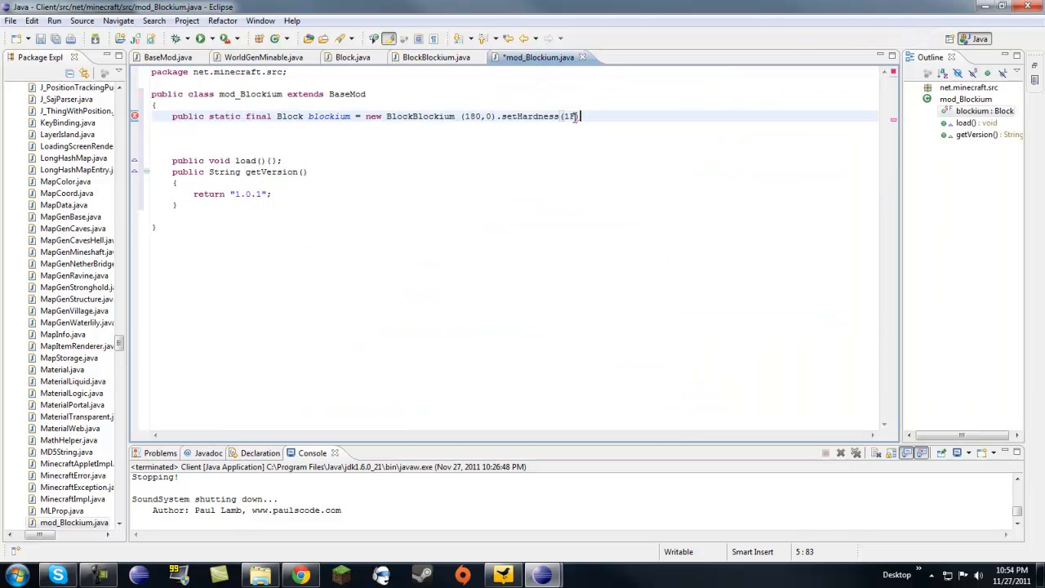
- Chain .setLightValue(1.0F).setBlockName("BLAH"); onto the blockium declaration via content assist
{"action": "type", "text": ".setLightValue(1.0F)"}
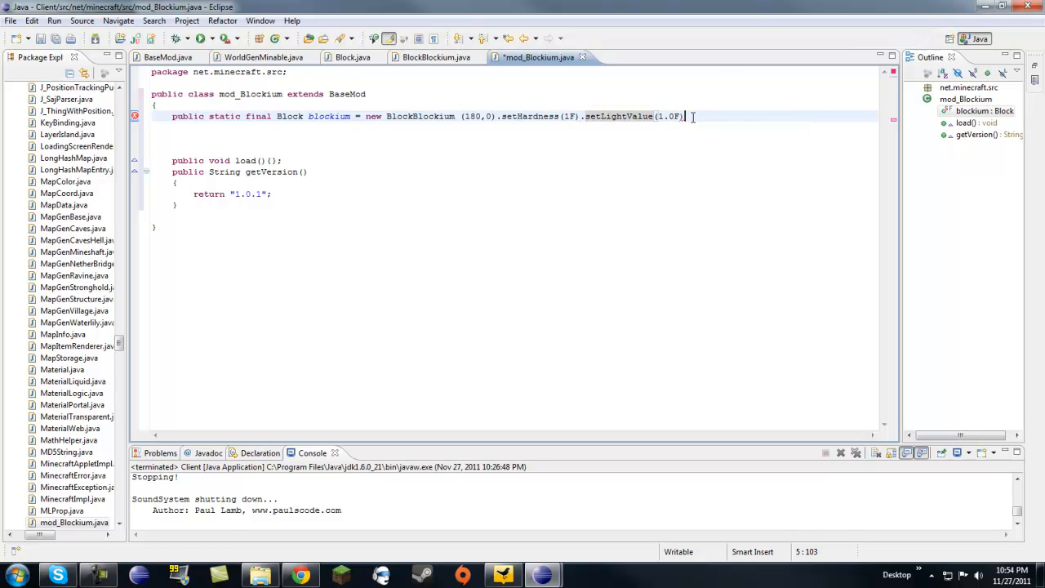
{"action": "type", "text": "."}
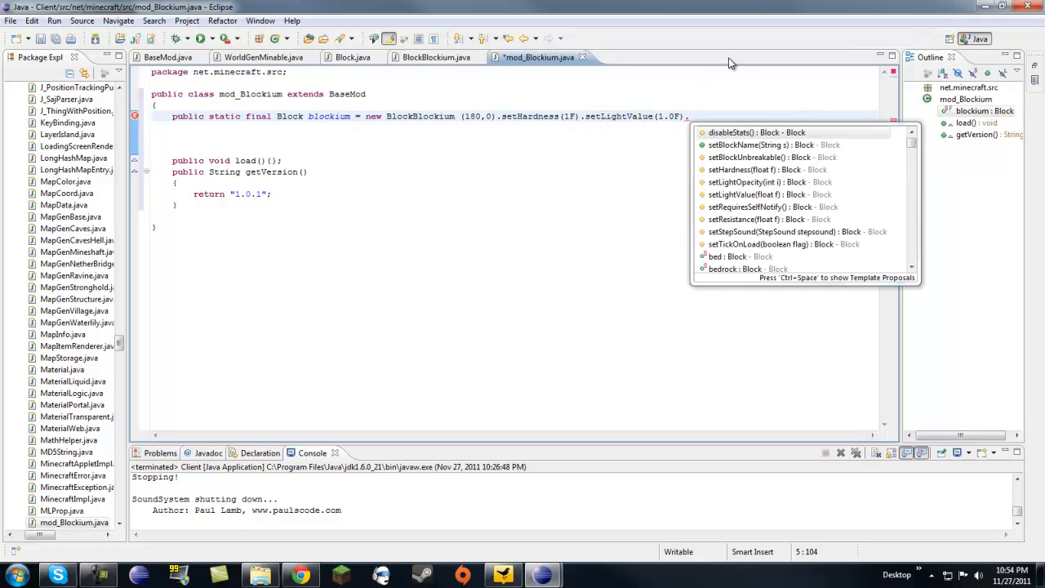
{"action": "type", "text": ".setBlockName(\"BLAH\");"}
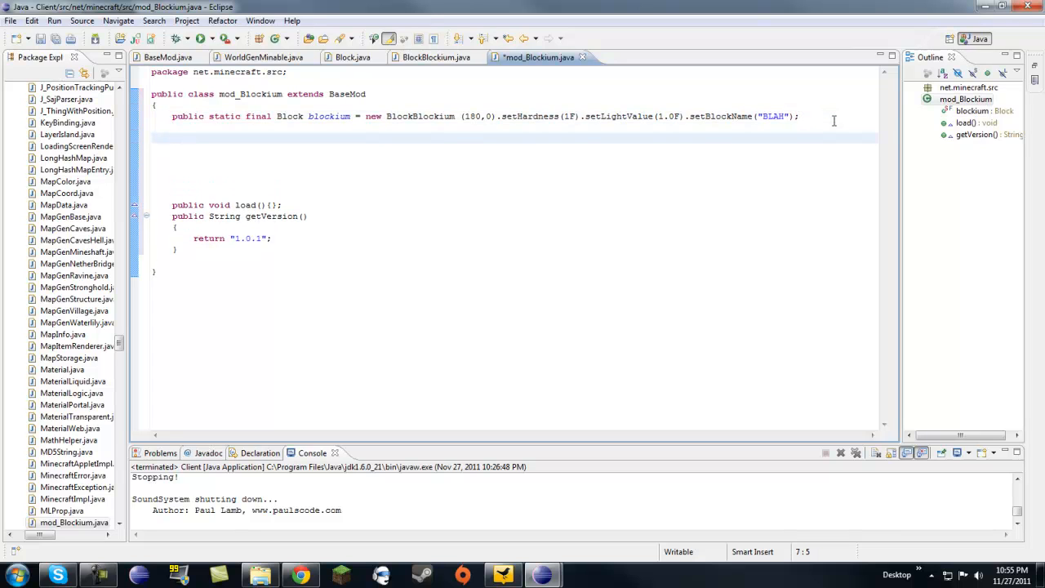
- Write a public mod_Blockium() constructor calling ModLoader.RegisterBlock(blockium);
{"action": "type", "text": "p"}
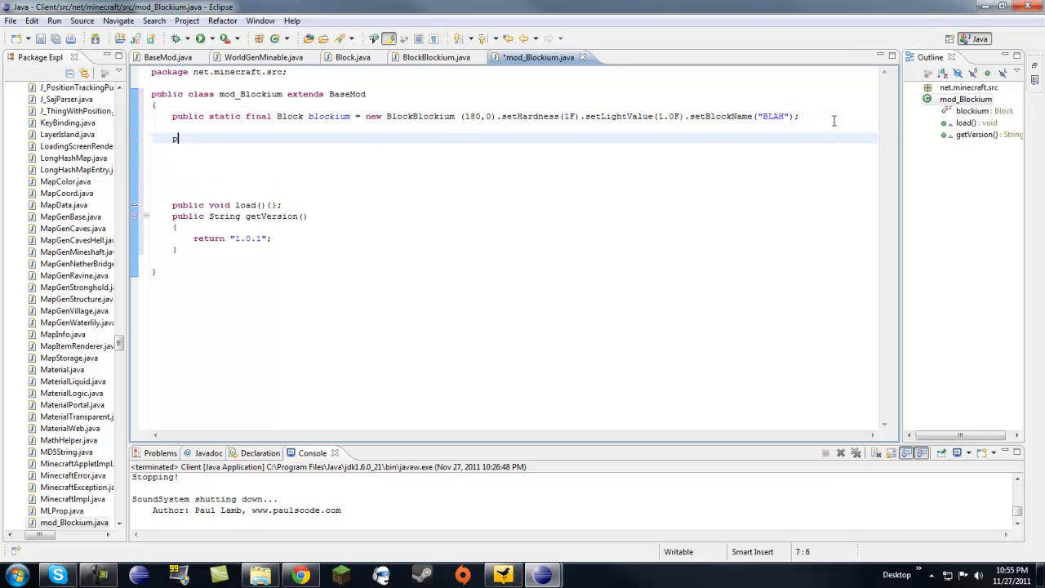
{"action": "type", "text": "ublic mod"}
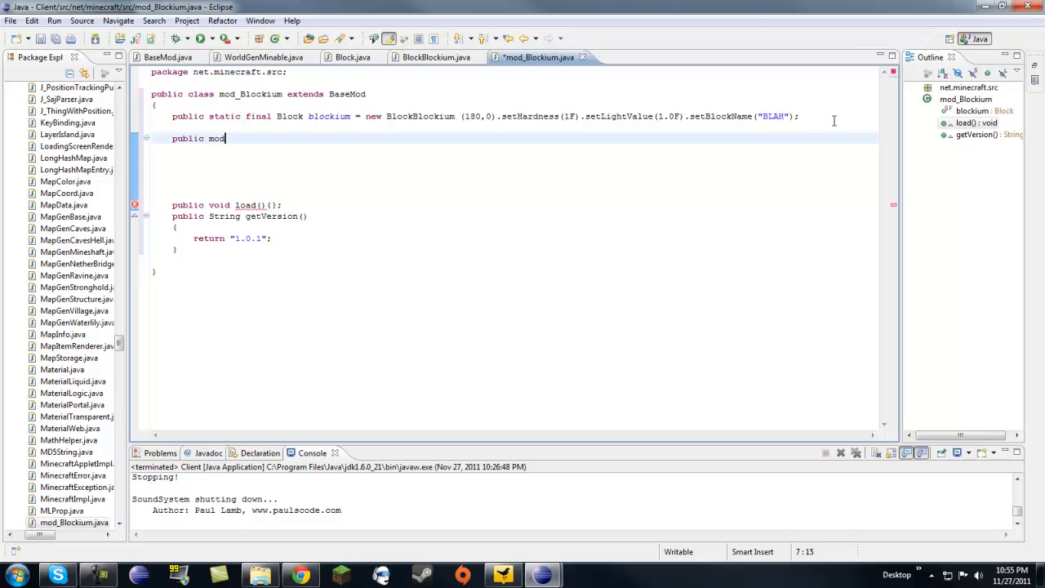
{"action": "type", "text": "_"}
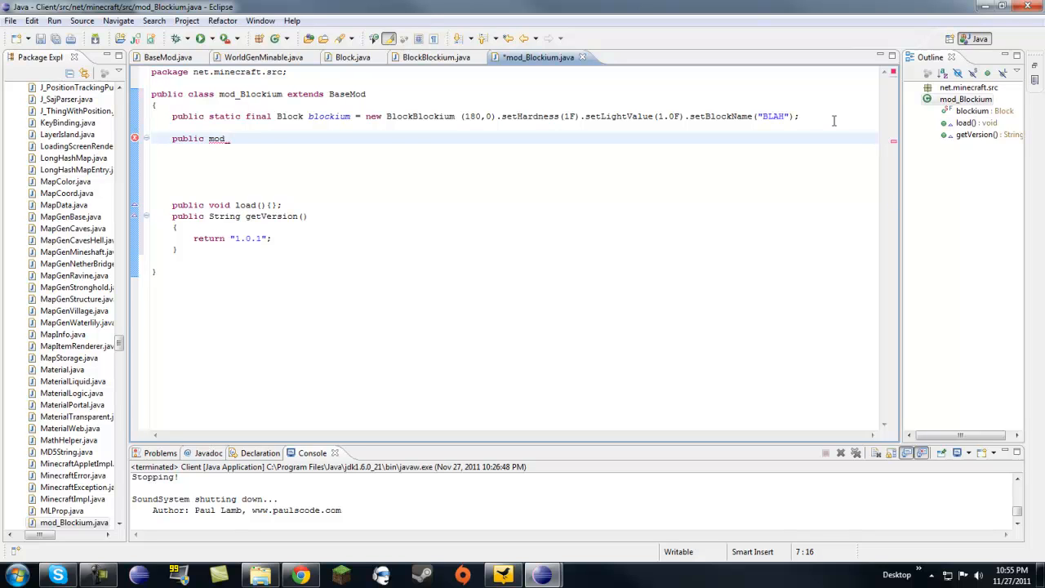
{"action": "type", "text": "Blockium"}
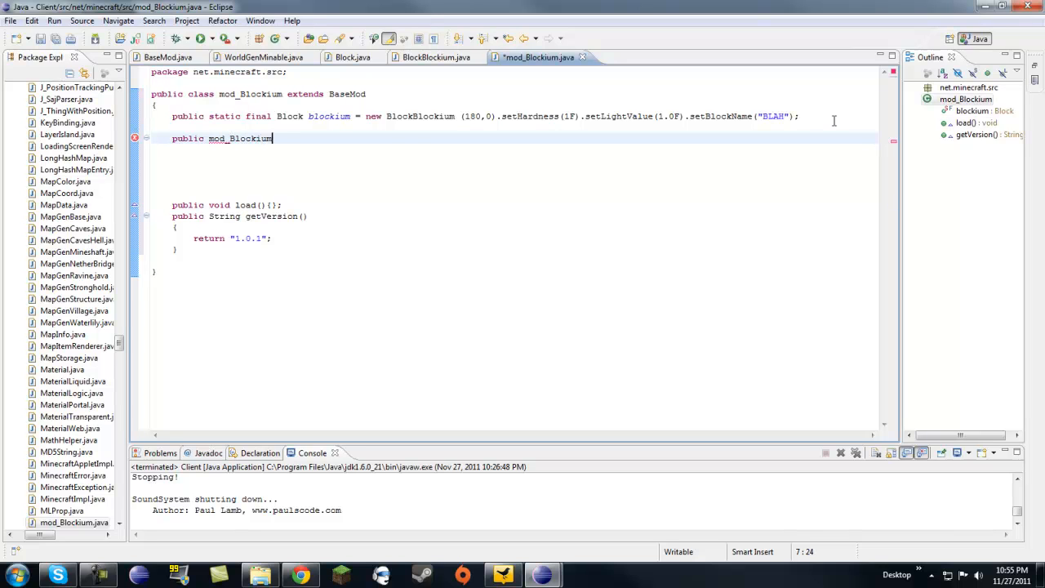
{"action": "type", "text": "()"}
{"action": "left_click", "coordinate": [514, 149]}
{"action": "type", "text": "{"}
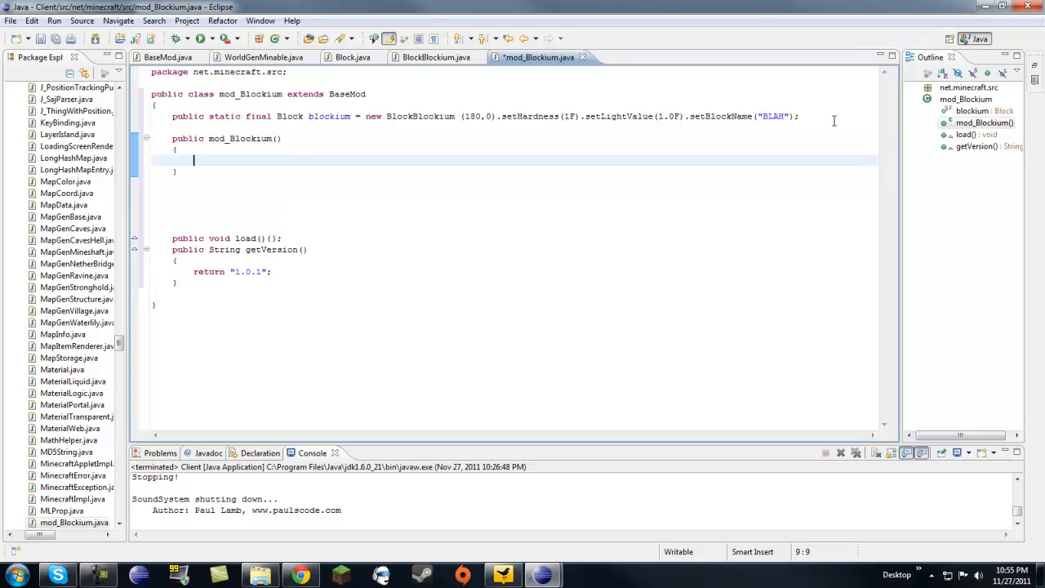
{"action": "type", "text": "ModLoader.RegisterBlock"}
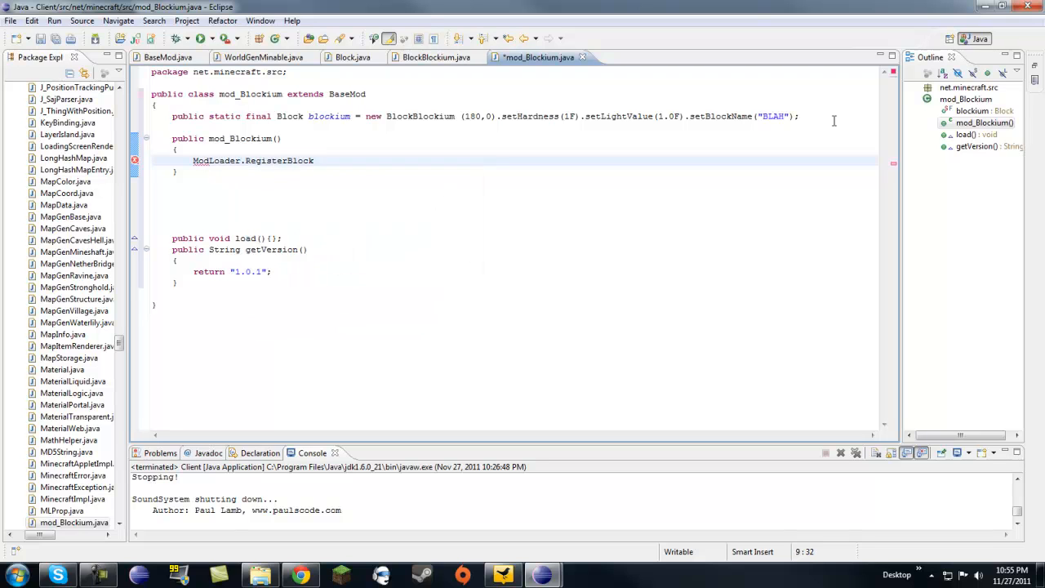
{"action": "type", "text": "(blo"}
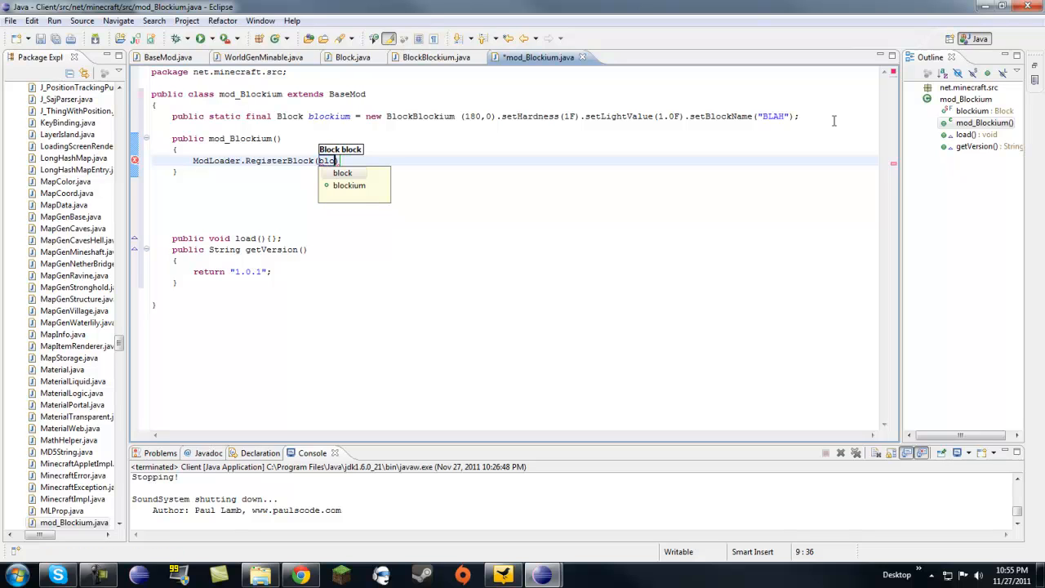
{"action": "left_click", "coordinate": [349, 186]}
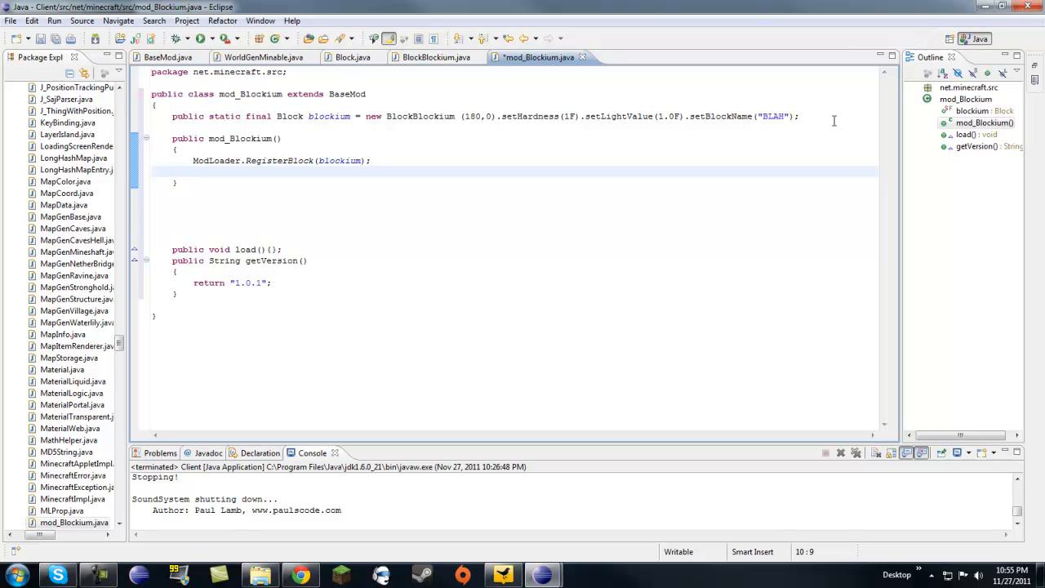
- Add ModLoader.AddName(blockium, ...) in the constructor to start naming the block
{"action": "type", "text": "ModLoader."}
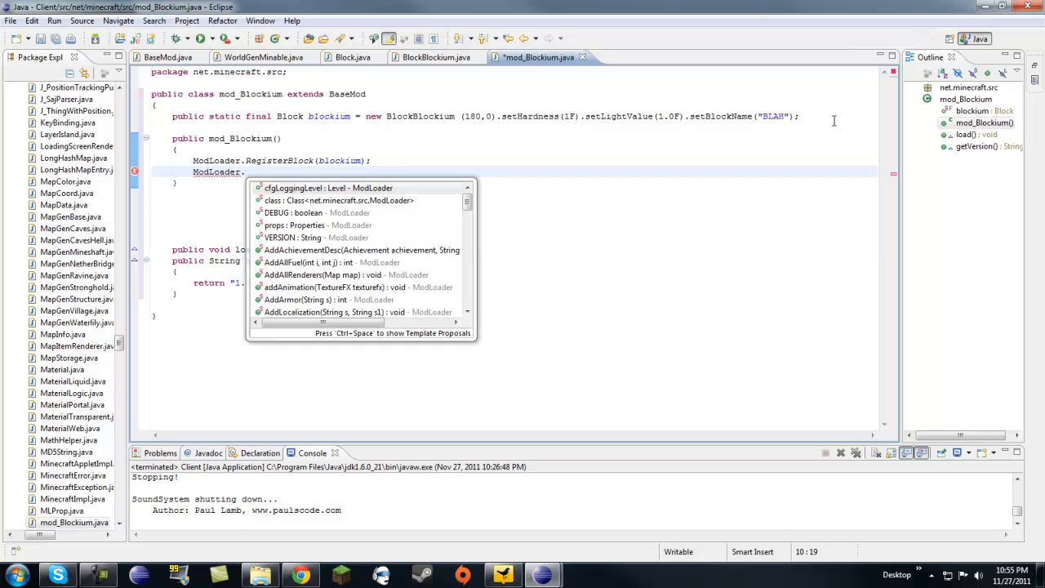
{"action": "type", "text": "AddName(blo"}
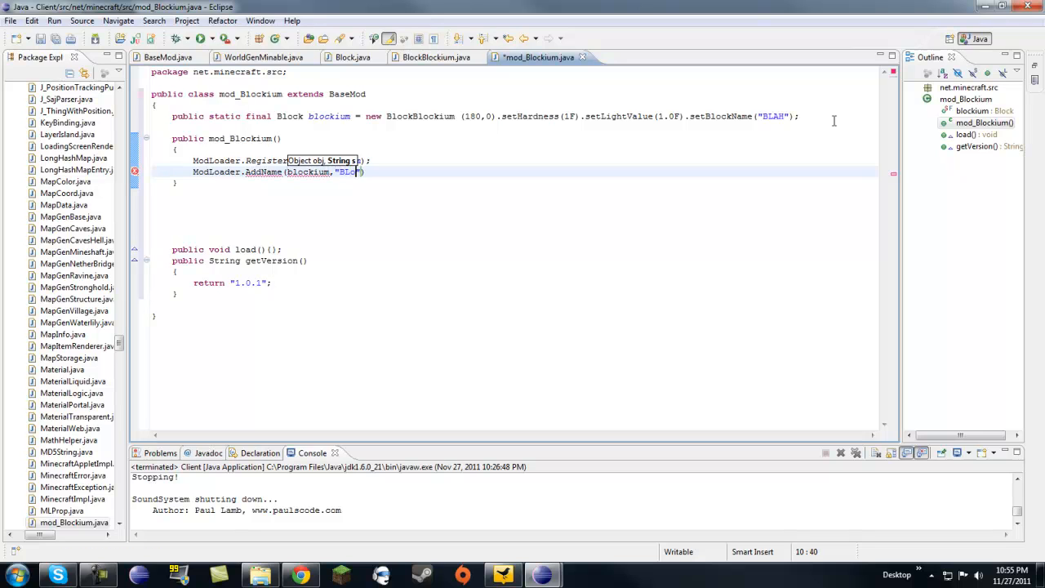
{"action": "type", "text": "ckium"}
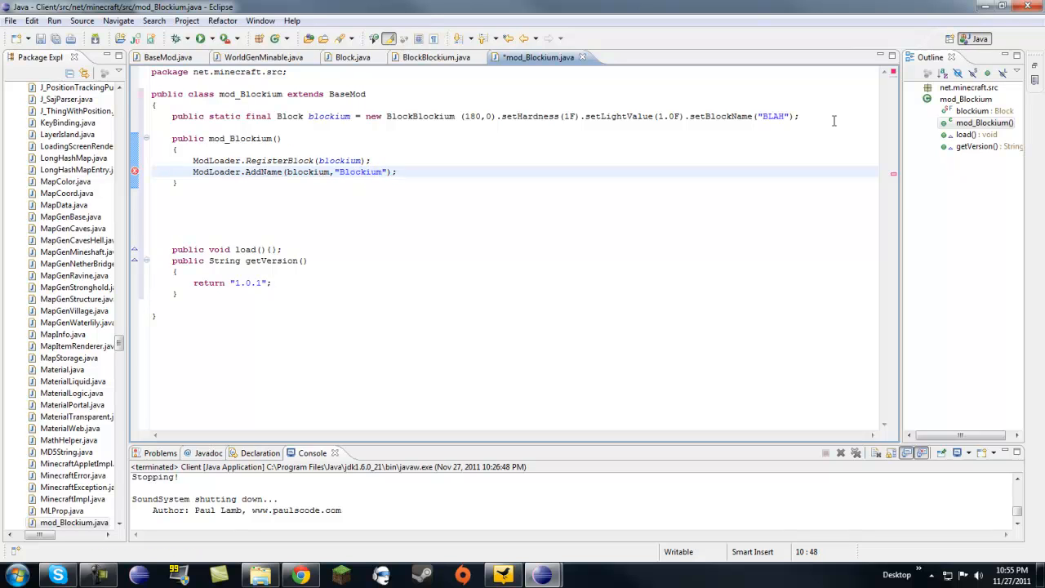
- Finish AddName with "Blockium" and set blockium.blockIndexInTexture = ModLoader.addOverride("/terrain.png", "/customBlock.png");
{"action": "left_click", "coordinate": [353, 171]}
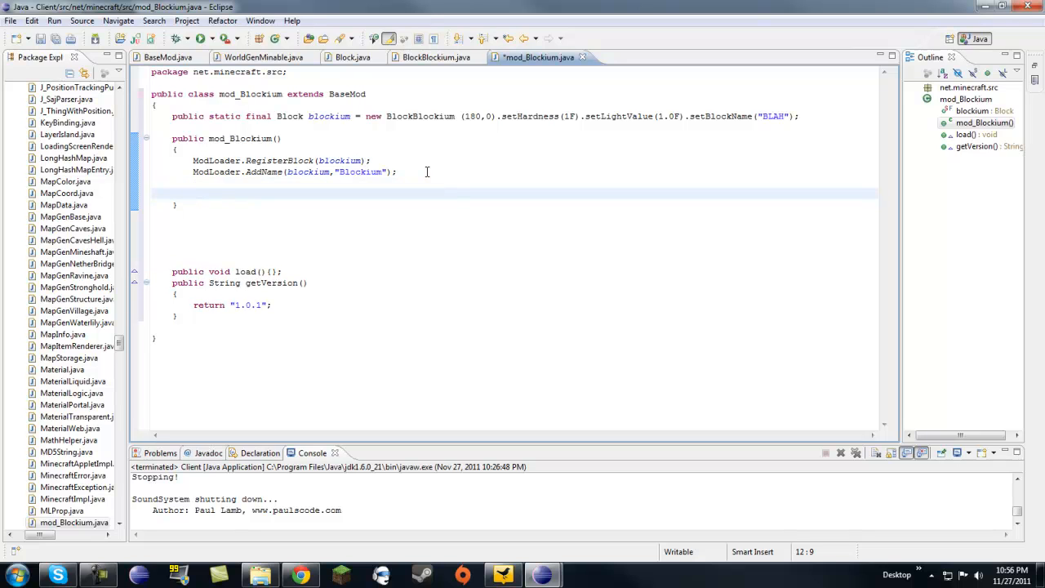
{"action": "key", "text": "Delete"}
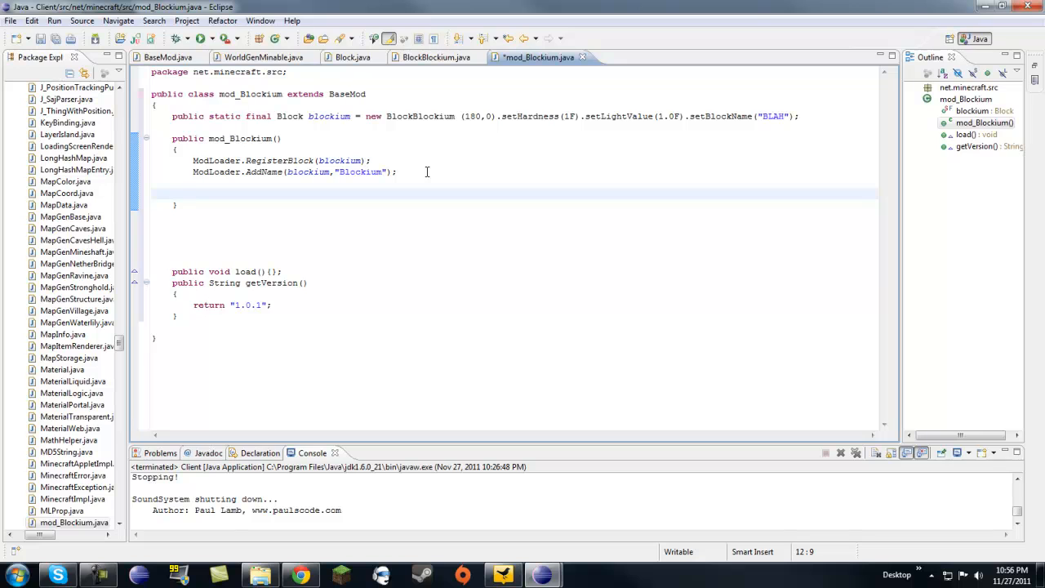
{"action": "type", "text": "blockium"}
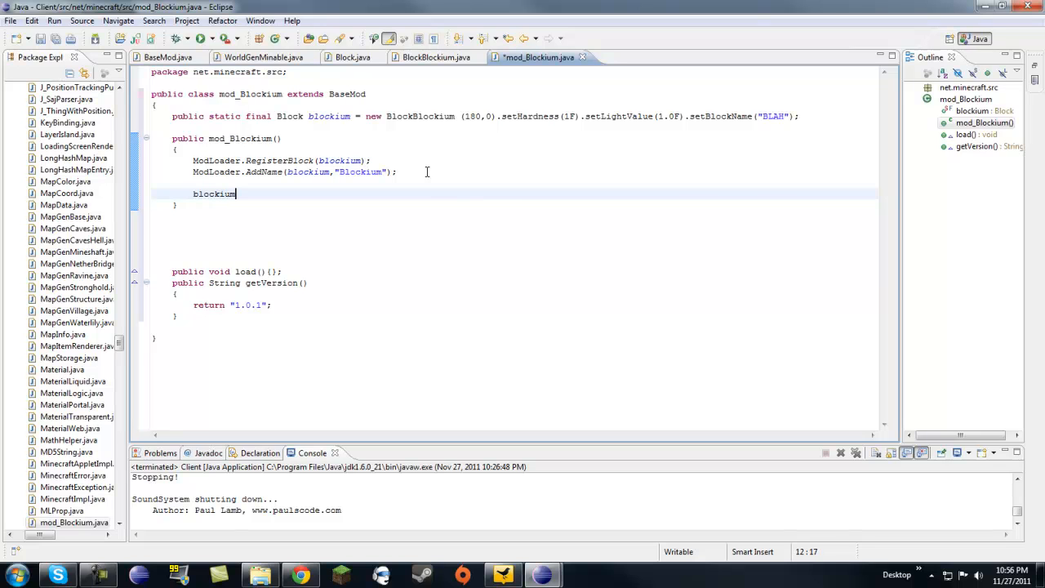
{"action": "type", "text": ".blockIndexInTexture ="}
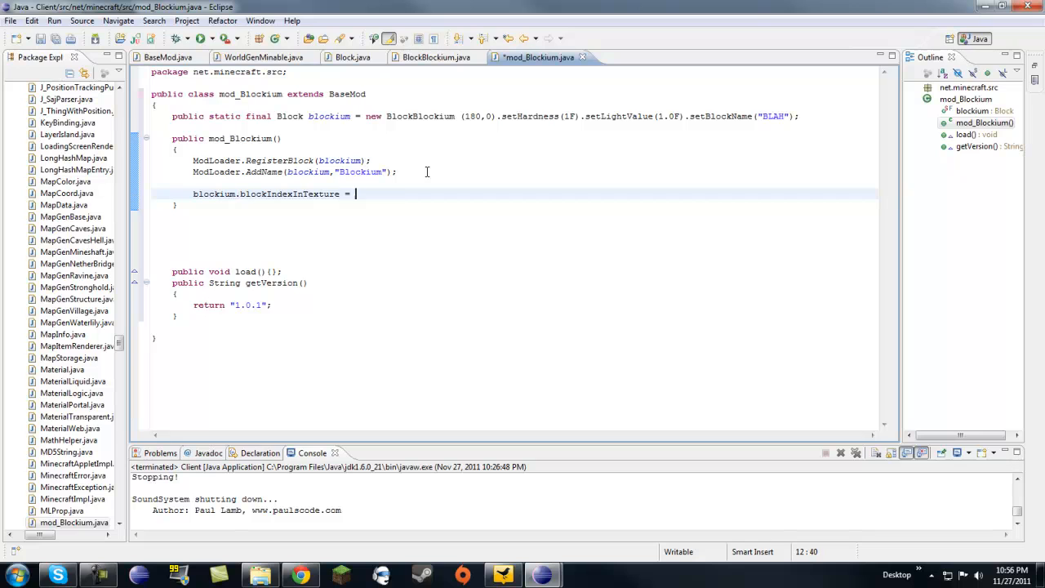
{"action": "type", "text": "ModLoader"}
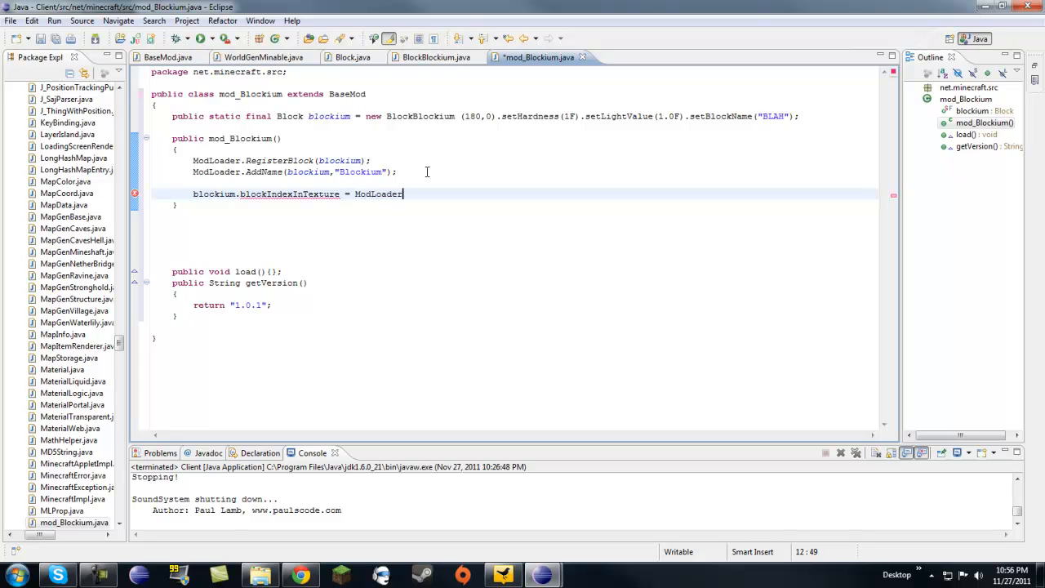
{"action": "type", "text": ".addOverride(\", s1"}
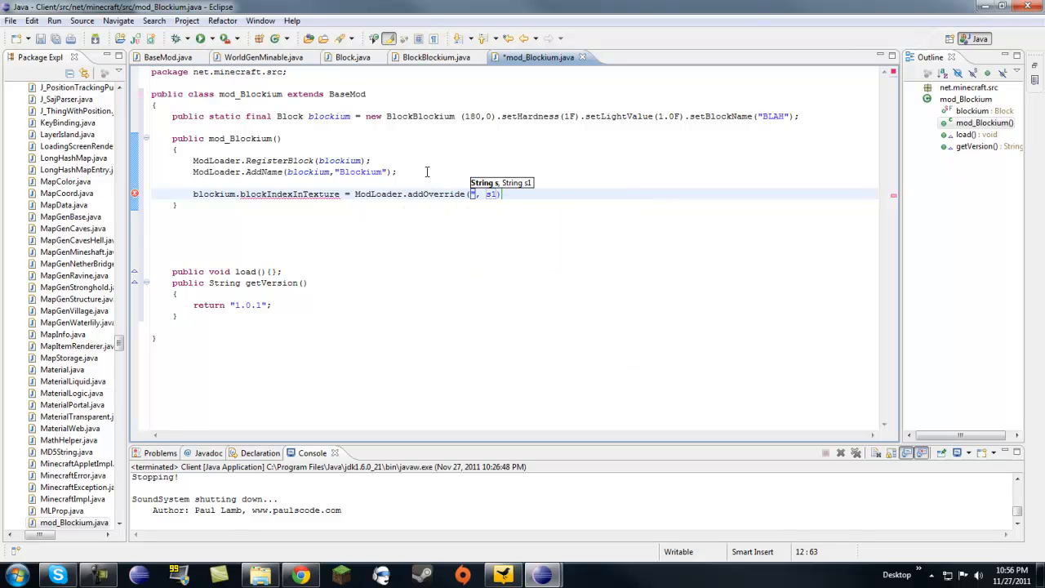
{"action": "type", "text": "/terrain.png"}
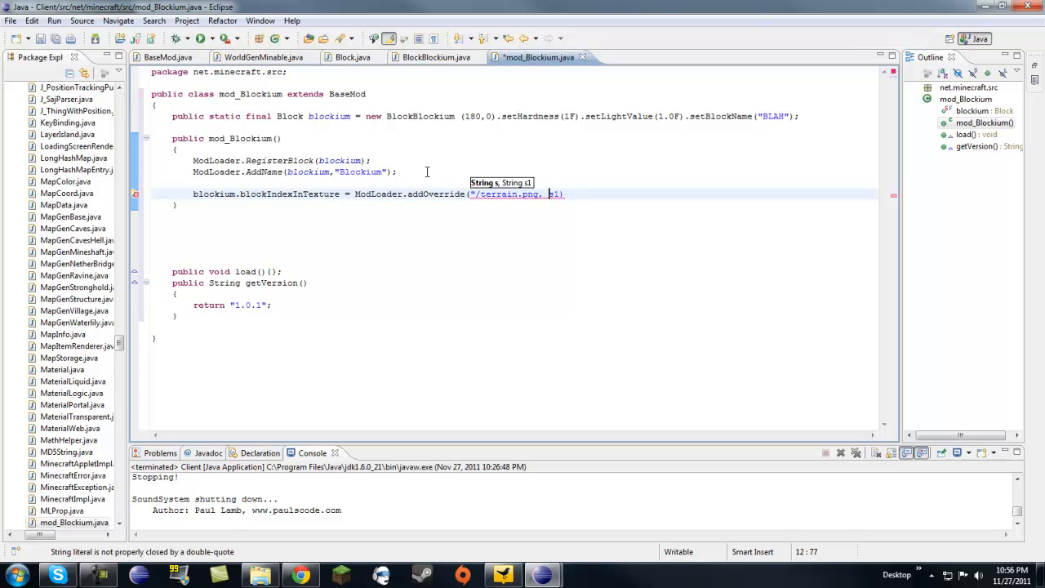
{"action": "type", "text": "\""}
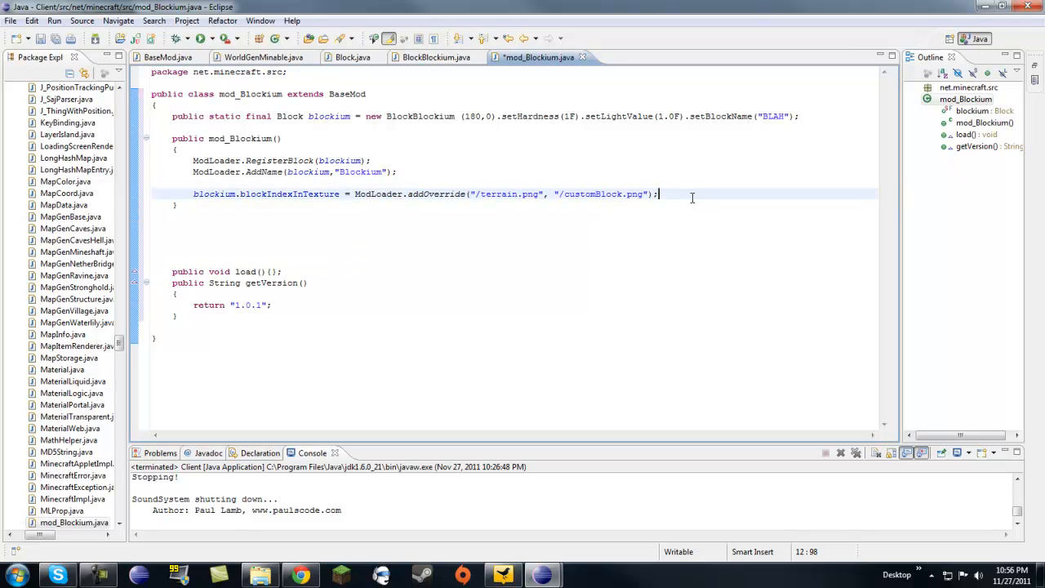
{"action": "left_click", "coordinate": [512, 193]}
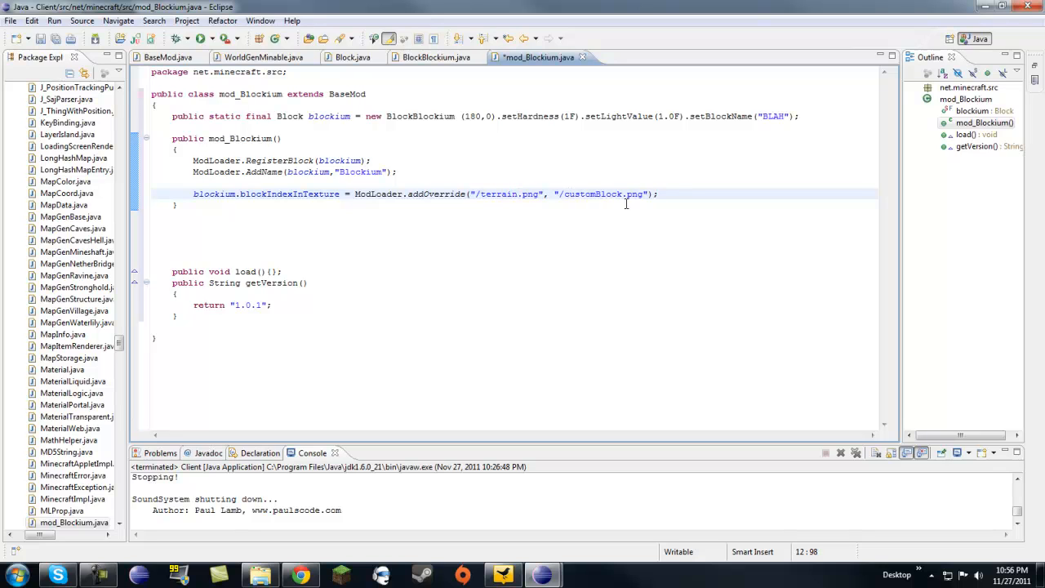
{"action": "mouse_move", "coordinate": [568, 199]}
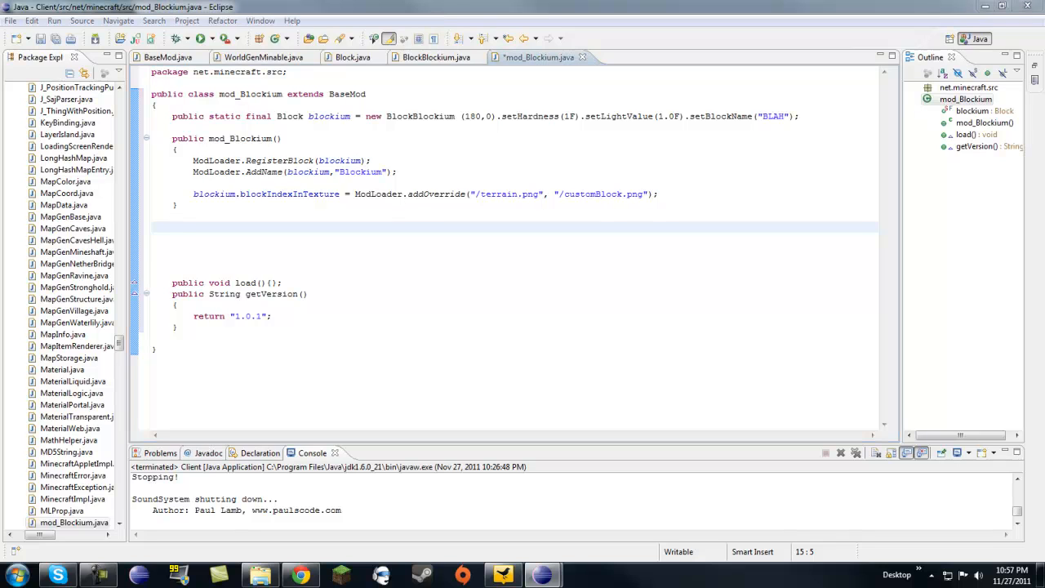
- Switch to the BlockBlockium.java editor
{"action": "left_click", "coordinate": [434, 57]}
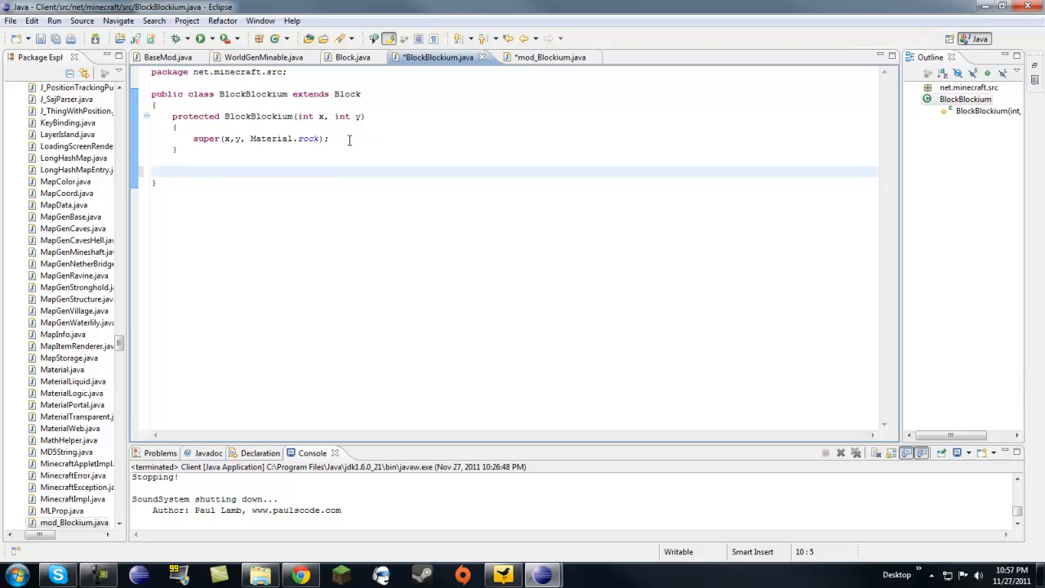
- Below the constructor, declare public int idDropped(int x, Random rand)
{"action": "left_click", "coordinate": [173, 171]}
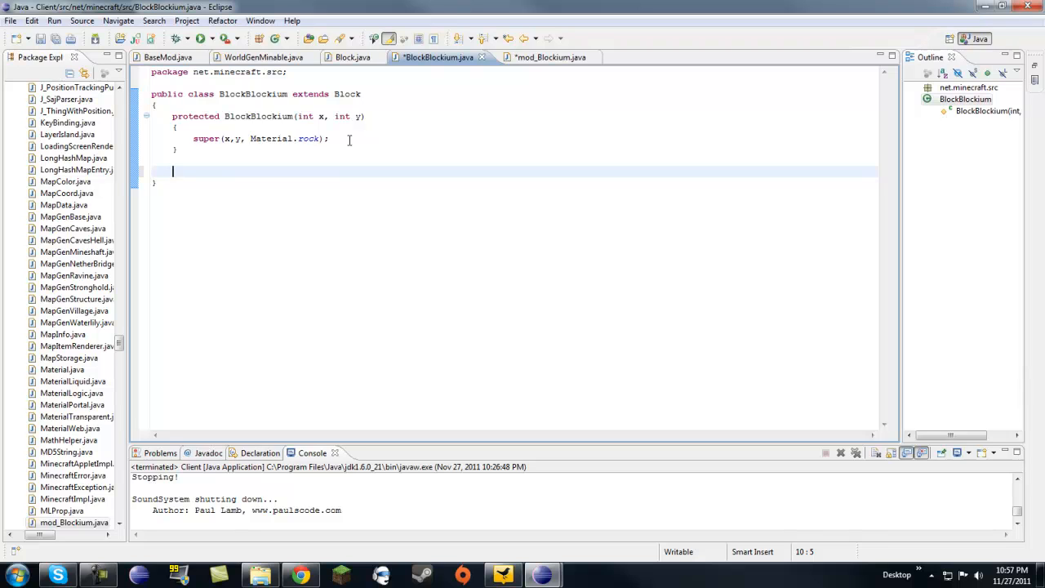
{"action": "mouse_move", "coordinate": [432, 64]}
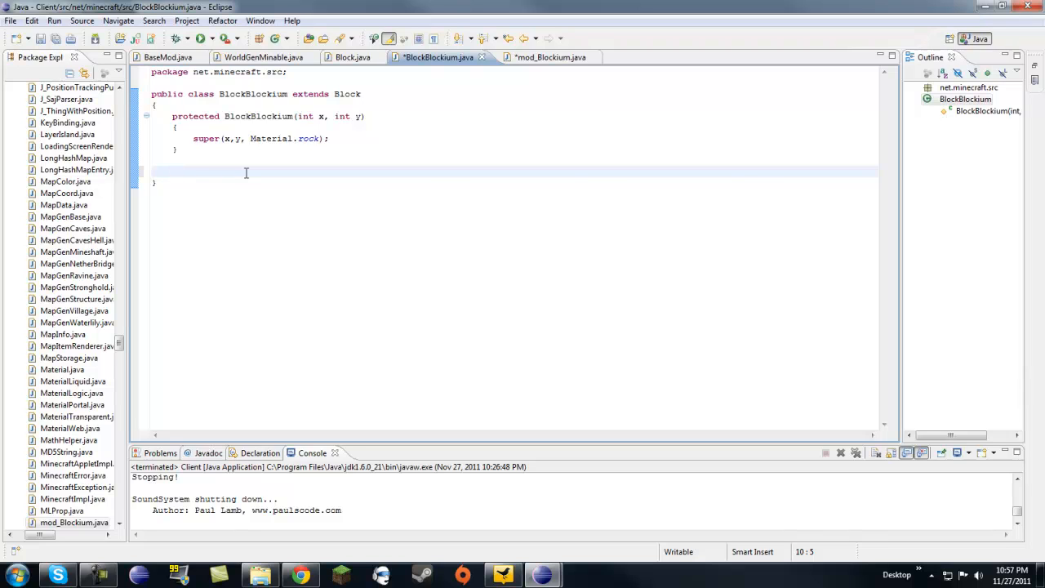
{"action": "type", "text": "public"}
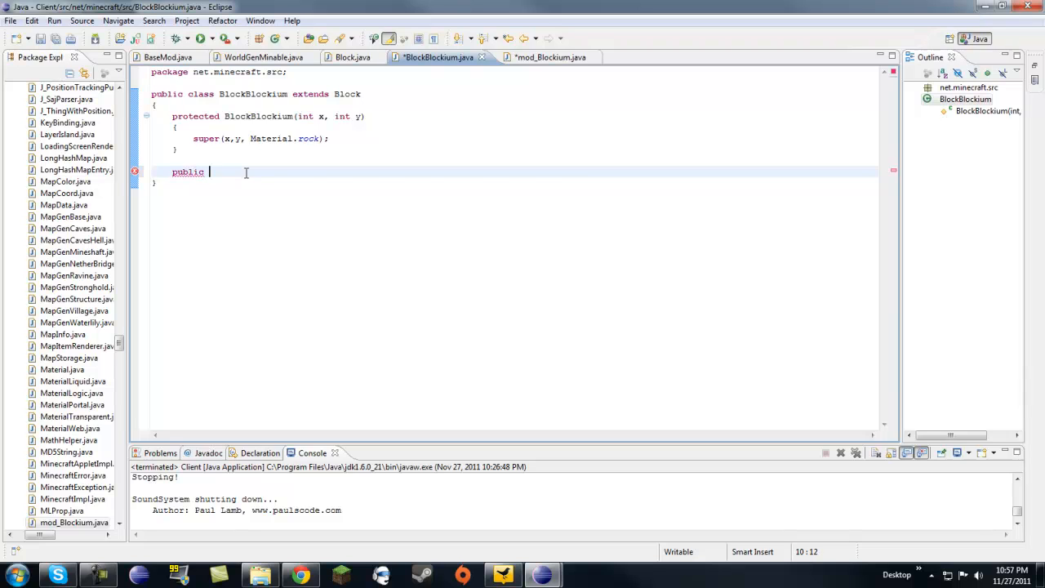
{"action": "type", "text": "int"}
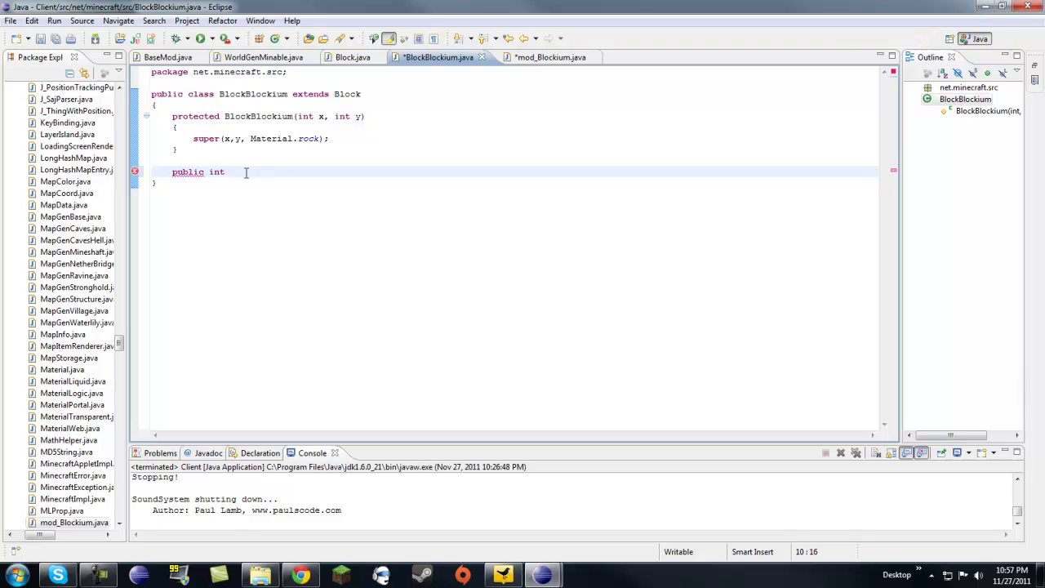
{"action": "type", "text": "idD"}
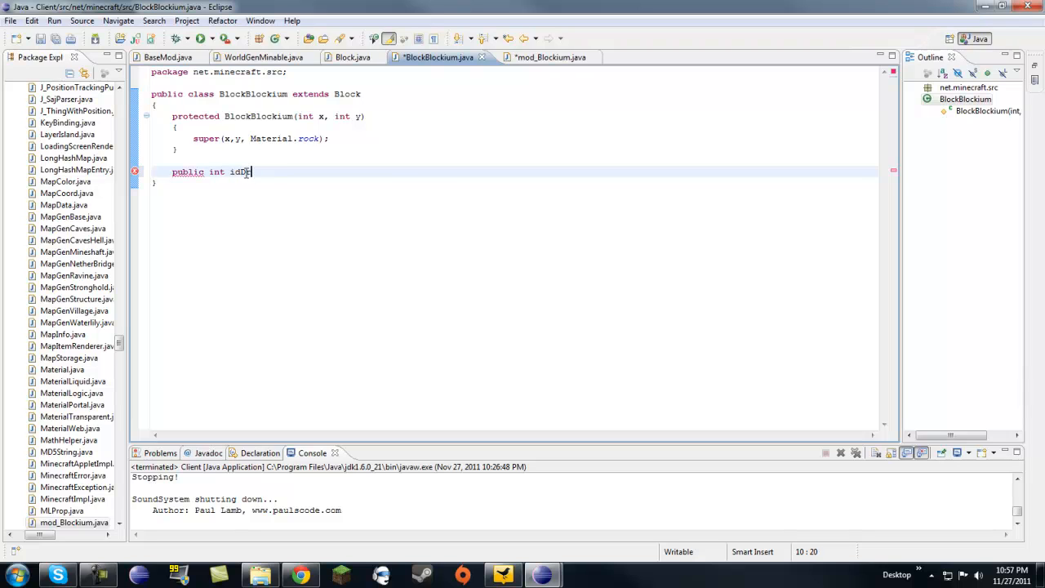
{"action": "type", "text": "ropped(int x)"}
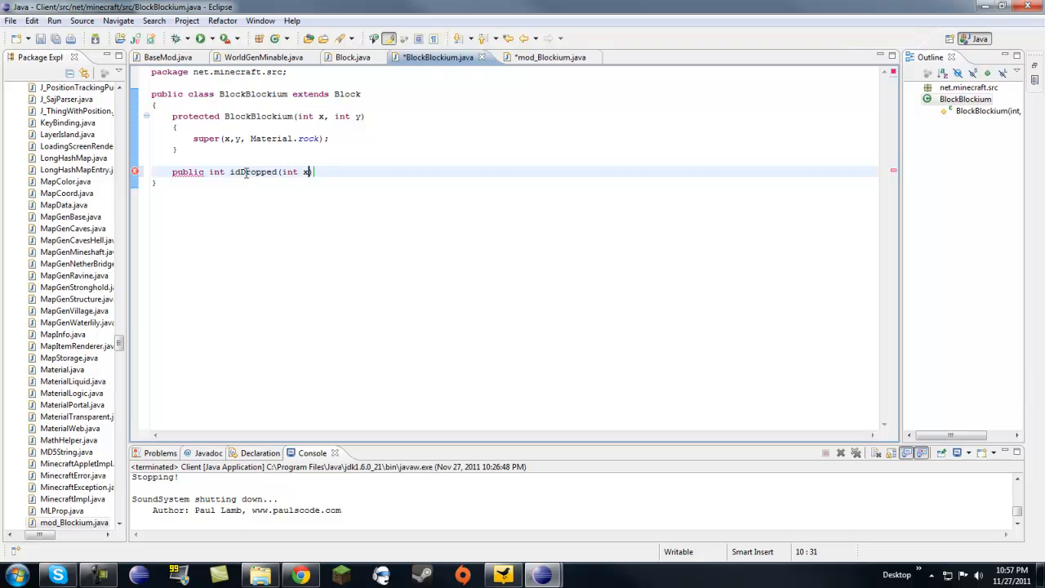
{"action": "type", "text": ", Random rand"}
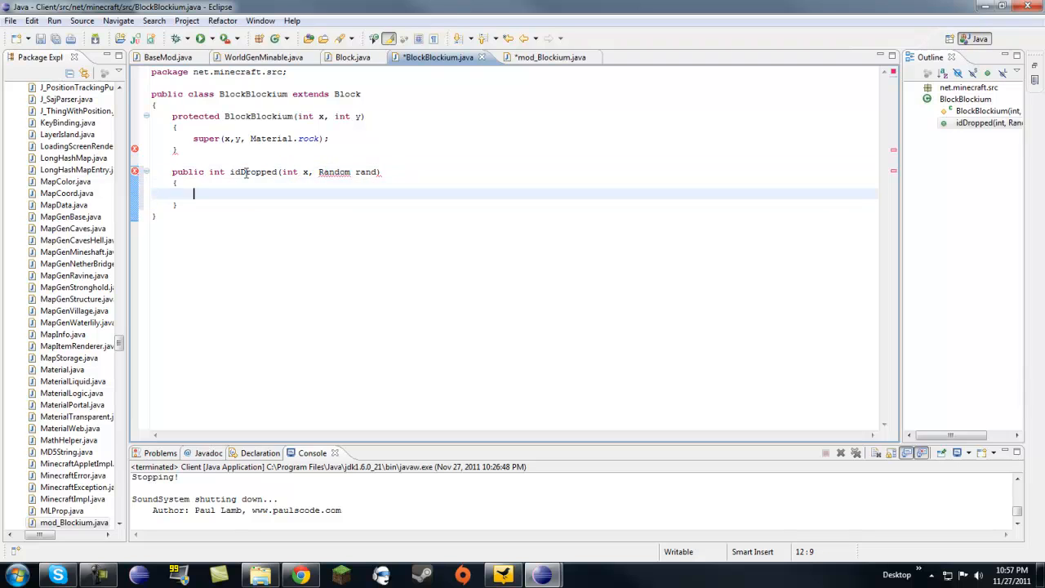
- Make idDropped return mod_Blockium.blockium.blockID, correcting the mistyped mod_Example name
{"action": "type", "text": "return mod"}
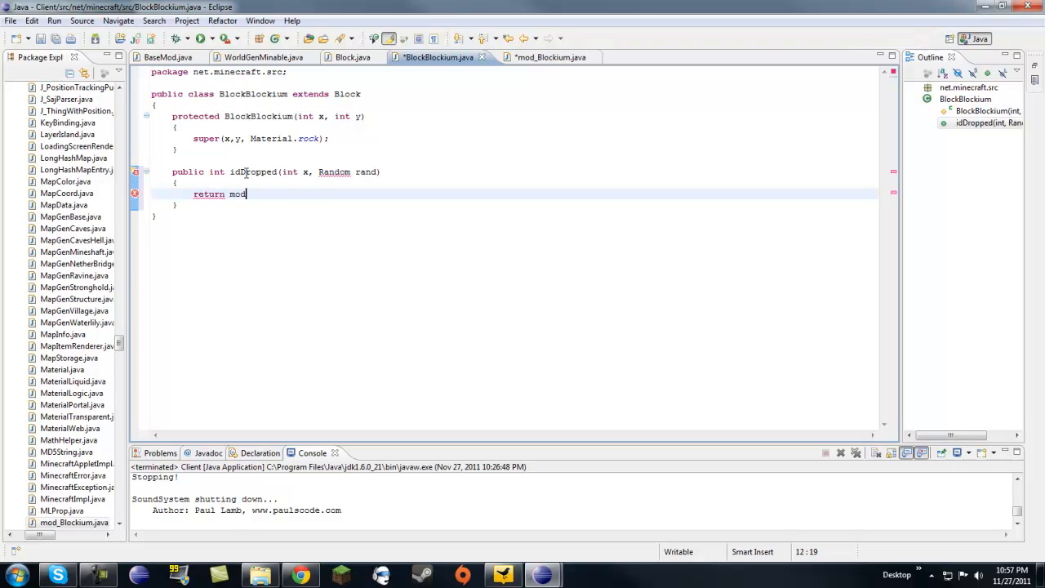
{"action": "type", "text": "_Example"}
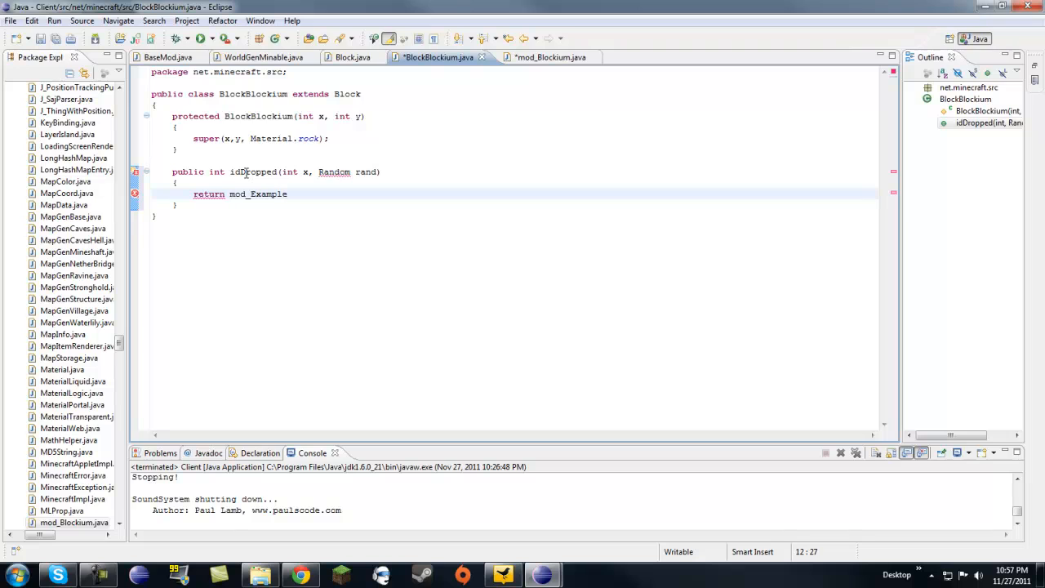
{"action": "key", "text": "BackSpace"}
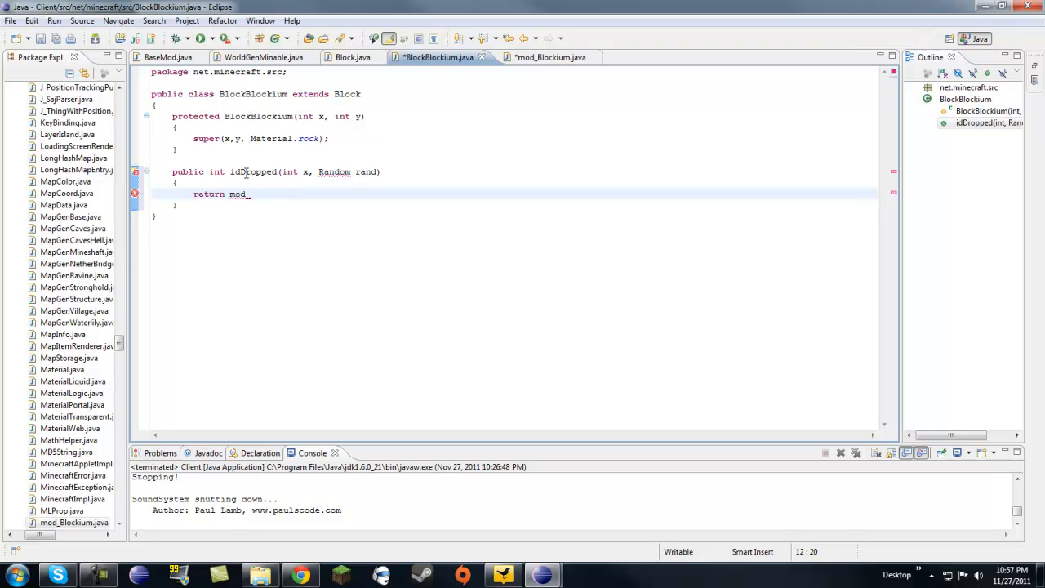
{"action": "type", "text": "Blockiu"}
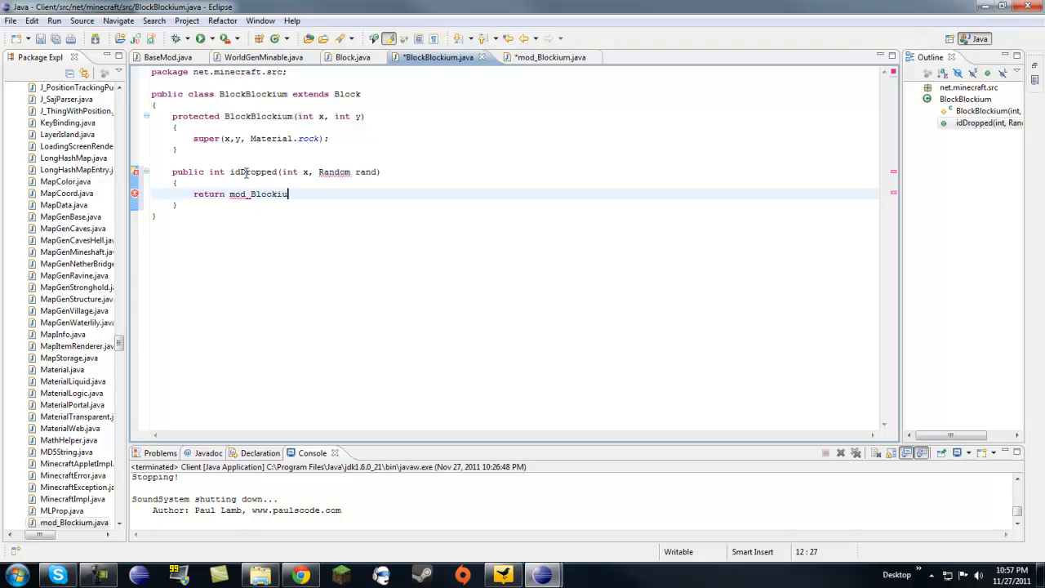
{"action": "type", "text": "."}
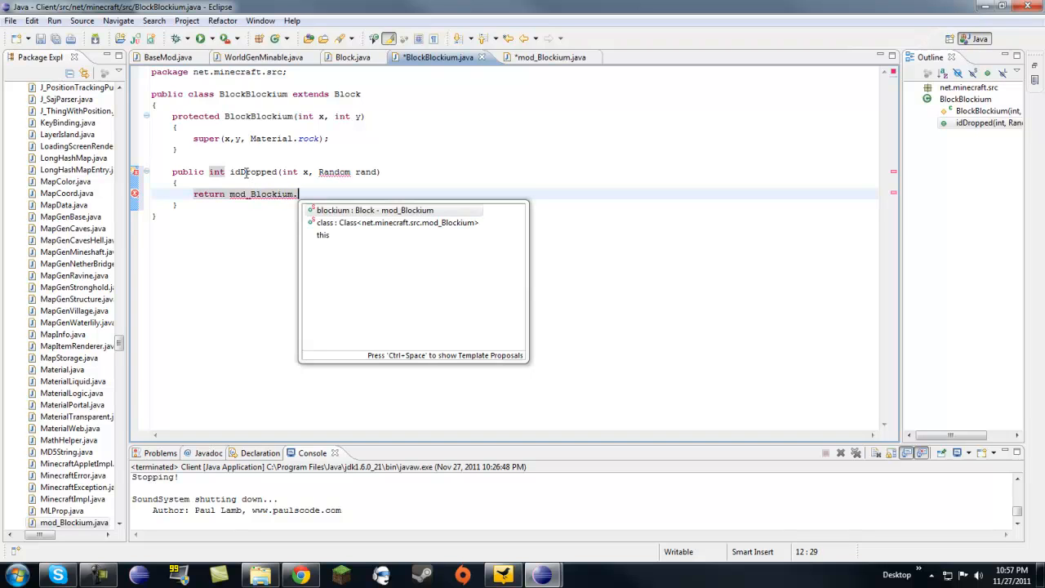
{"action": "type", "text": "blockiu"}
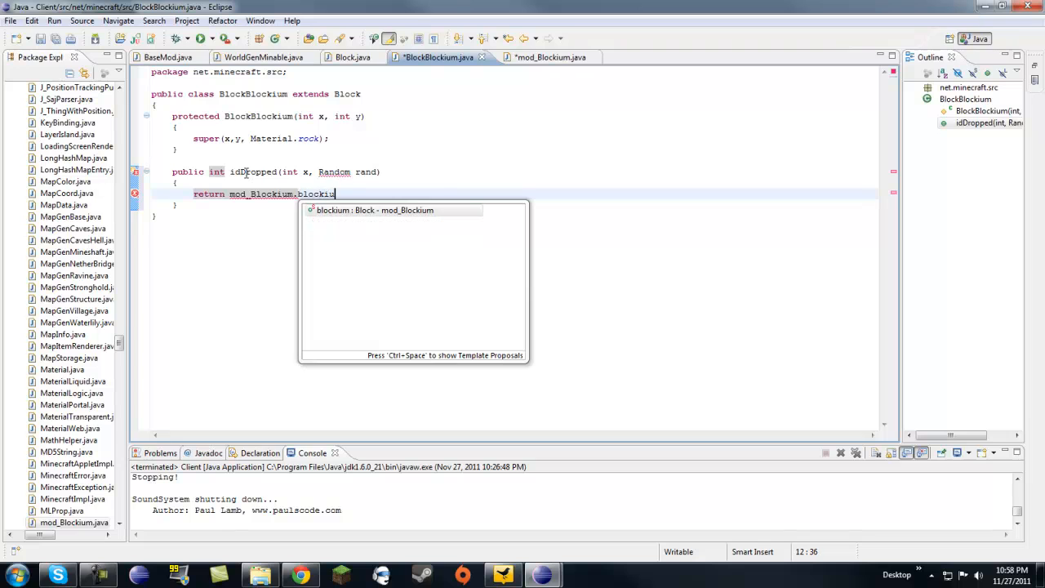
{"action": "type", "text": "."}
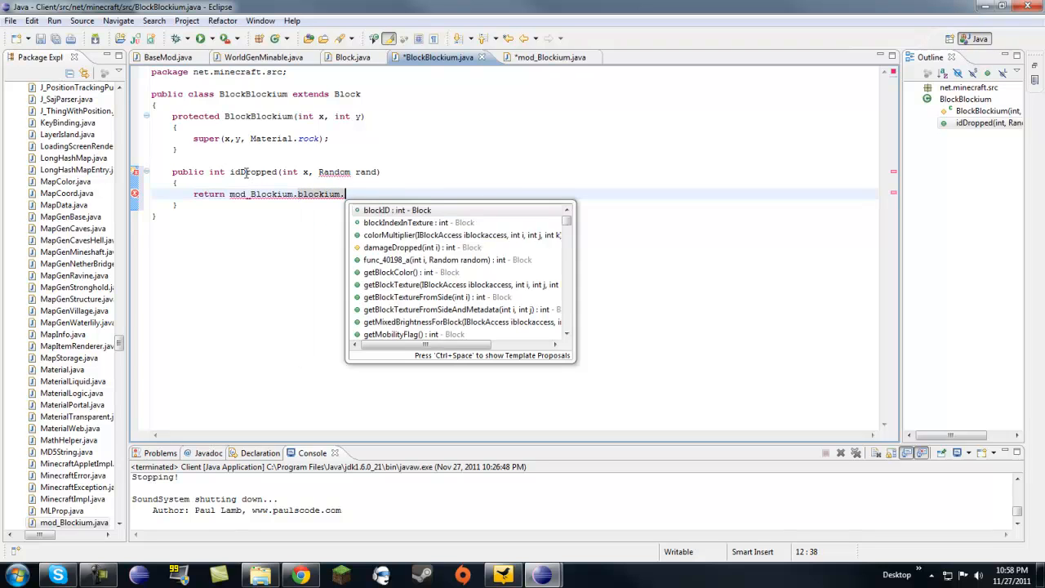
{"action": "type", "text": "blockID;"}
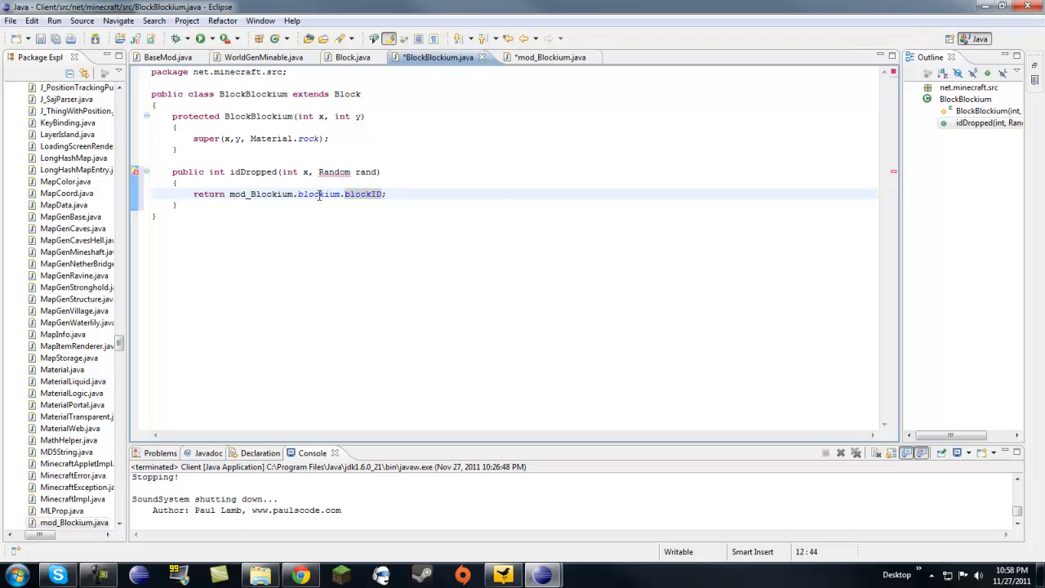
- Add the java.util.Random import via Quick Fix and review the idDropped return expression
{"action": "left_click", "coordinate": [274, 172]}
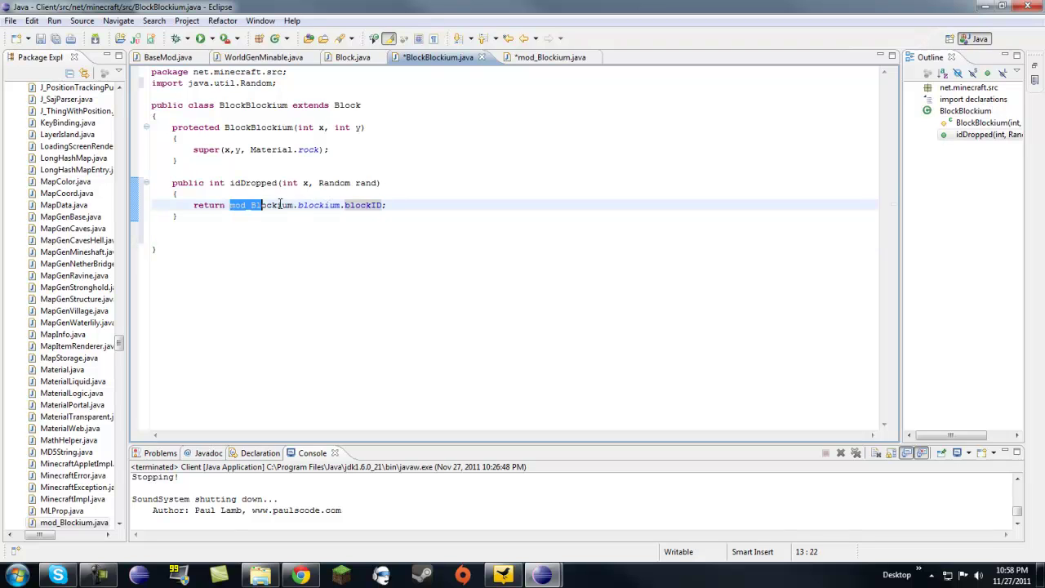
{"action": "left_click", "coordinate": [372, 206]}
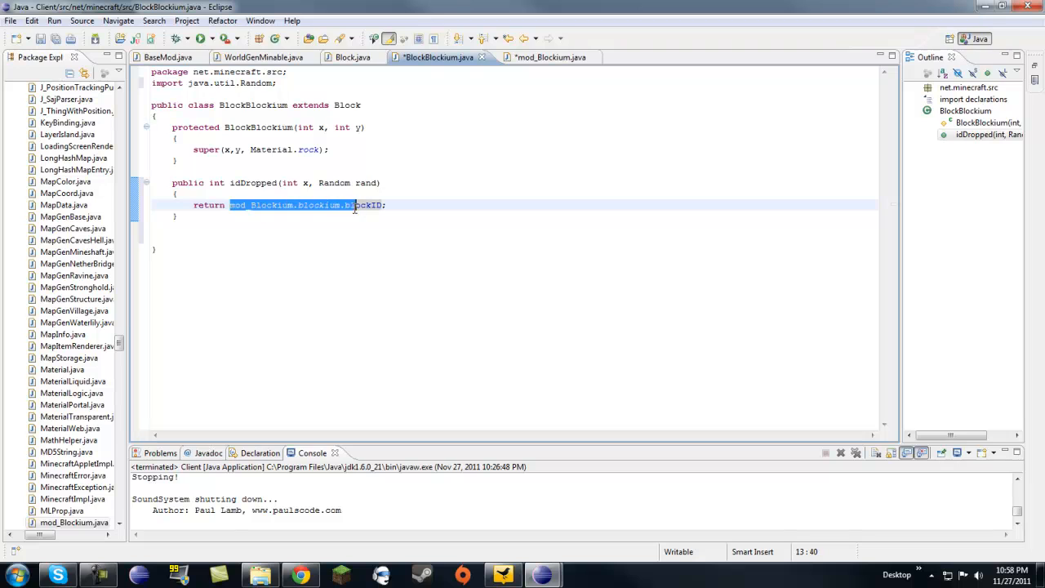
{"action": "left_click", "coordinate": [232, 205]}
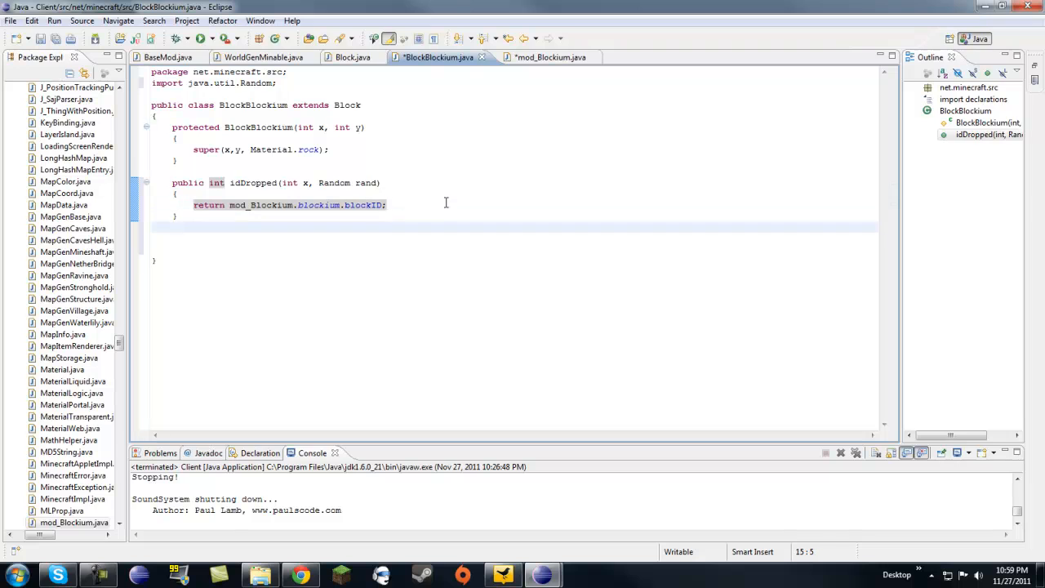
- Write public int quantityDropped(Random rand) { return 1; } after idDropped
{"action": "type", "text": "public"}
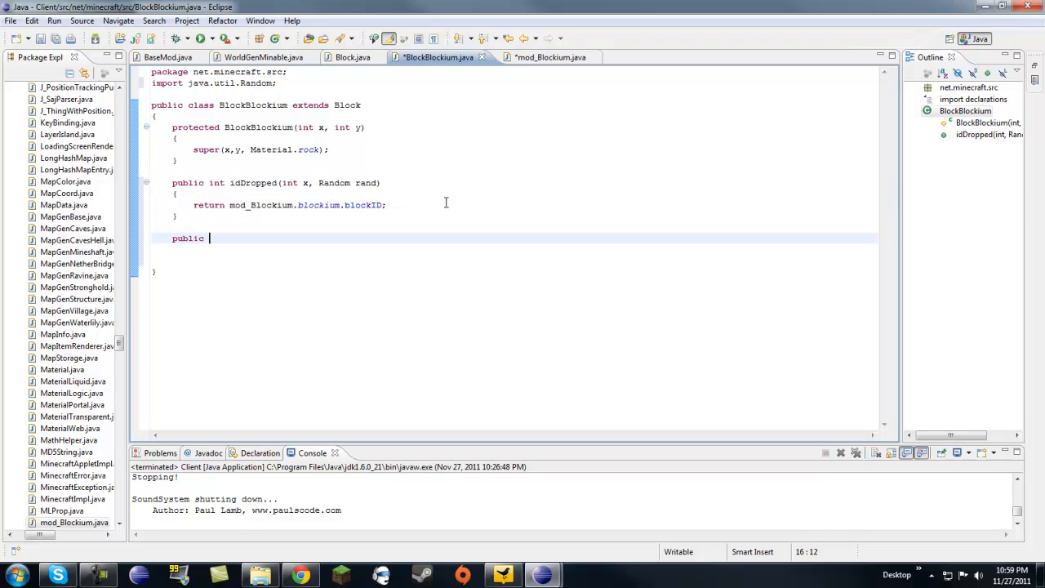
{"action": "type", "text": "int quan"}
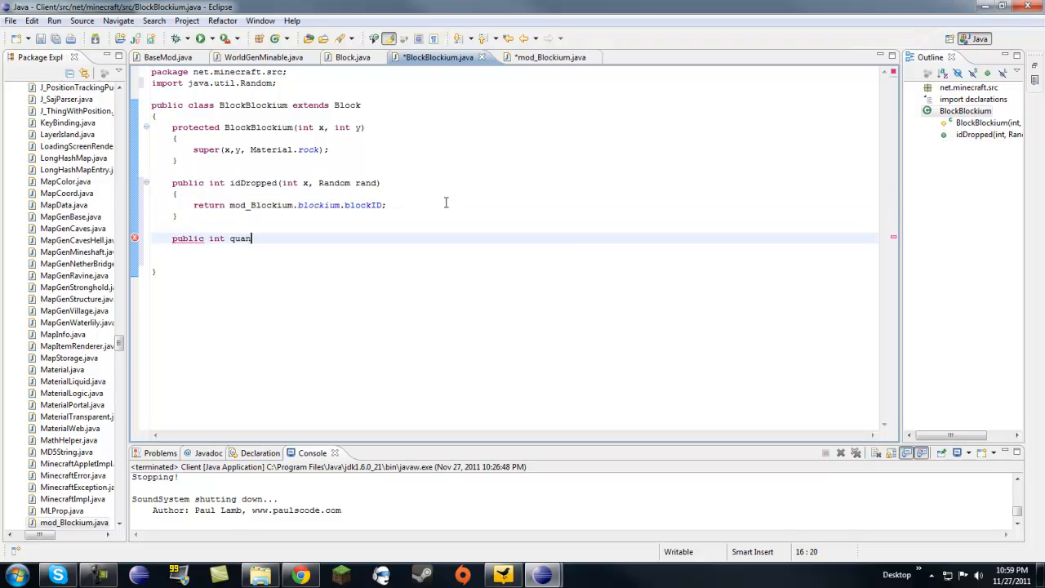
{"action": "type", "text": "tity"}
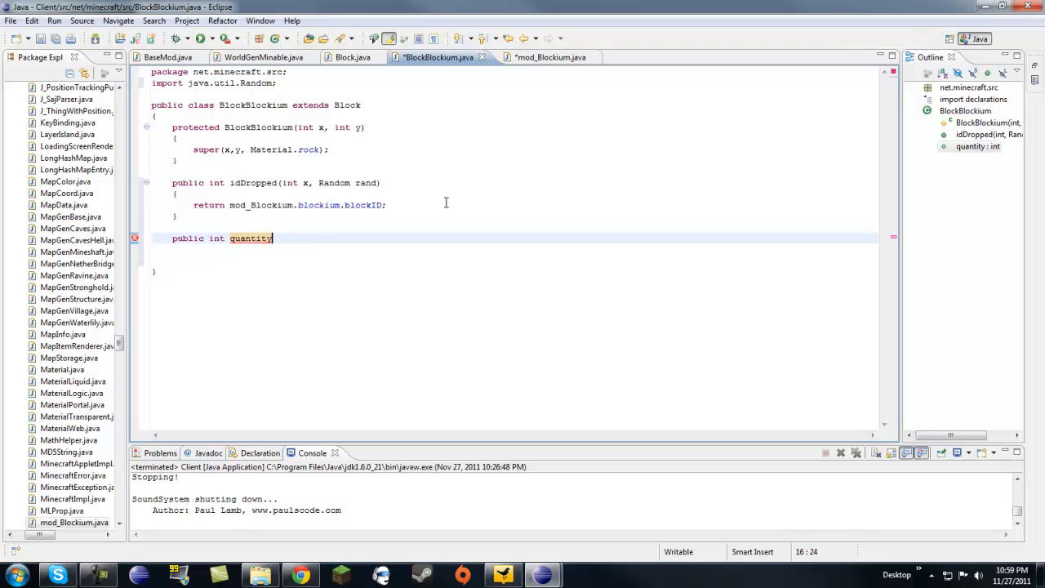
{"action": "type", "text": "Dropped()"}
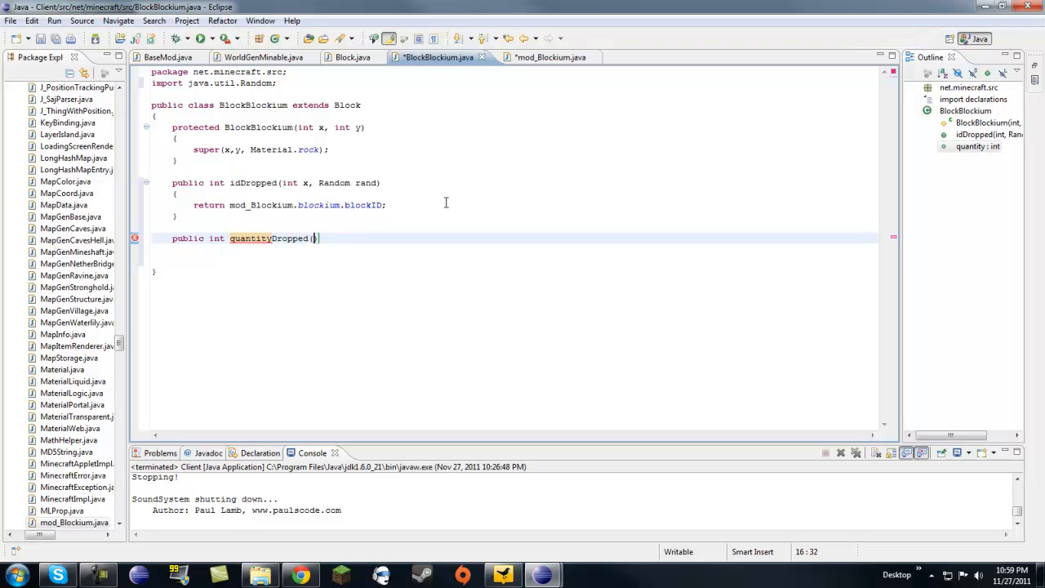
{"action": "type", "text": "Random rand)"}
{"action": "type", "text": "{"}
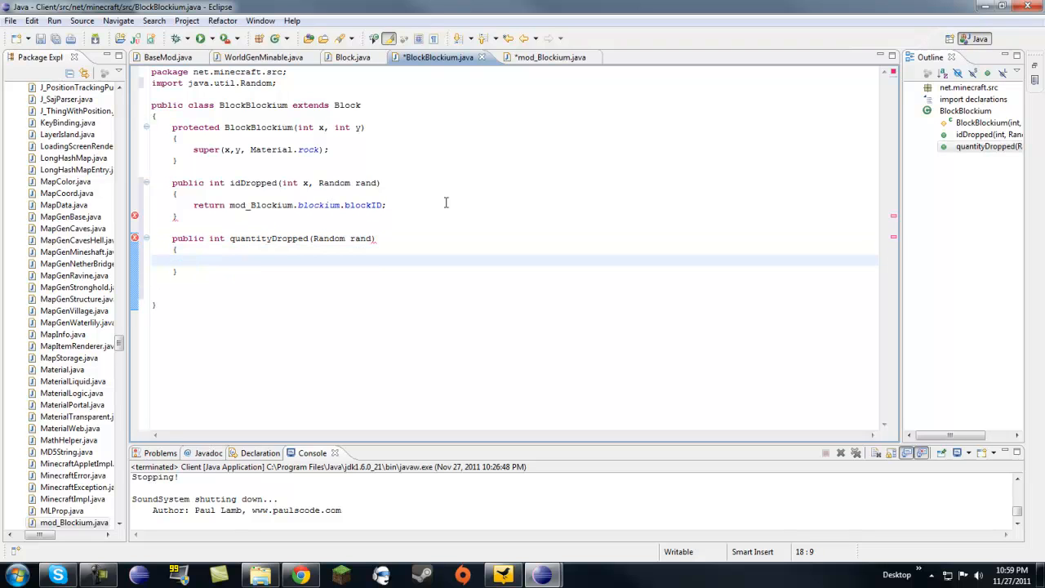
{"action": "type", "text": "return"}
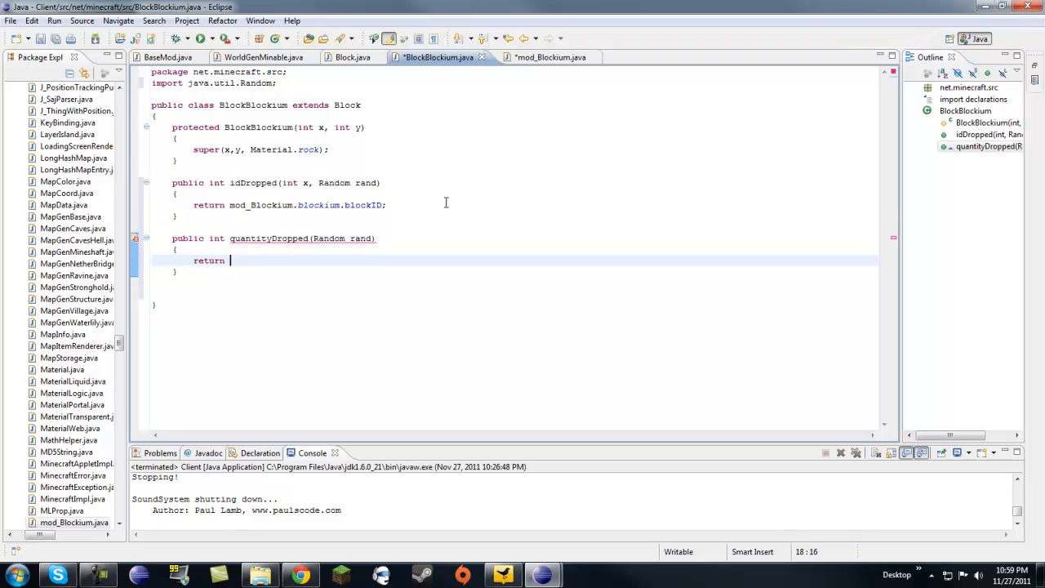
{"action": "type", "text": "1;"}
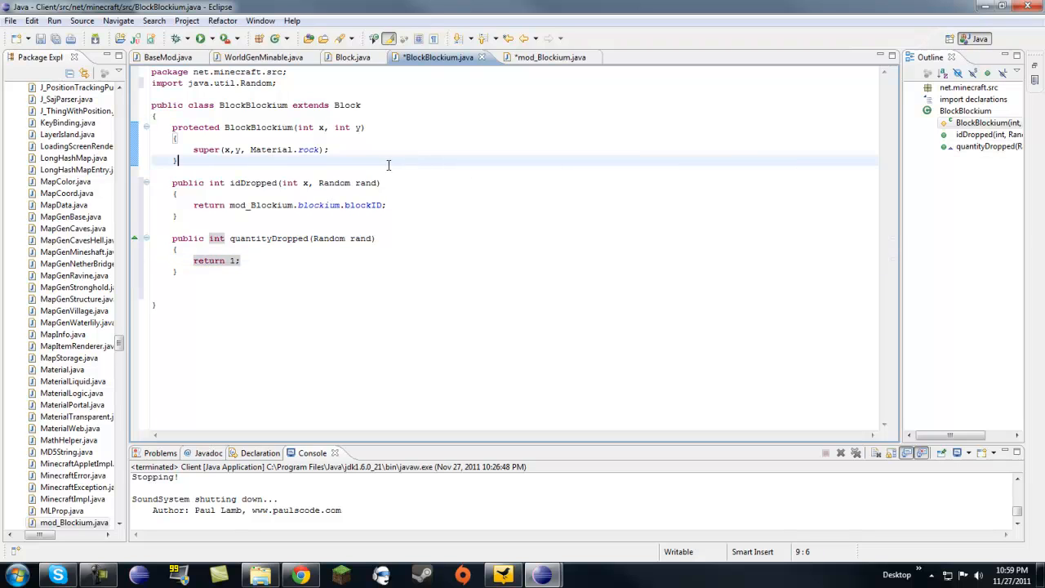
{"action": "left_click", "coordinate": [231, 260]}
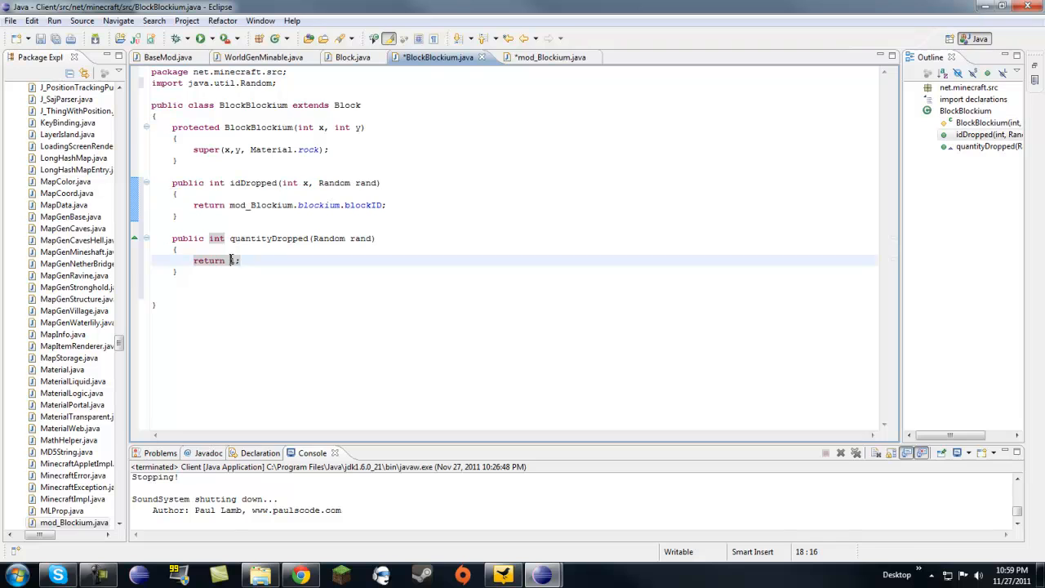